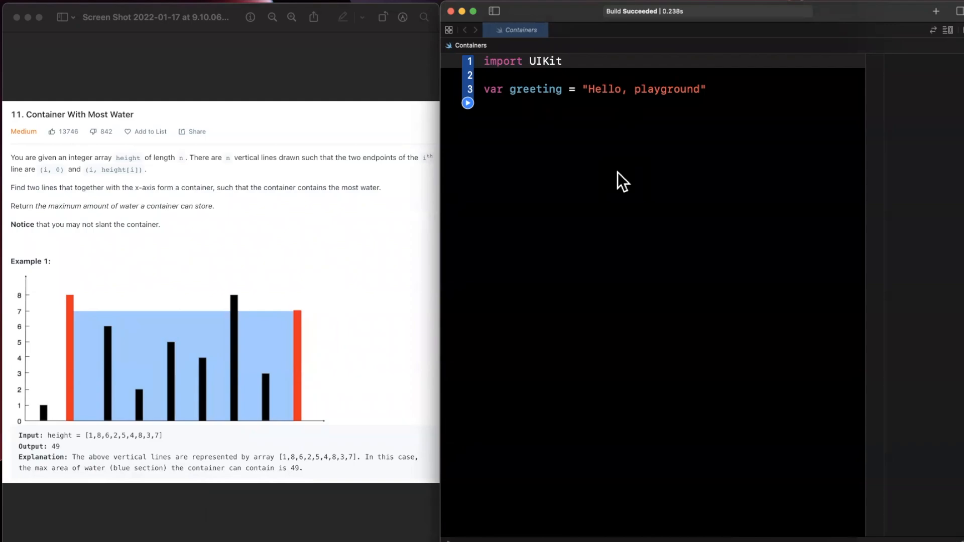
mouse_move(525, 177)
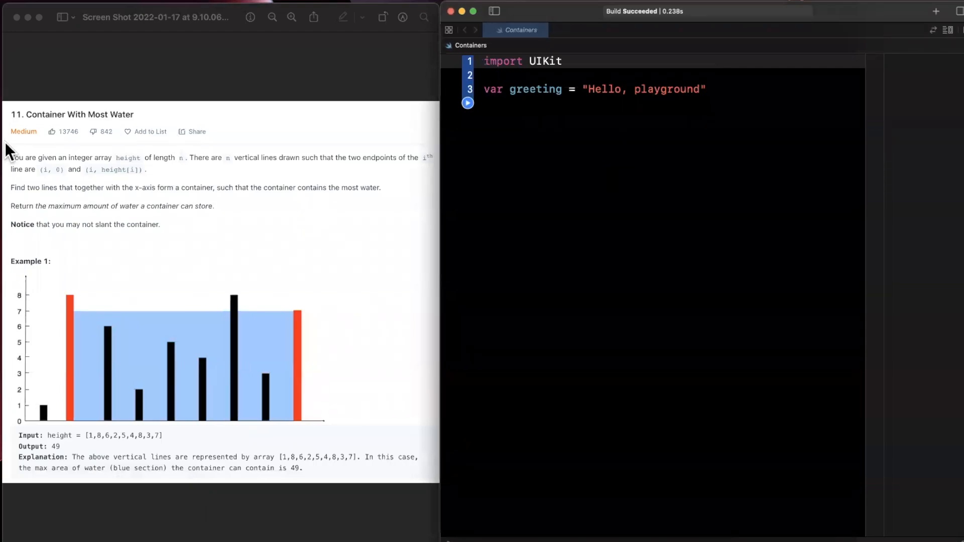
mouse_move(8, 174)
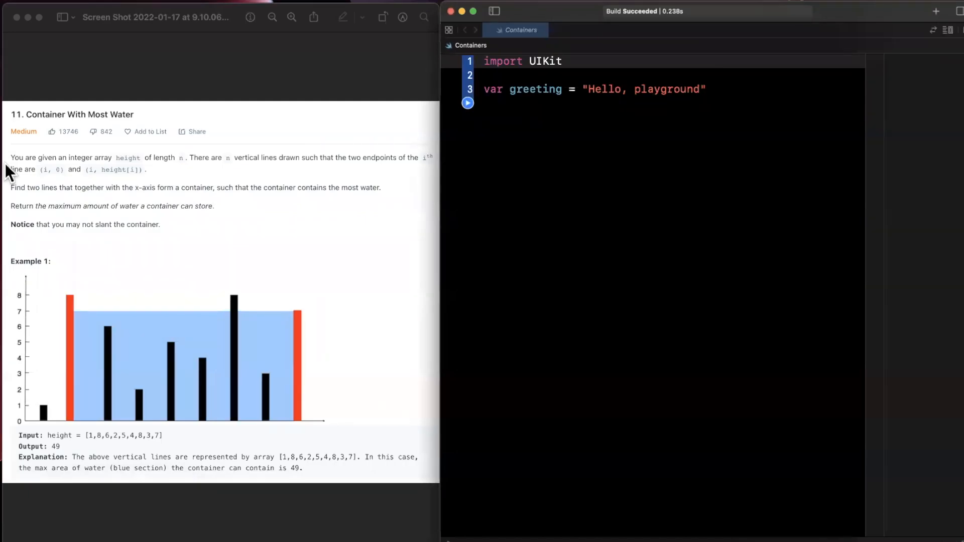
mouse_move(26, 177)
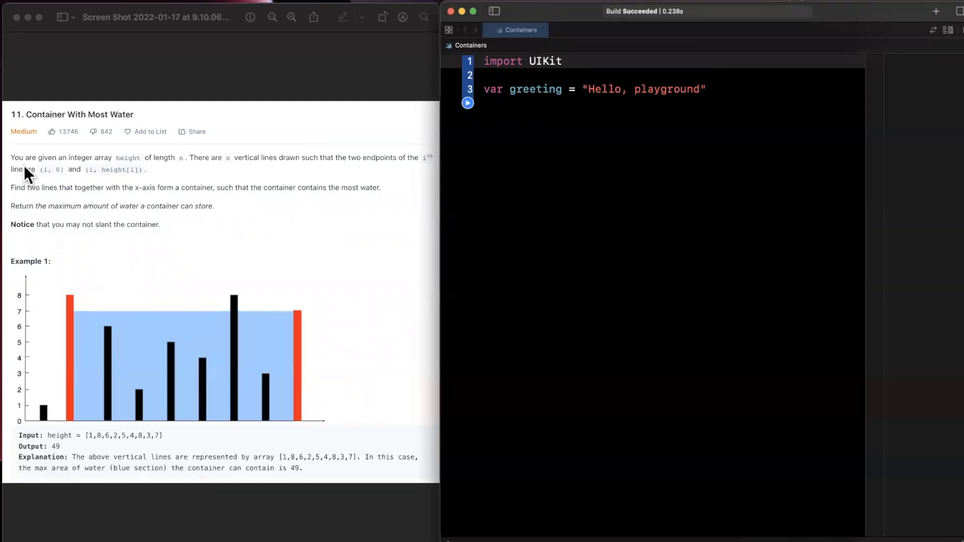
mouse_move(171, 172)
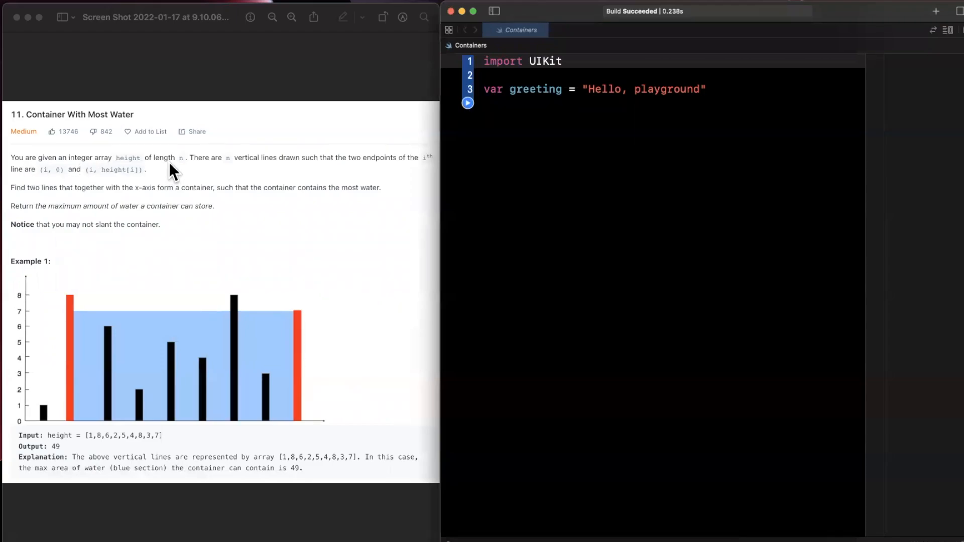
mouse_move(249, 173)
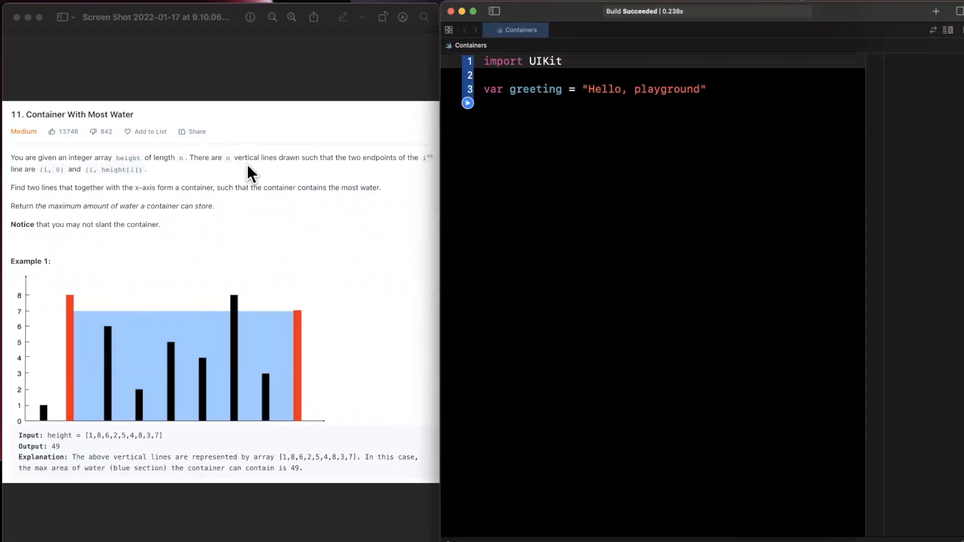
mouse_move(302, 175)
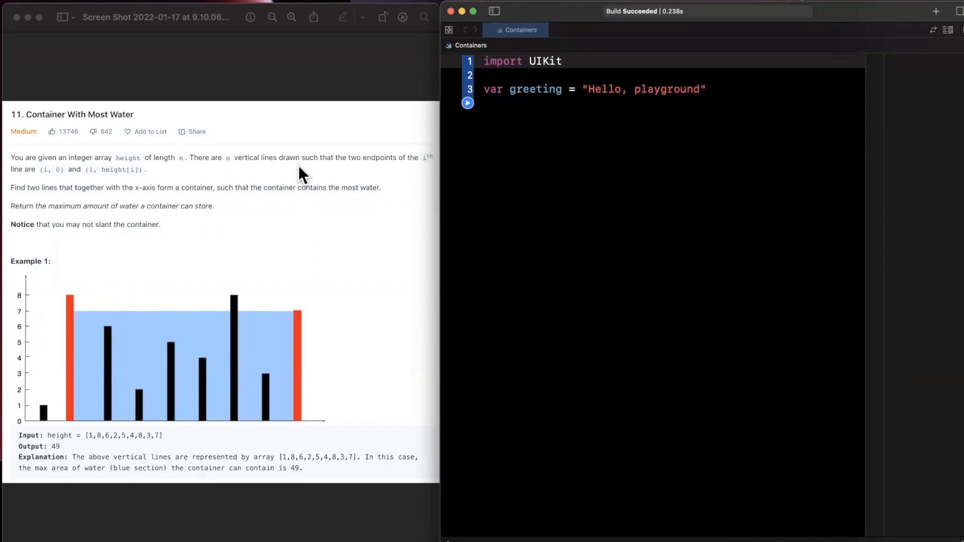
mouse_move(398, 177)
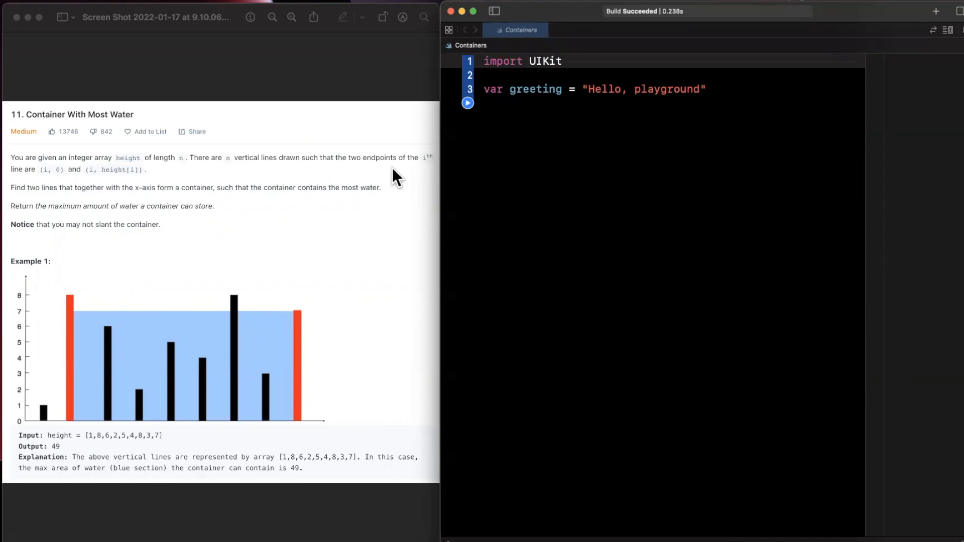
mouse_move(9, 190)
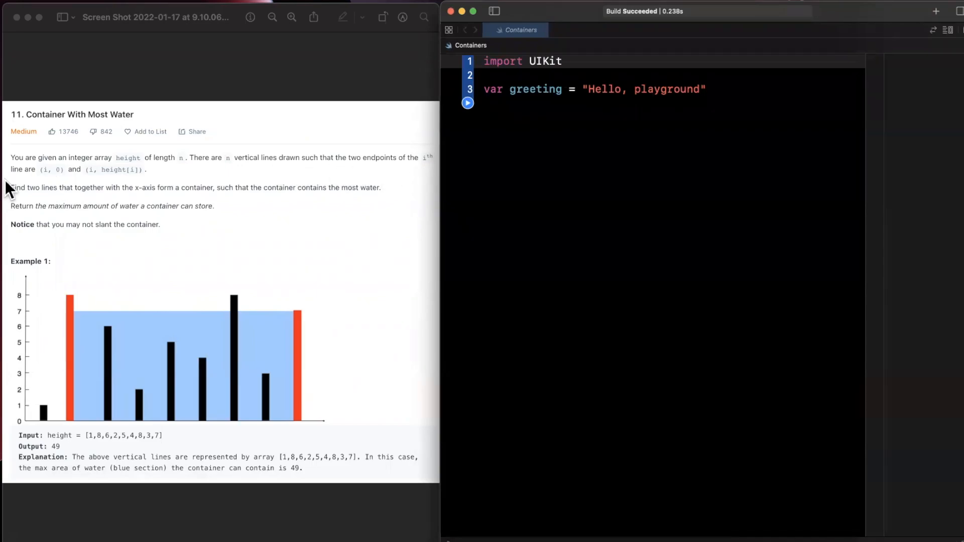
mouse_move(77, 185)
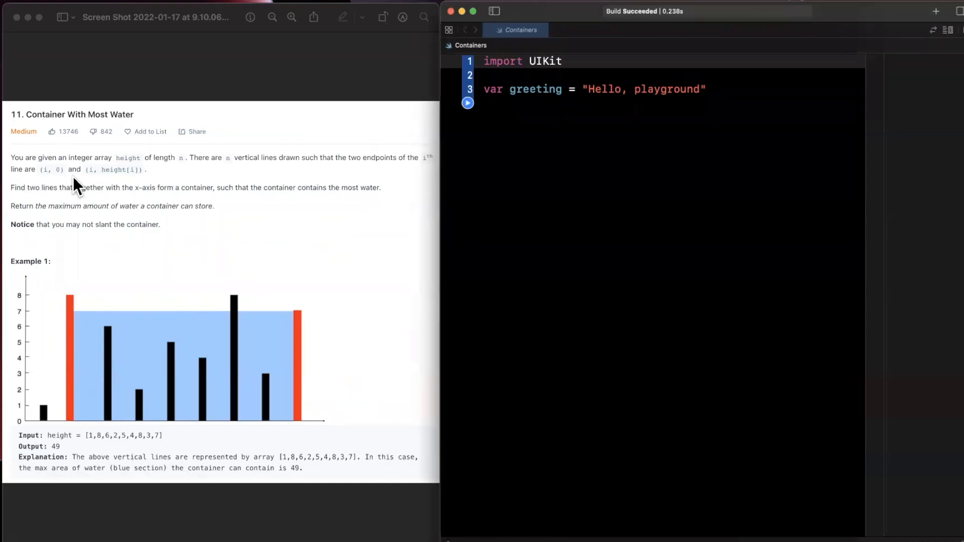
mouse_move(84, 186)
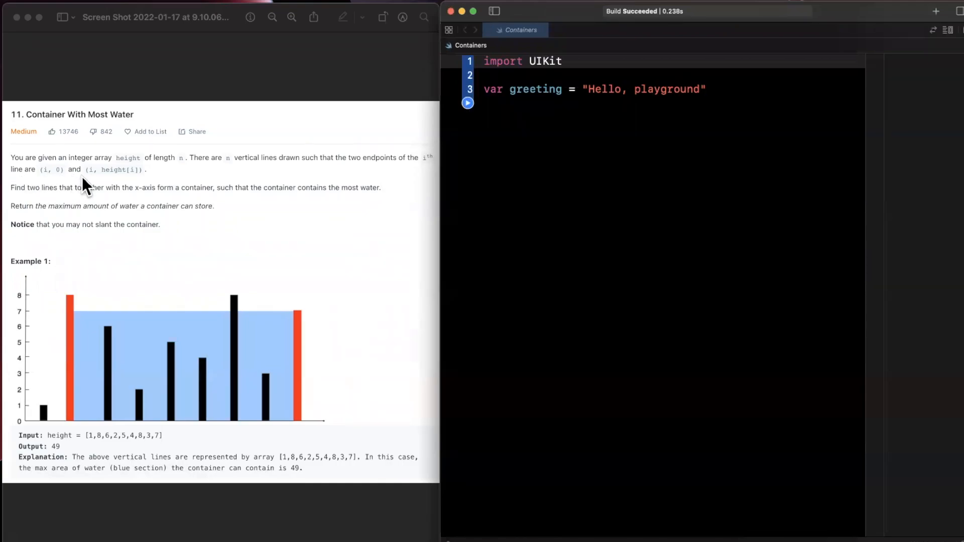
mouse_move(175, 185)
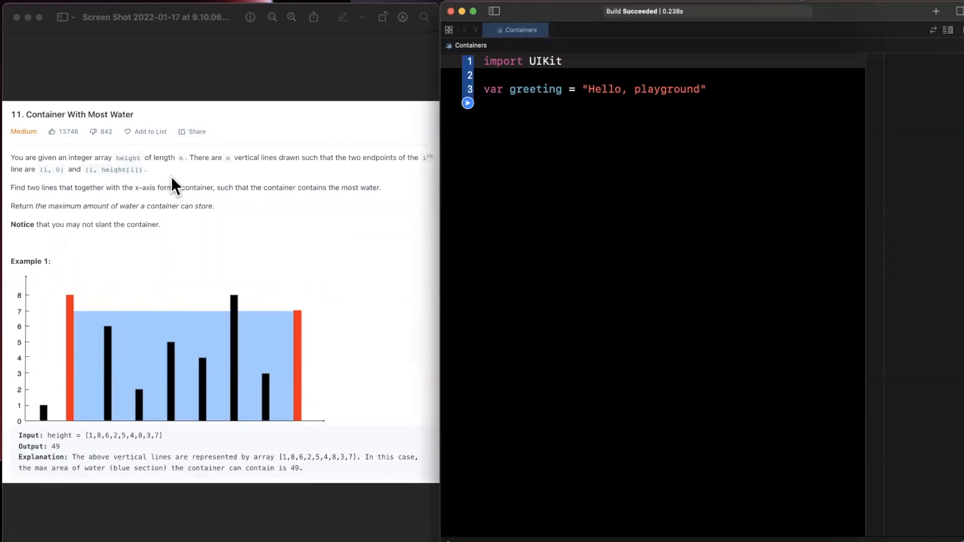
mouse_move(55, 220)
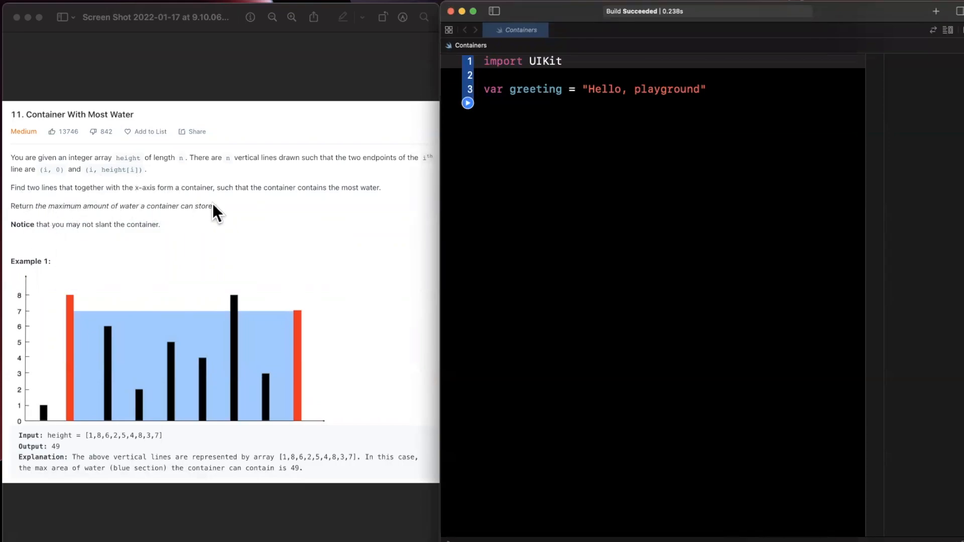
mouse_move(323, 212)
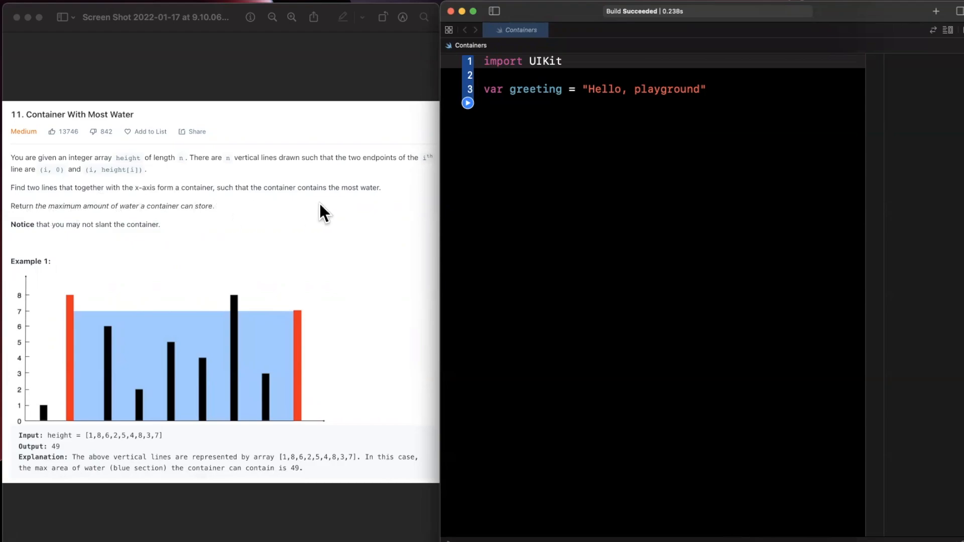
mouse_move(399, 212)
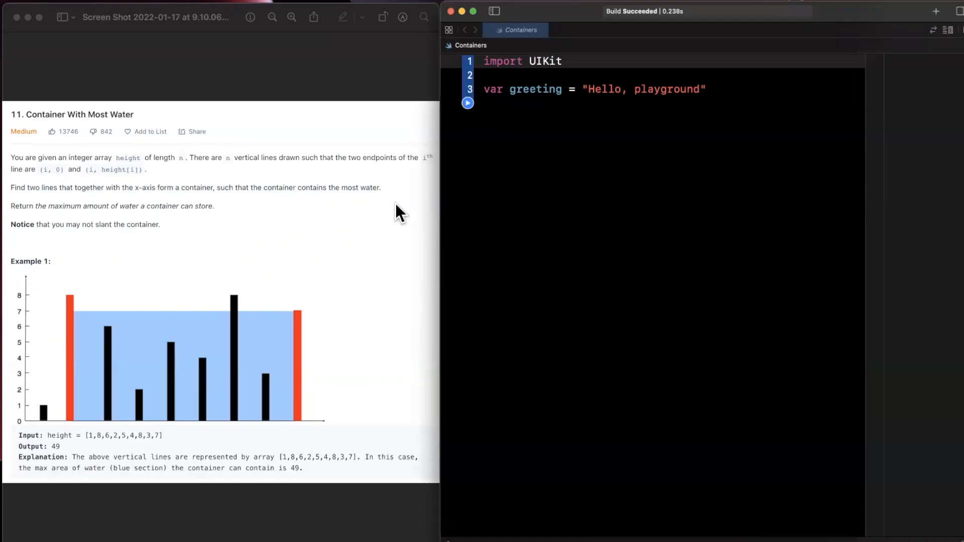
mouse_move(9, 379)
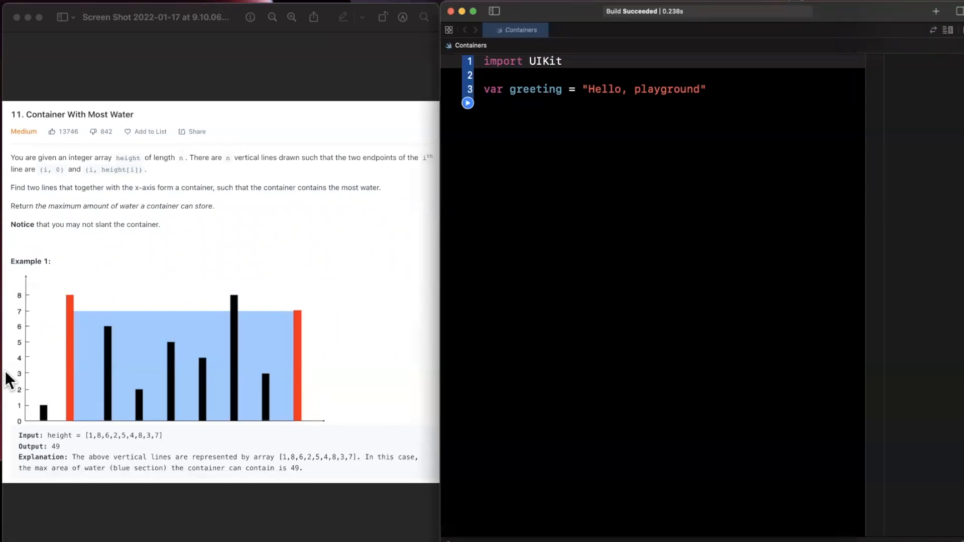
mouse_move(9, 489)
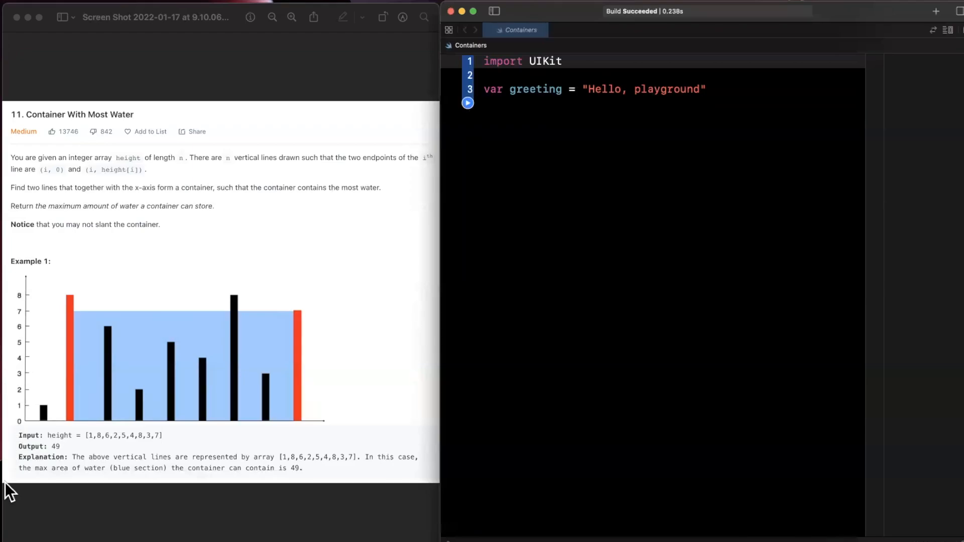
mouse_move(55, 417)
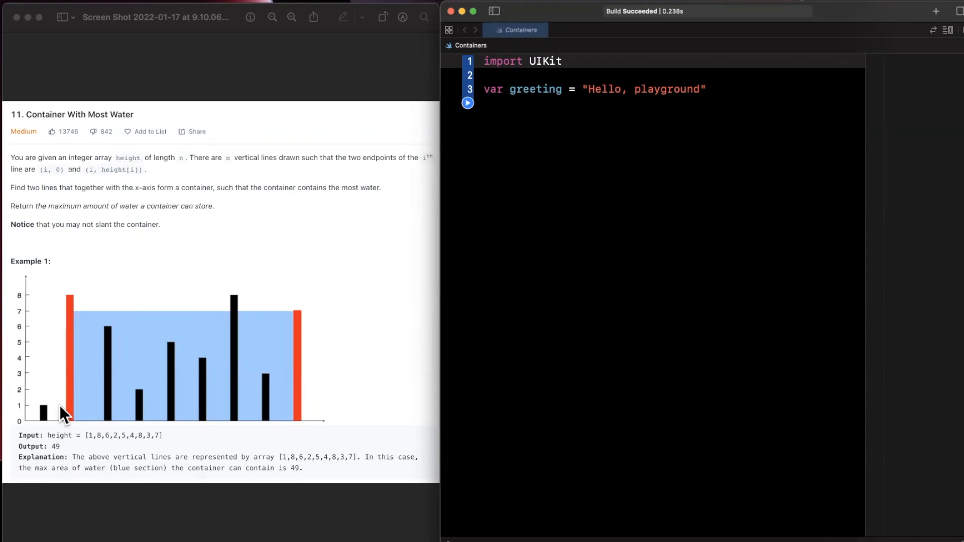
mouse_move(148, 269)
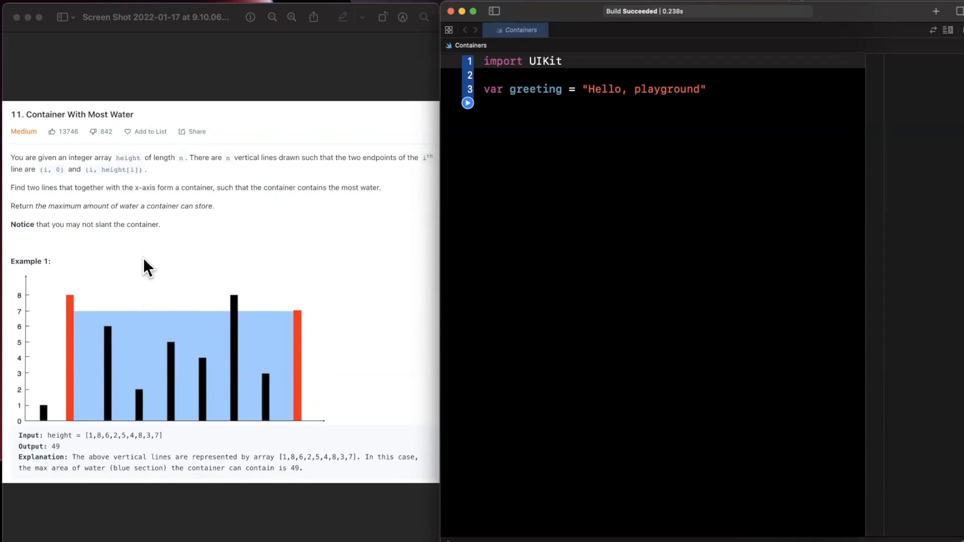
mouse_move(148, 256)
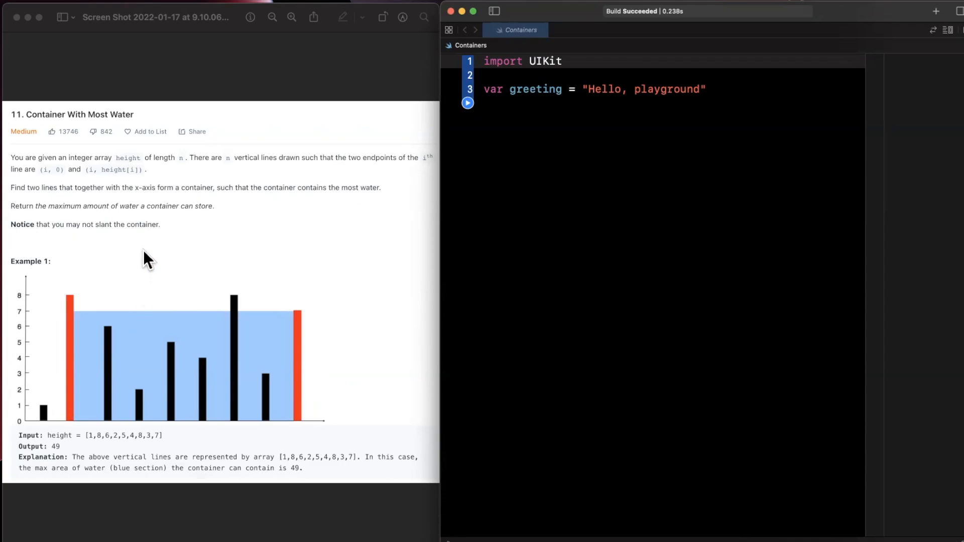
mouse_move(144, 267)
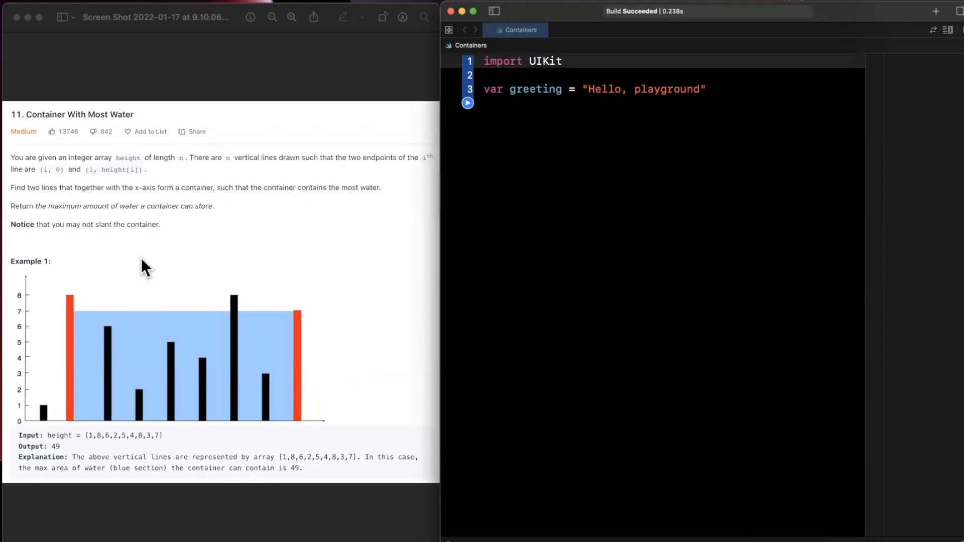
mouse_move(187, 344)
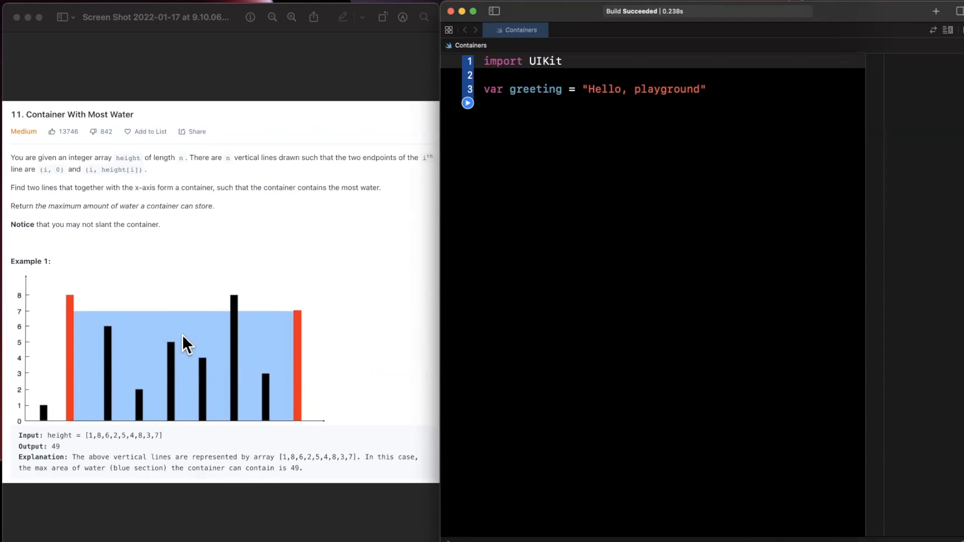
mouse_move(288, 332)
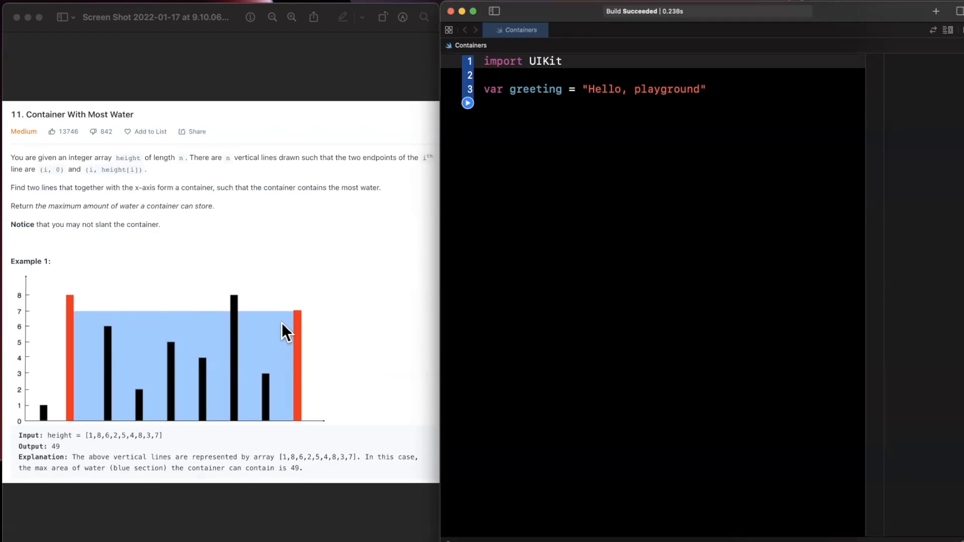
mouse_move(140, 403)
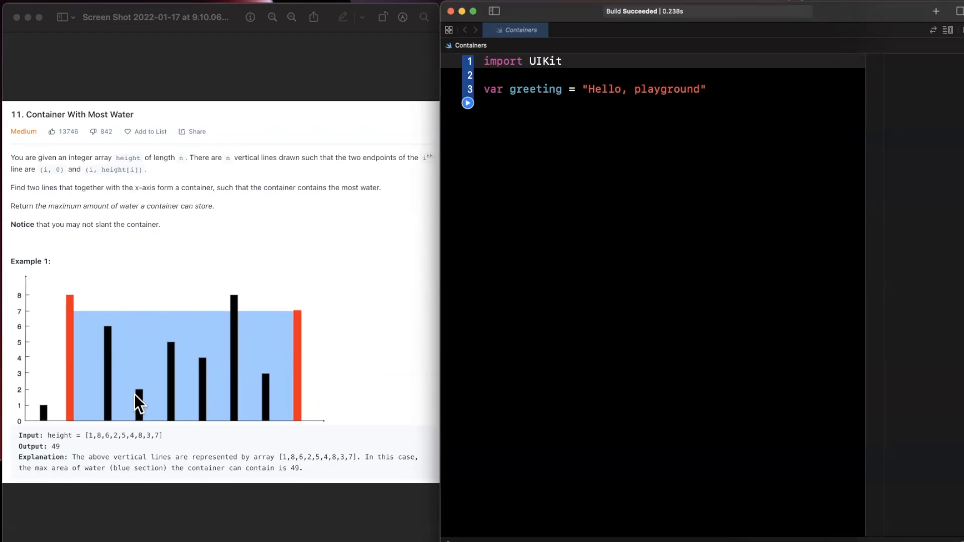
mouse_move(41, 425)
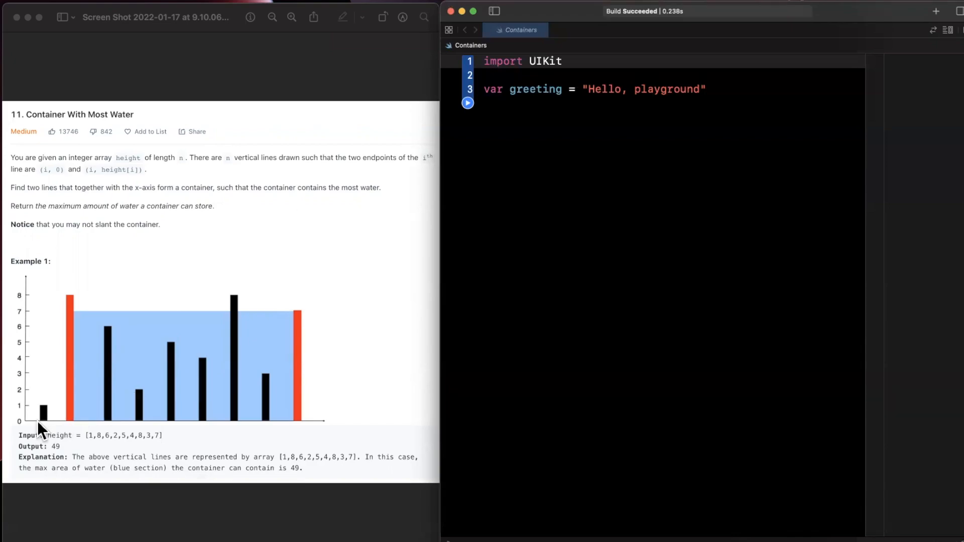
mouse_move(239, 418)
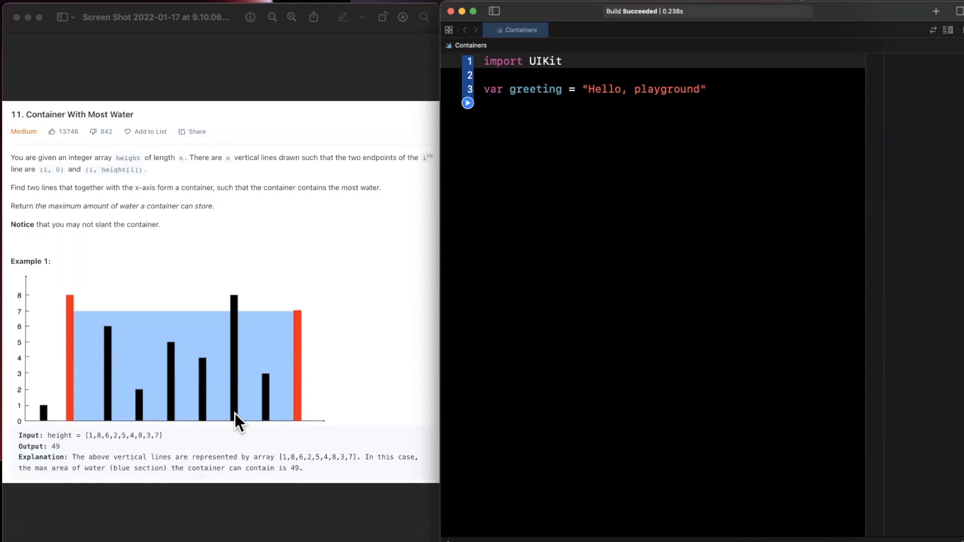
mouse_move(242, 345)
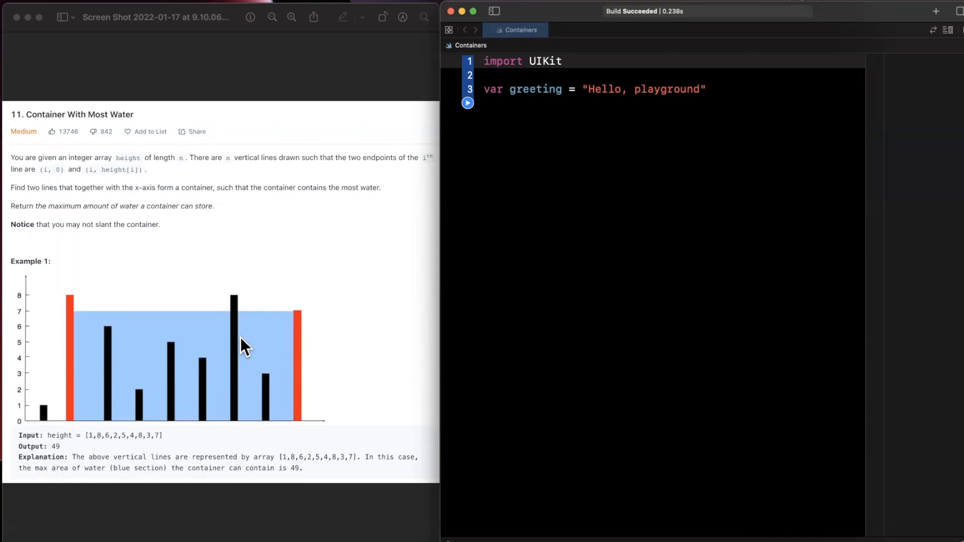
mouse_move(134, 335)
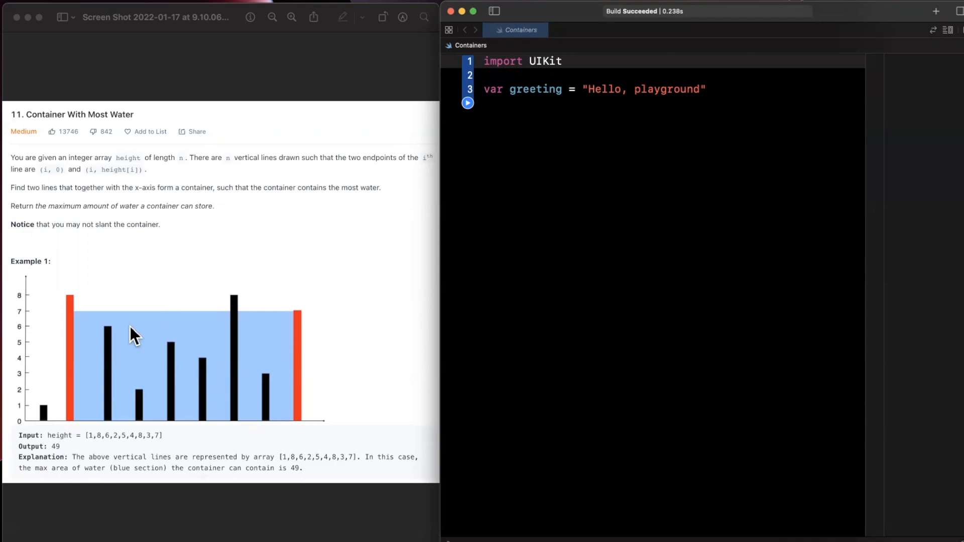
mouse_move(291, 324)
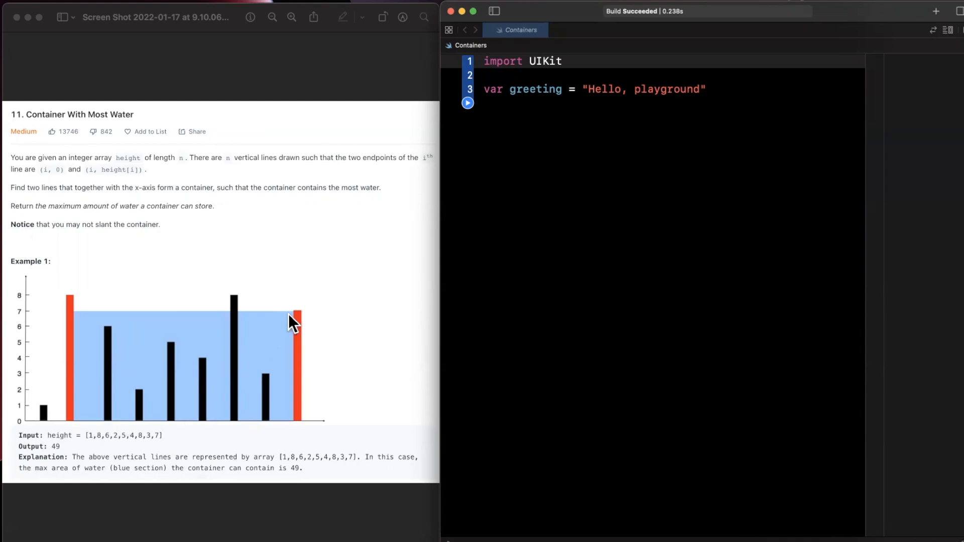
mouse_move(299, 406)
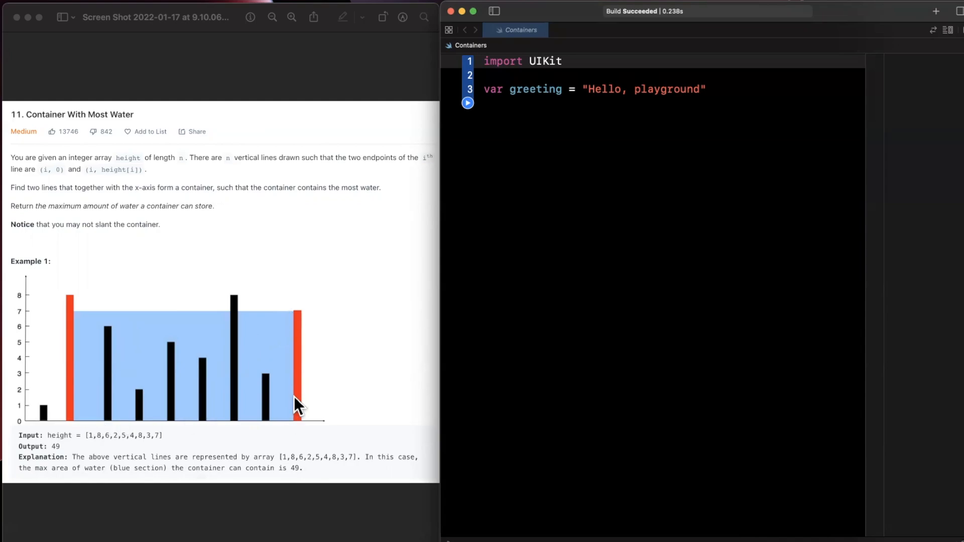
mouse_move(245, 366)
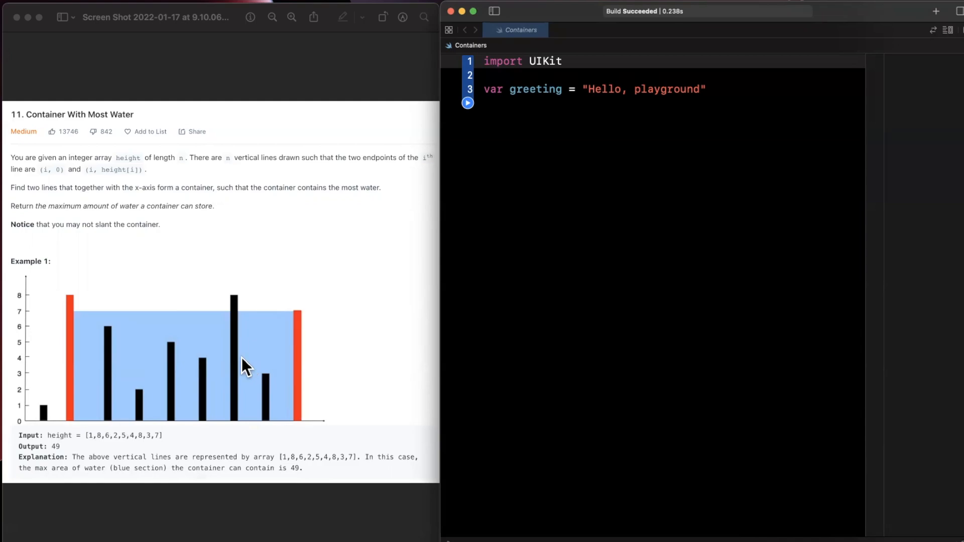
mouse_move(18, 504)
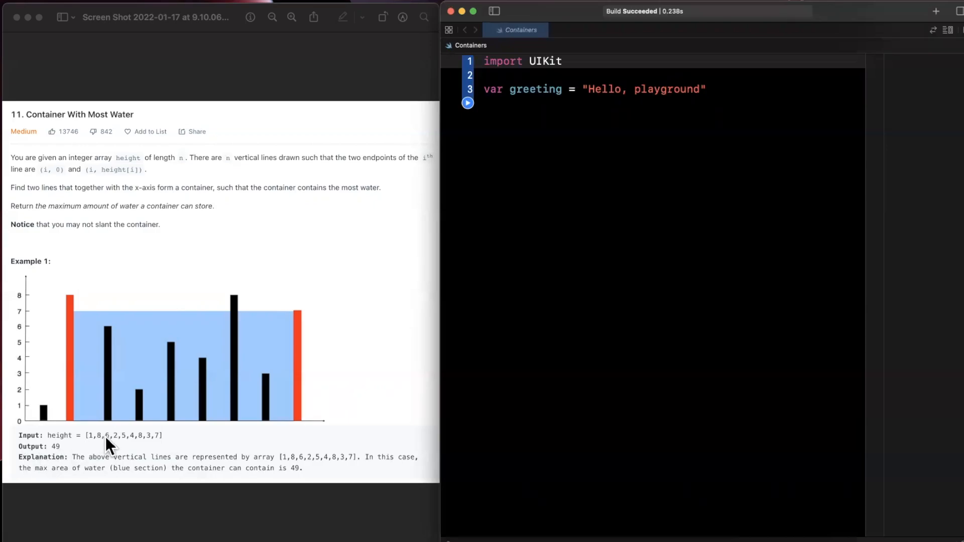
mouse_move(113, 446)
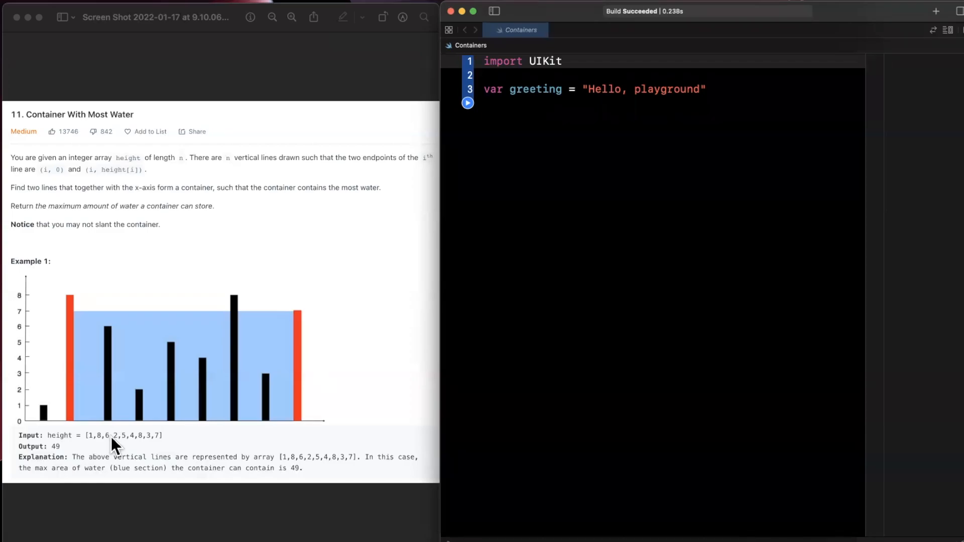
mouse_move(590, 72)
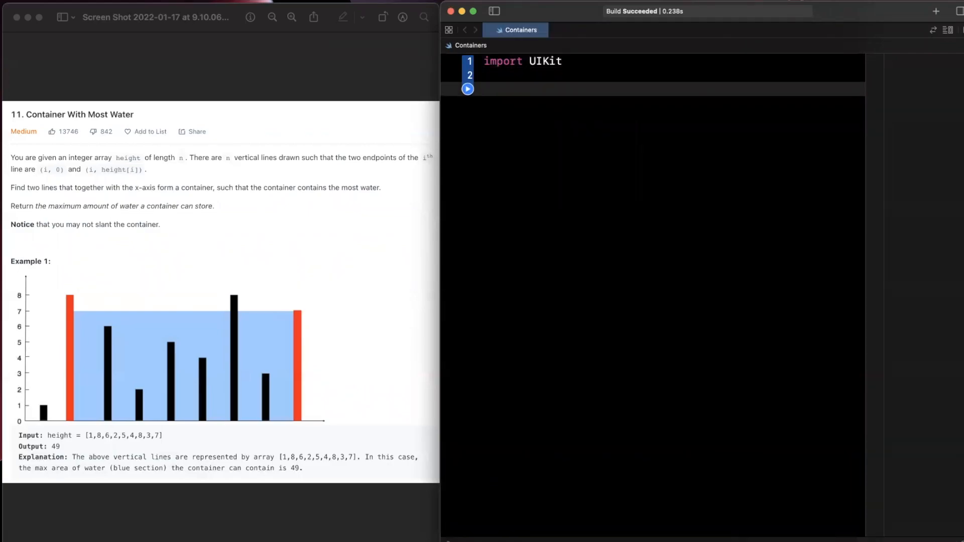
Write func getMaxArea(_ height: [Int]) -> Int with a placeholder return 0
text(func)
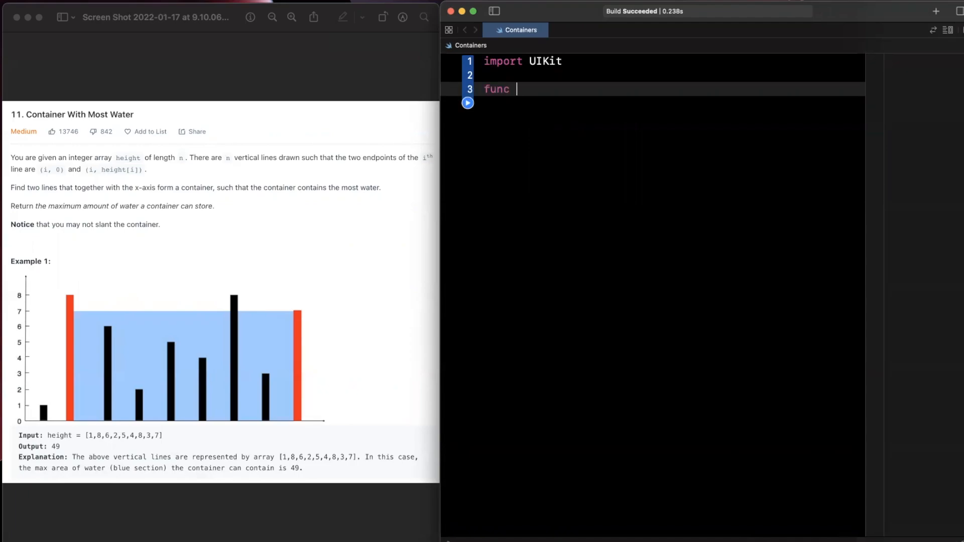
text(getMaxArea(_ height: [)
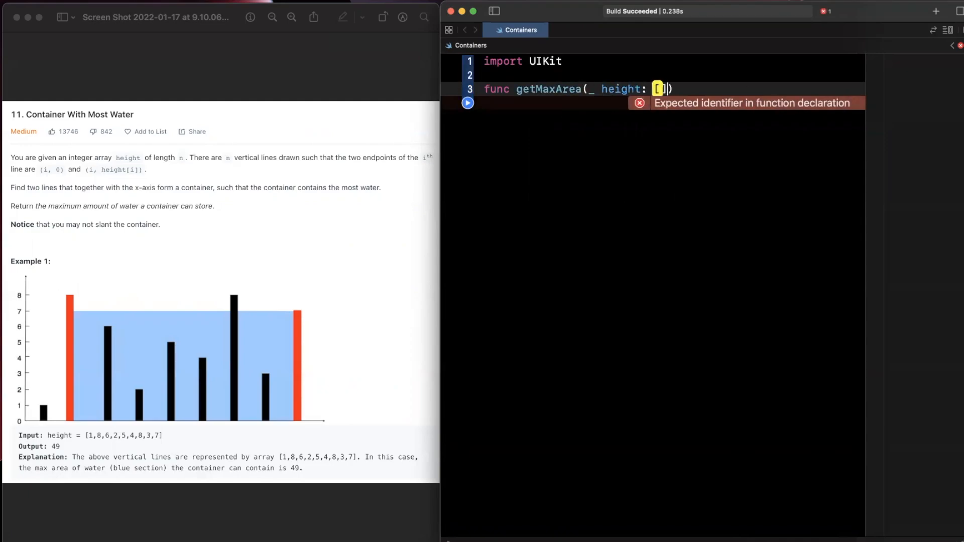
text(Int)
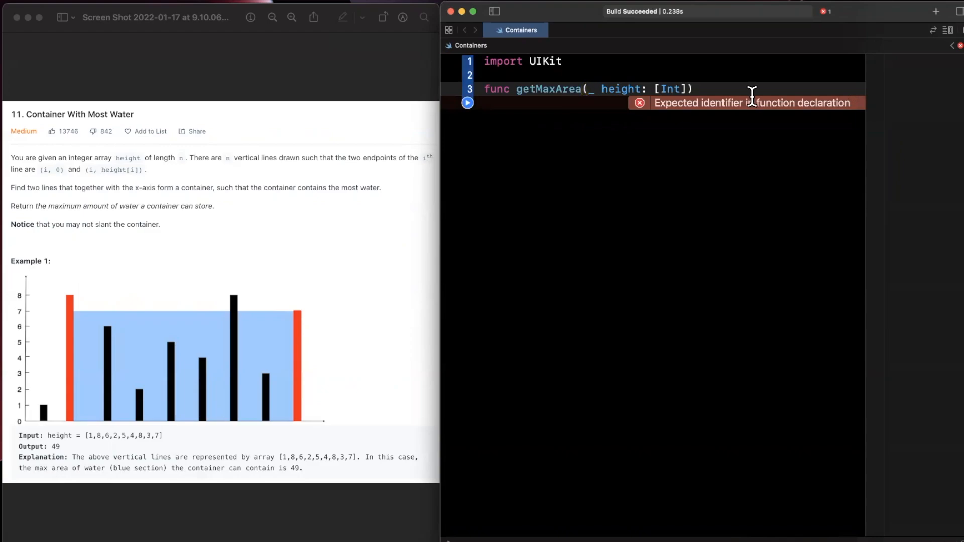
text(-> Int)
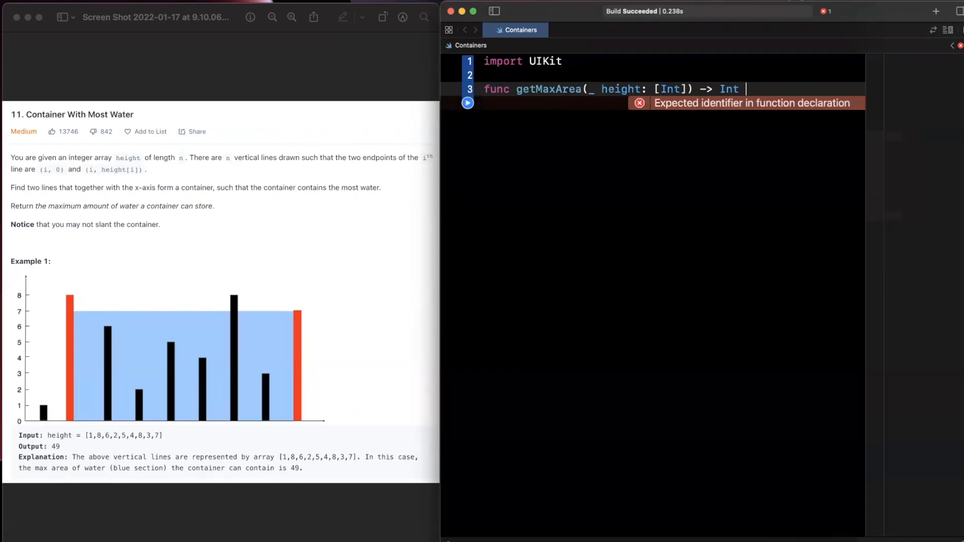
text({)
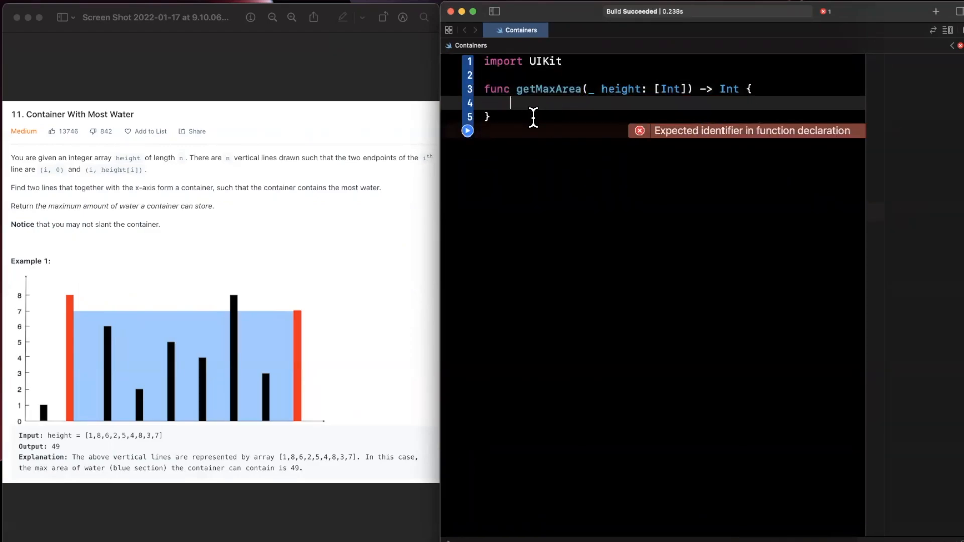
text(return 0)
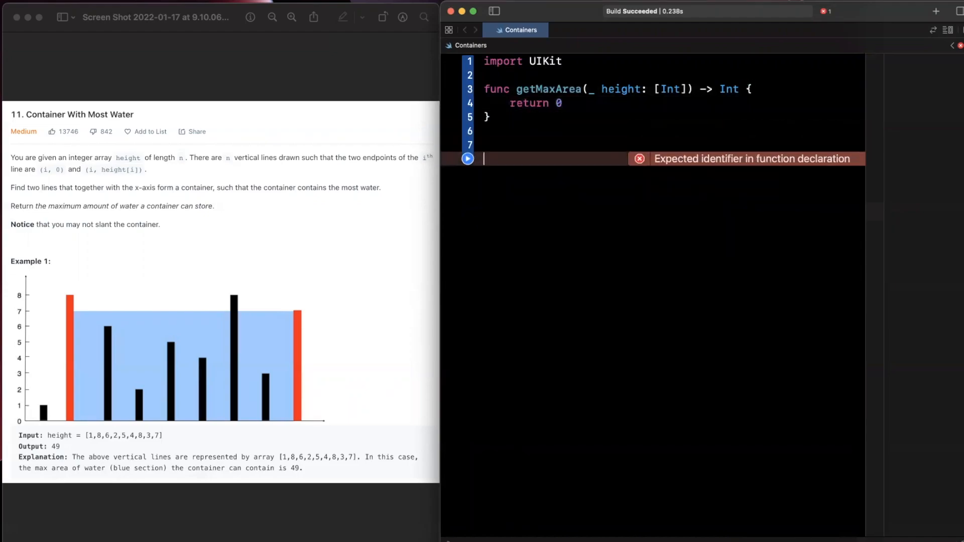
Declare let input = [1, 8, 6, 2, 5, 4, 8, 3, 7] below the function
text(let)
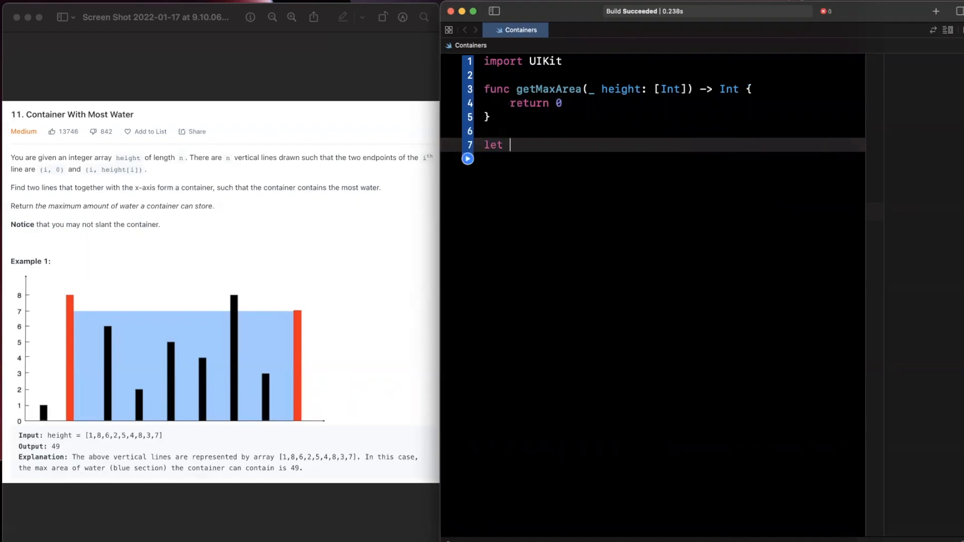
text(inu)
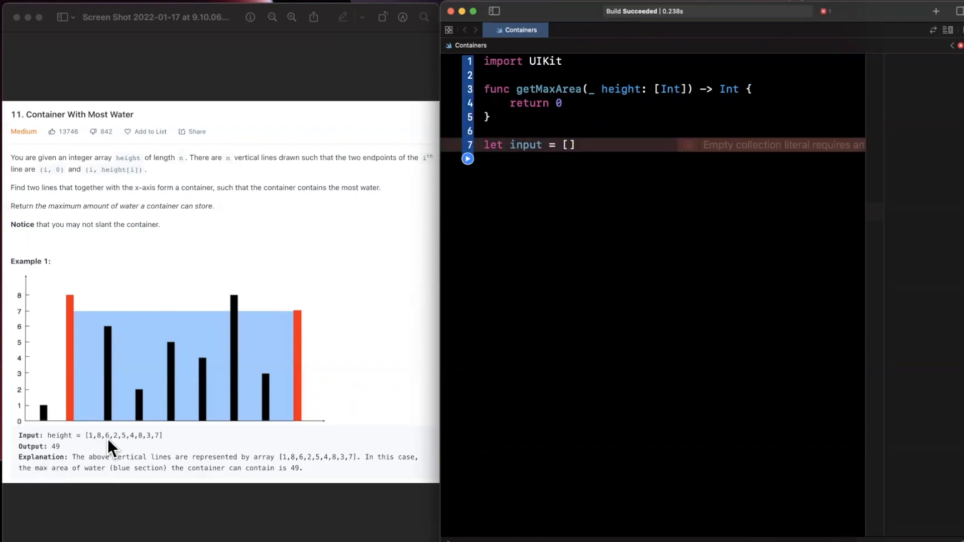
text(1)
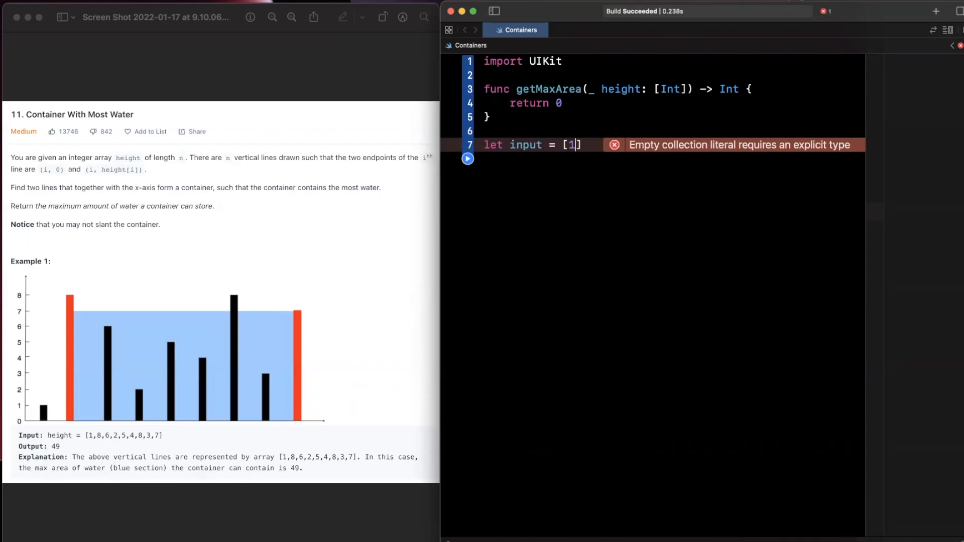
text(, 8, 6,)
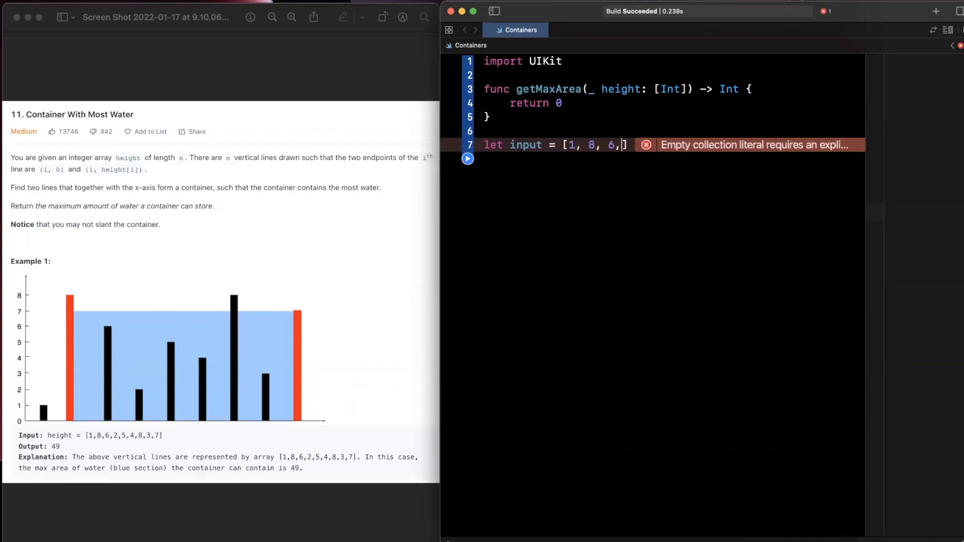
text(2,5,4)
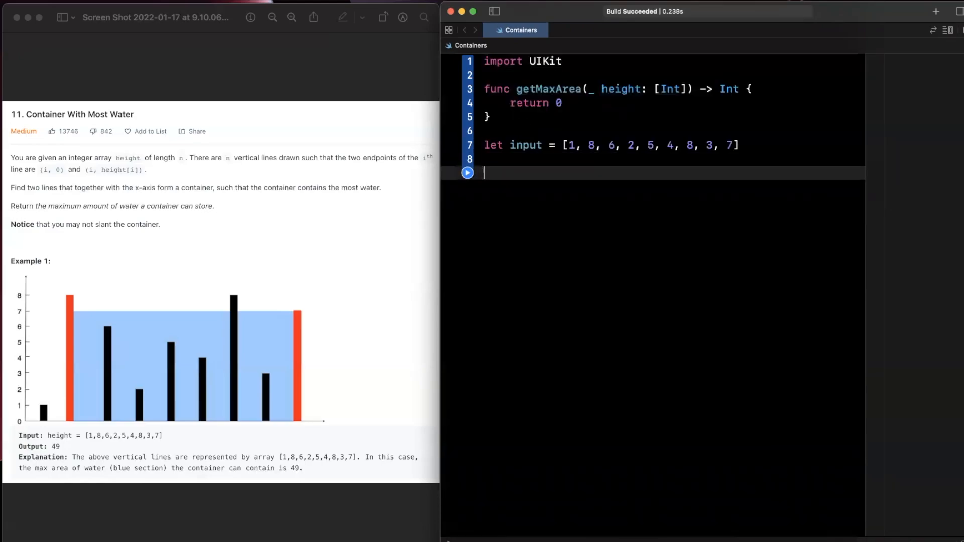
Store getMaxArea(input) in a result constant
text(let result)
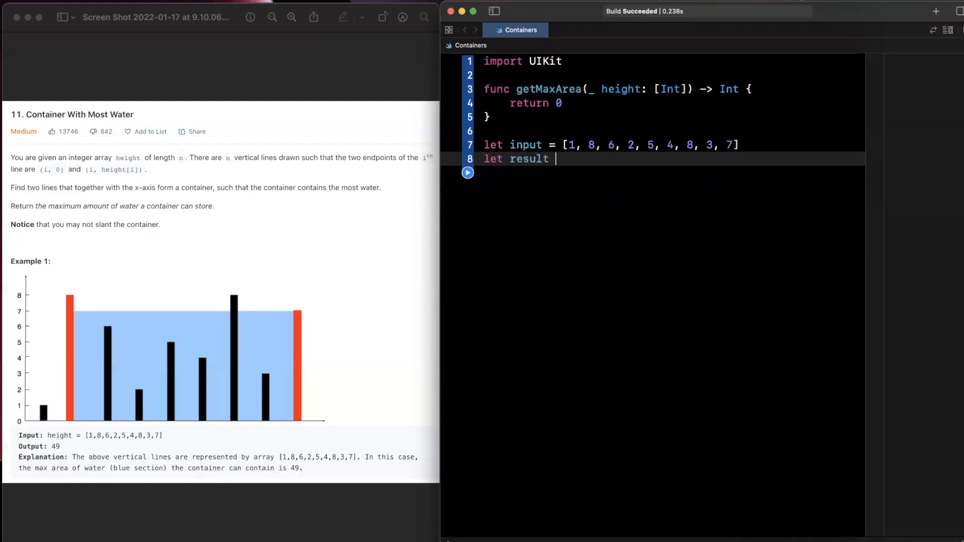
text(=)
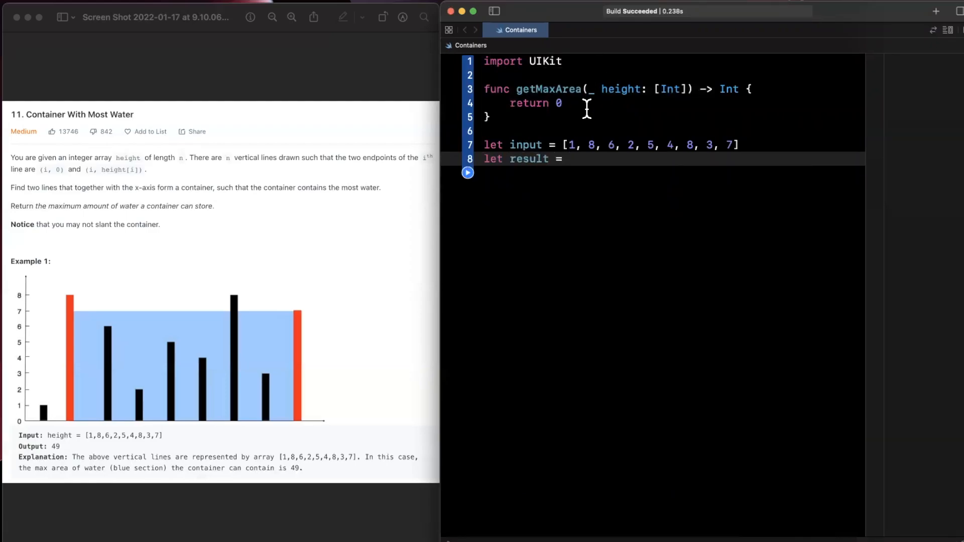
text(getMaxArea(height: [Int)
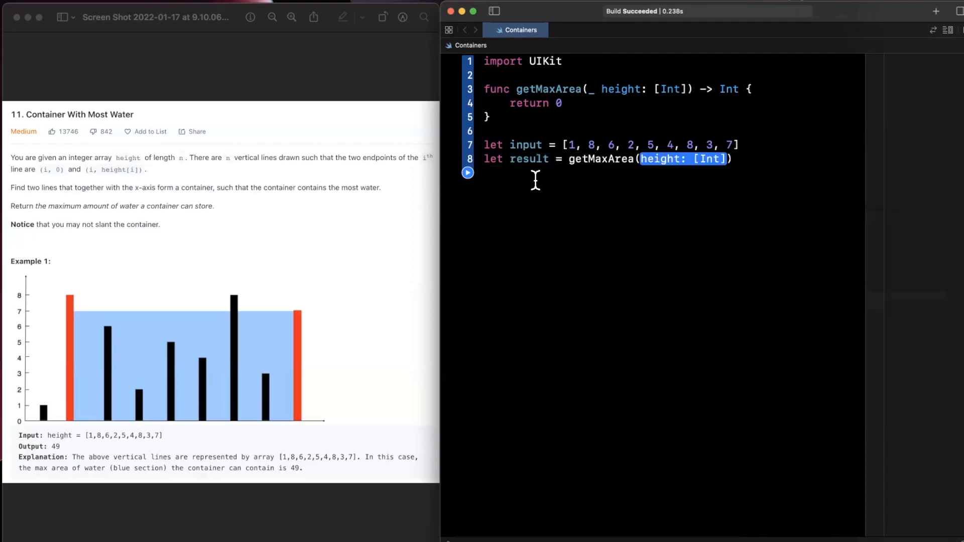
text(input)
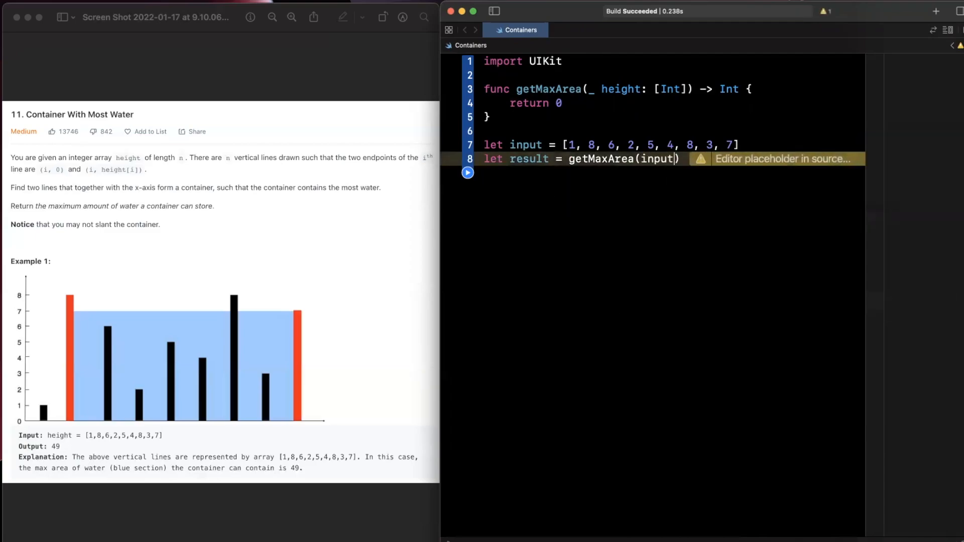
key(return)
text(print(")
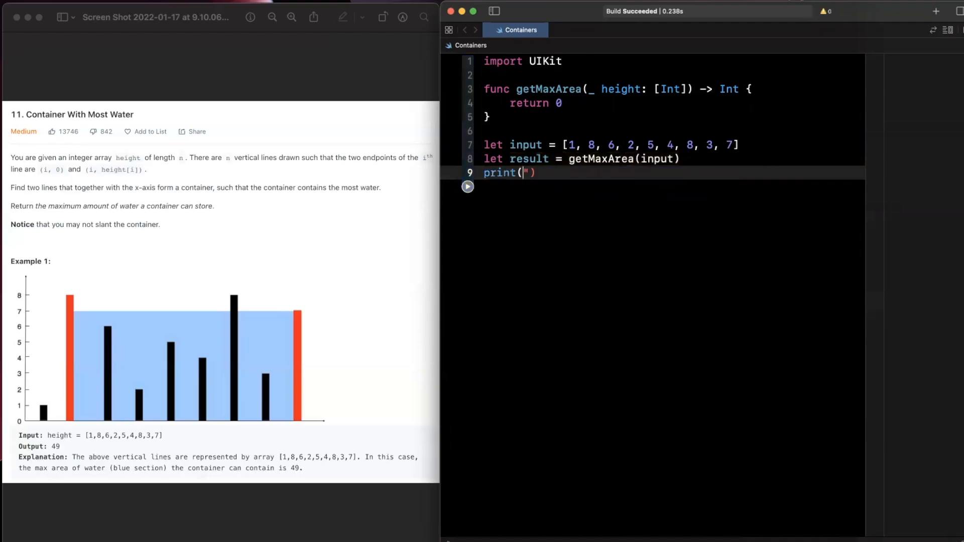
Print "Result: \(result)\n\n" after the call
text(Result:")
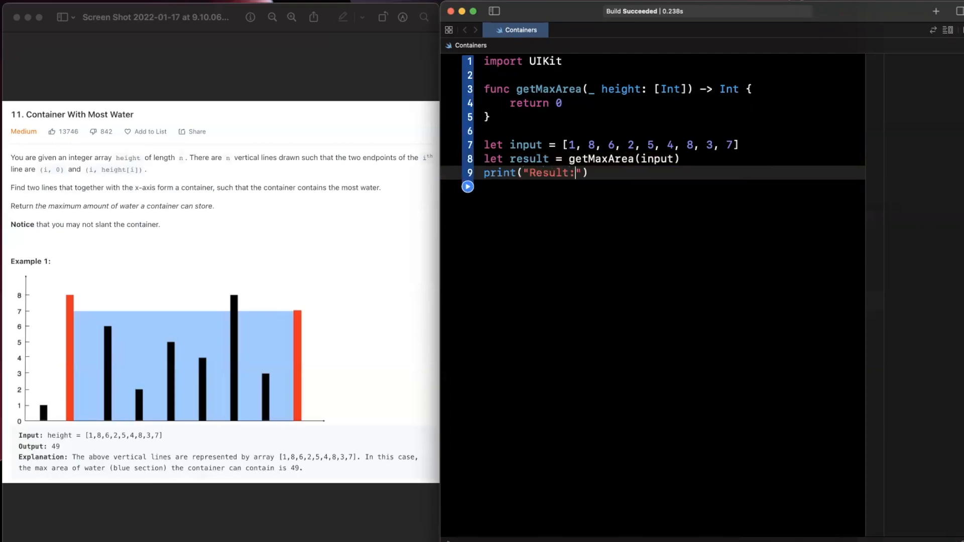
text(\(result))
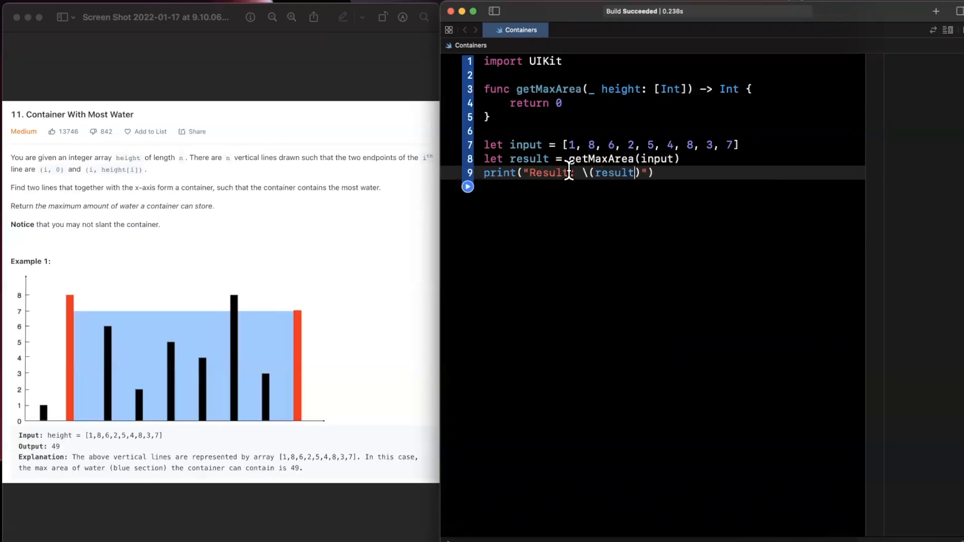
text(\n\n)
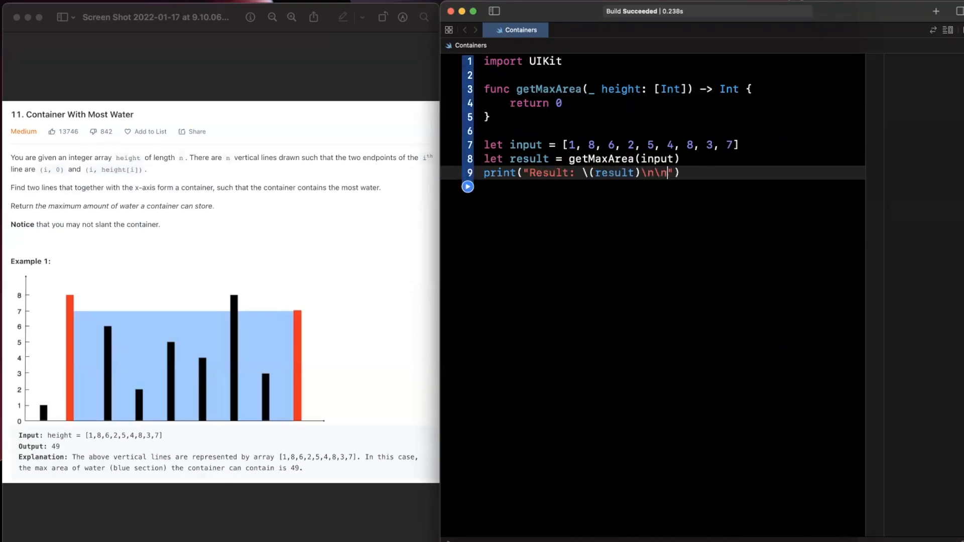
double_click(655, 173)
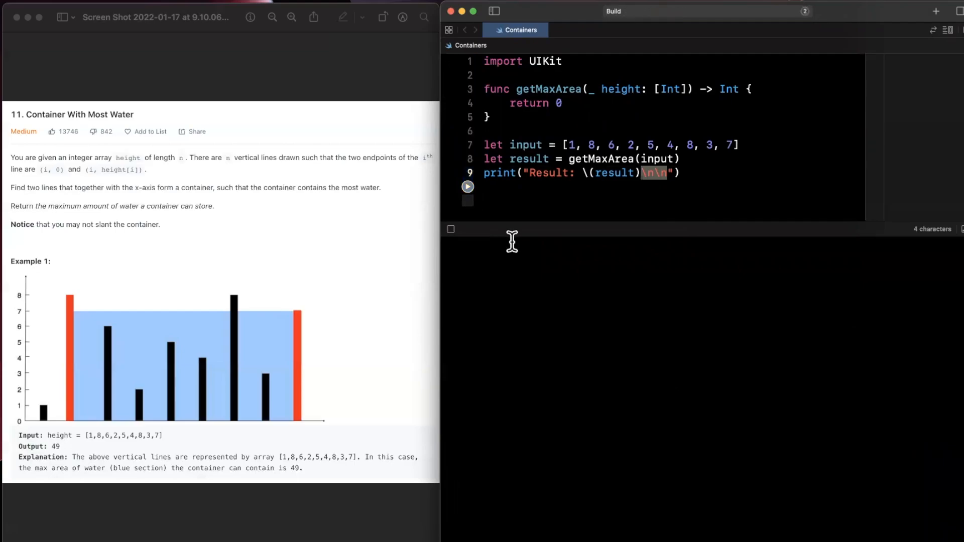
Run the playground until the console reports Result: 0
click(467, 187)
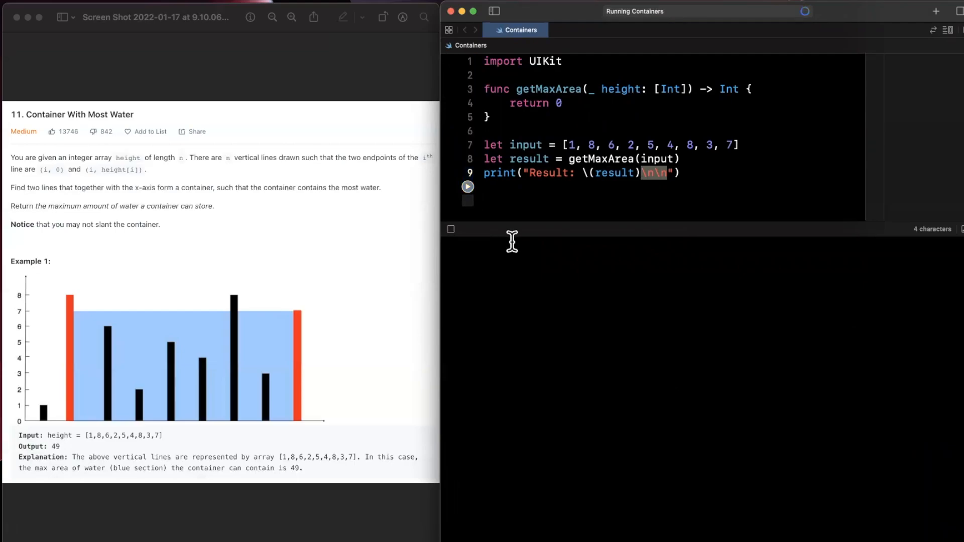
click(467, 187)
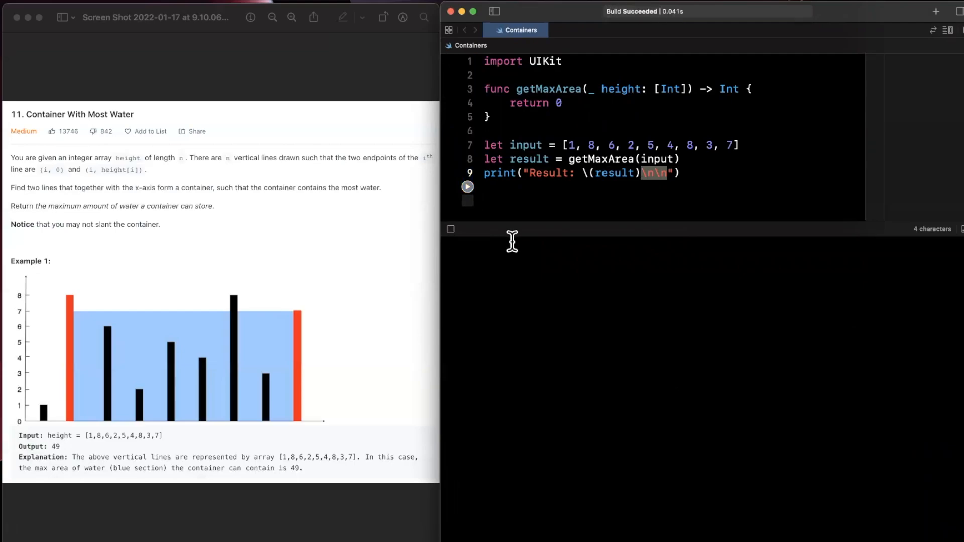
click(467, 187)
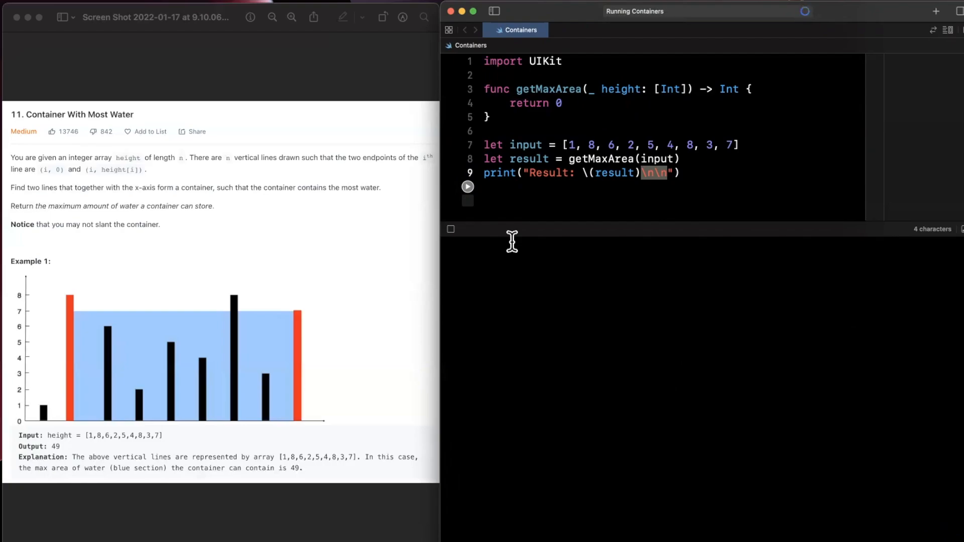
click(467, 186)
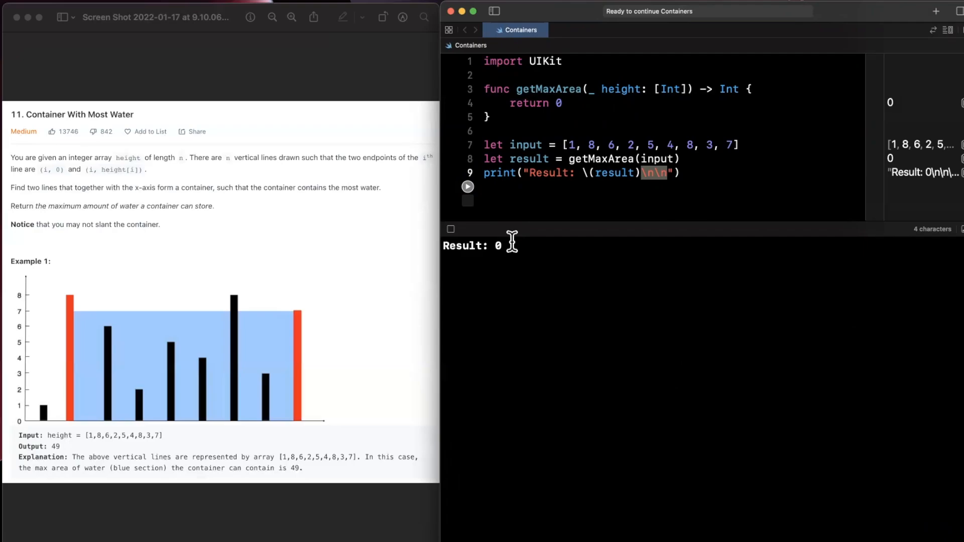
click(467, 187)
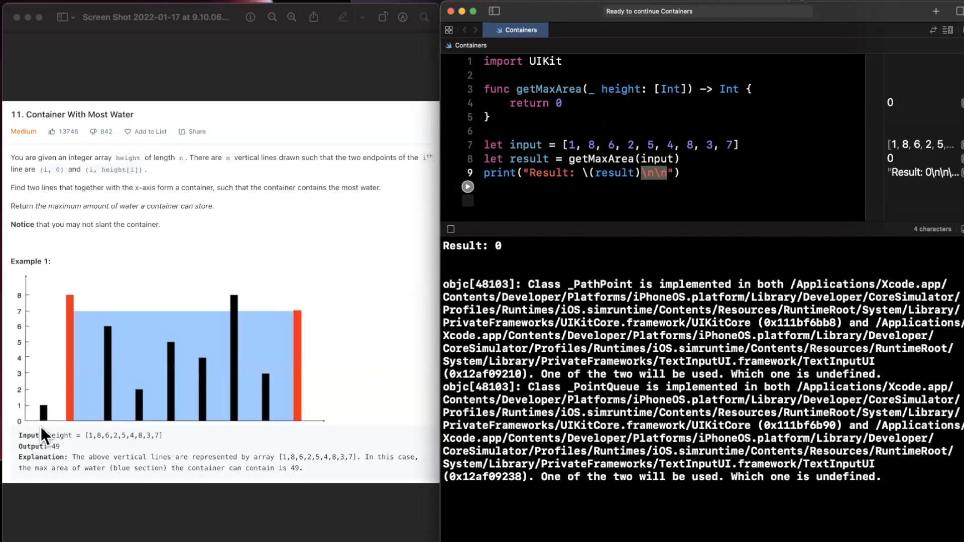
mouse_move(78, 437)
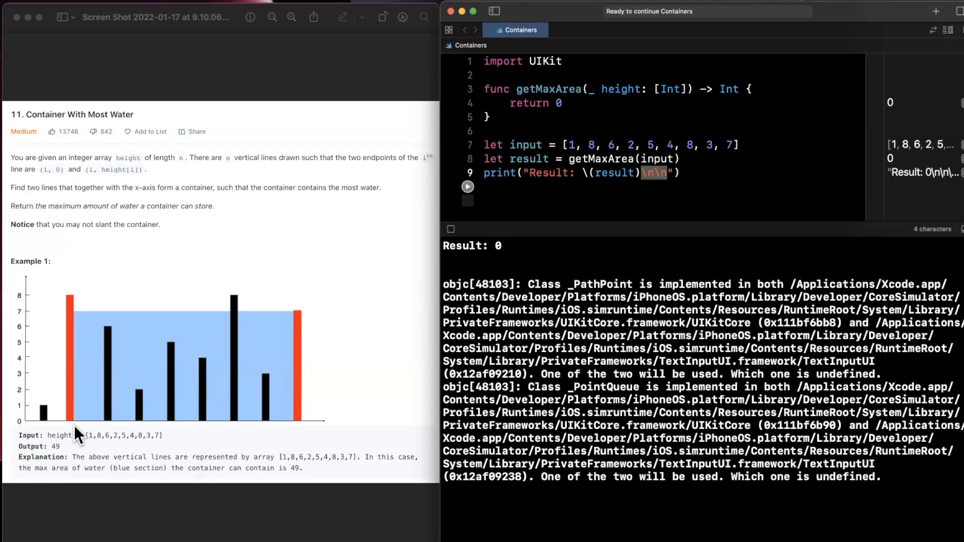
mouse_move(31, 431)
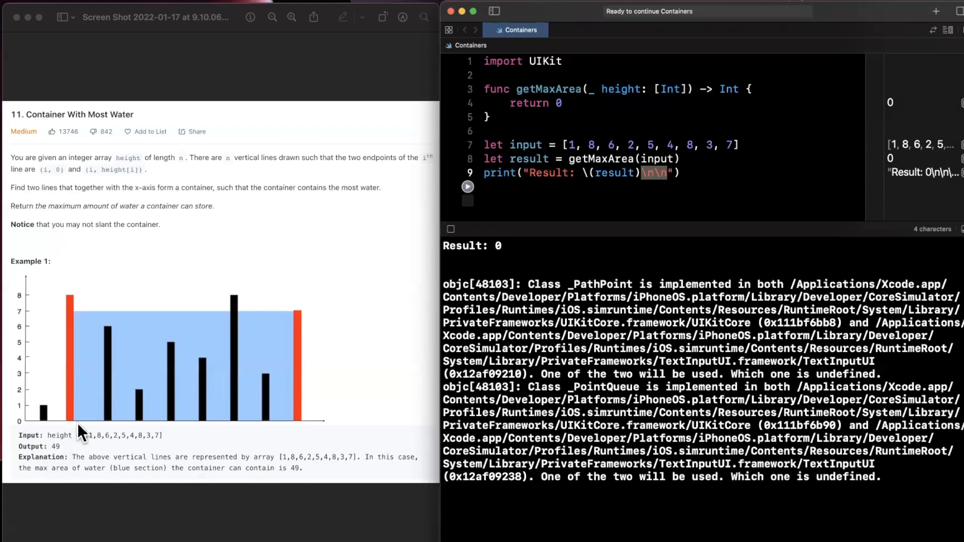
mouse_move(40, 423)
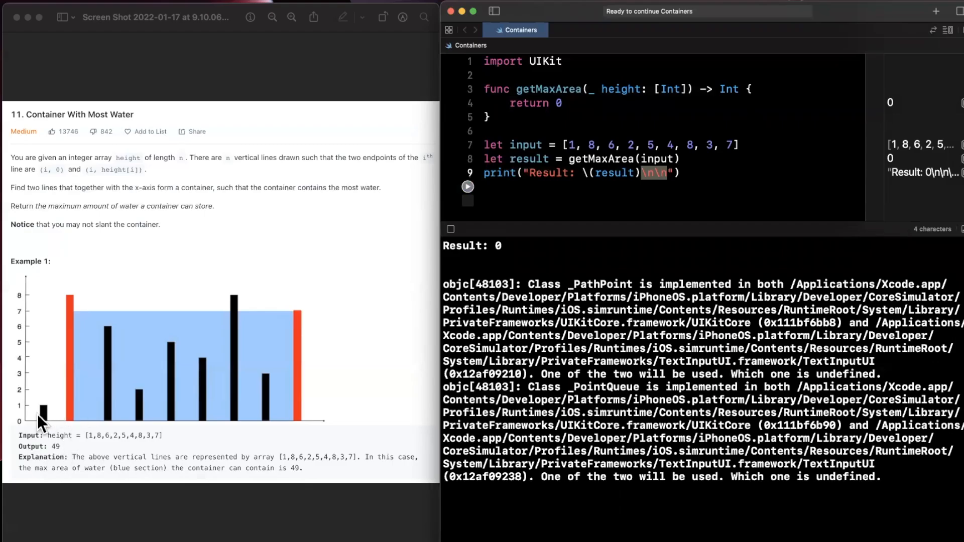
mouse_move(77, 418)
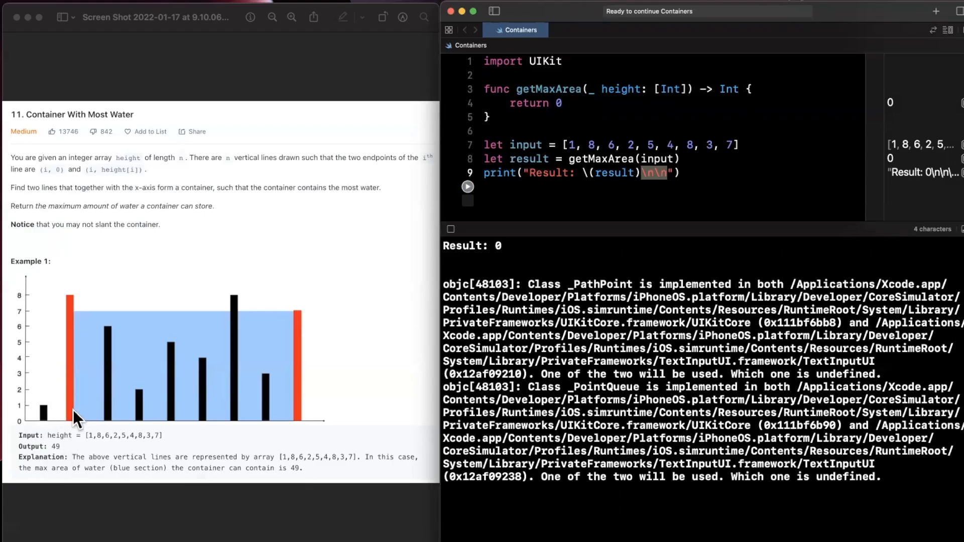
mouse_move(40, 412)
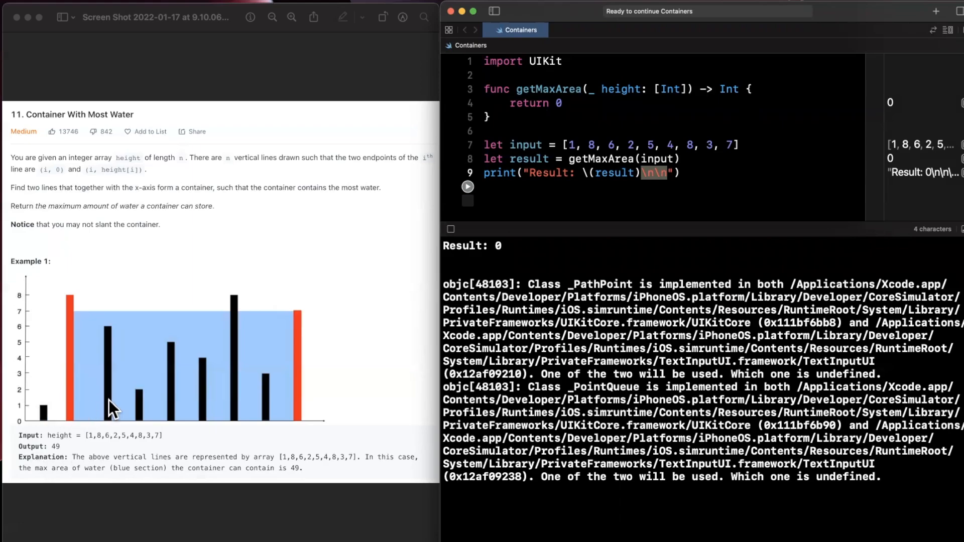
mouse_move(264, 403)
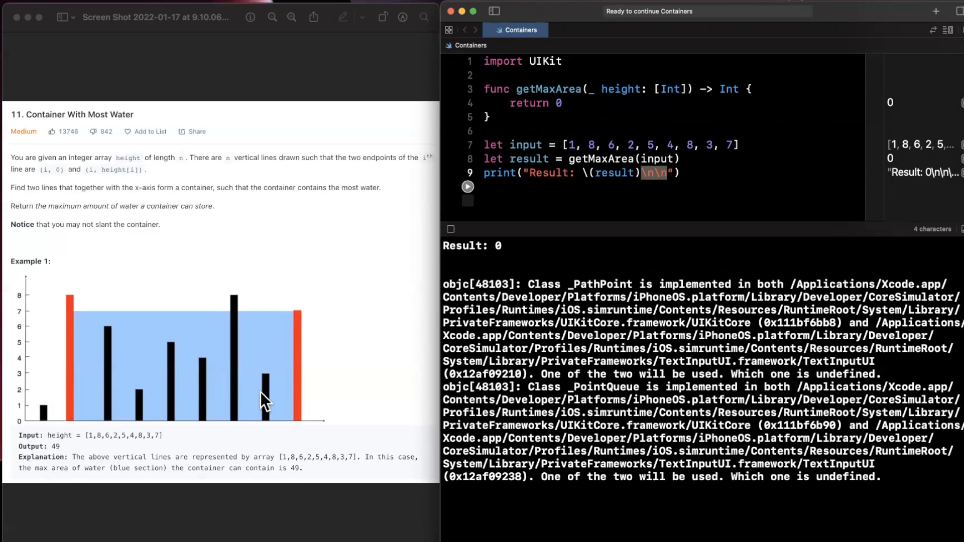
mouse_move(102, 404)
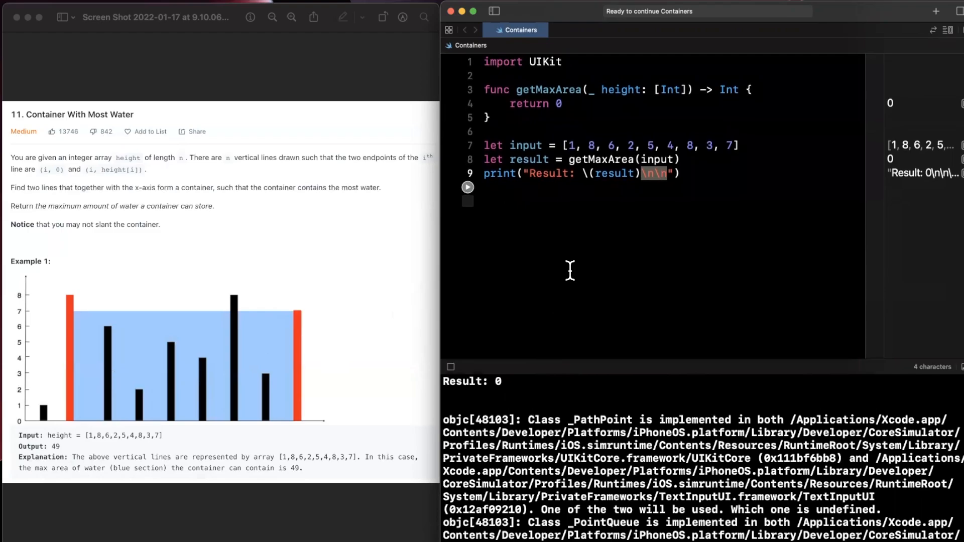
mouse_move(569, 203)
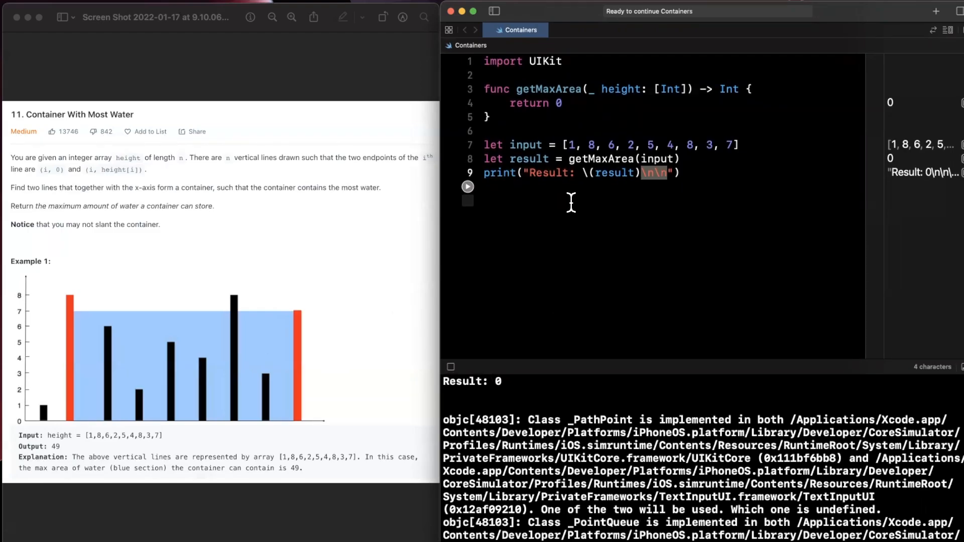
mouse_move(125, 360)
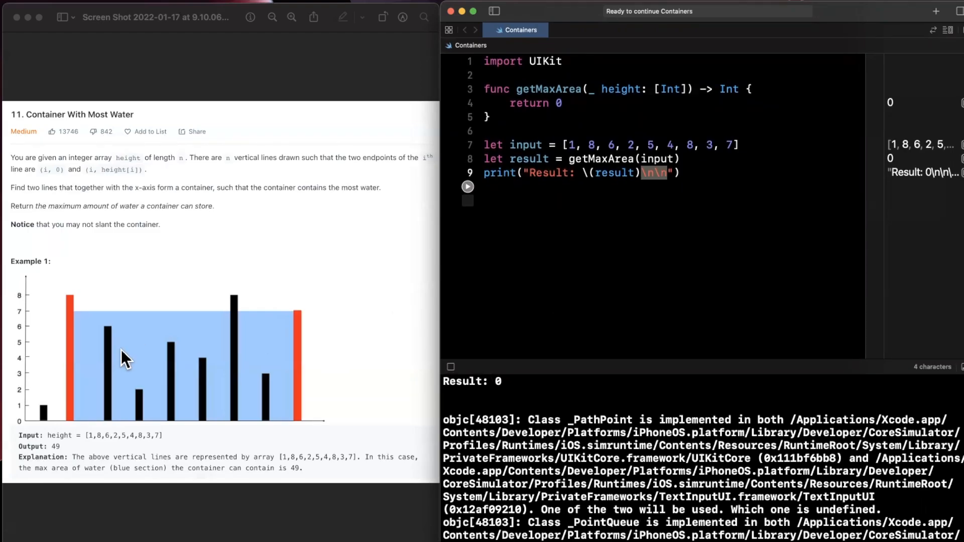
mouse_move(67, 374)
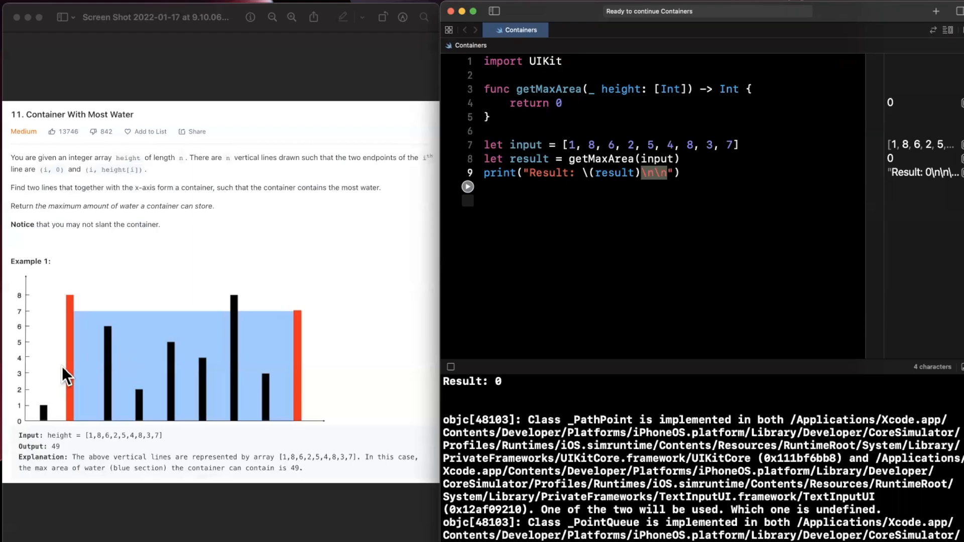
mouse_move(9, 369)
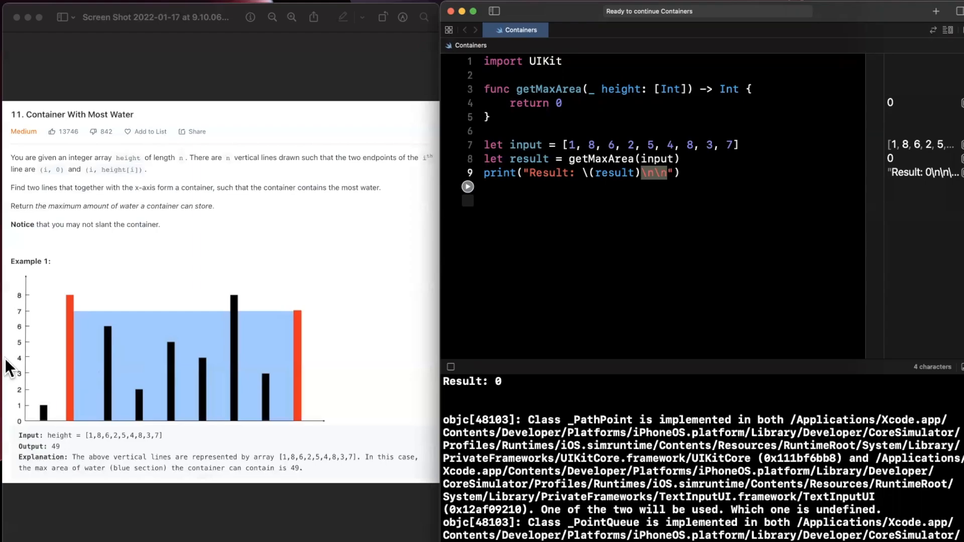
mouse_move(15, 406)
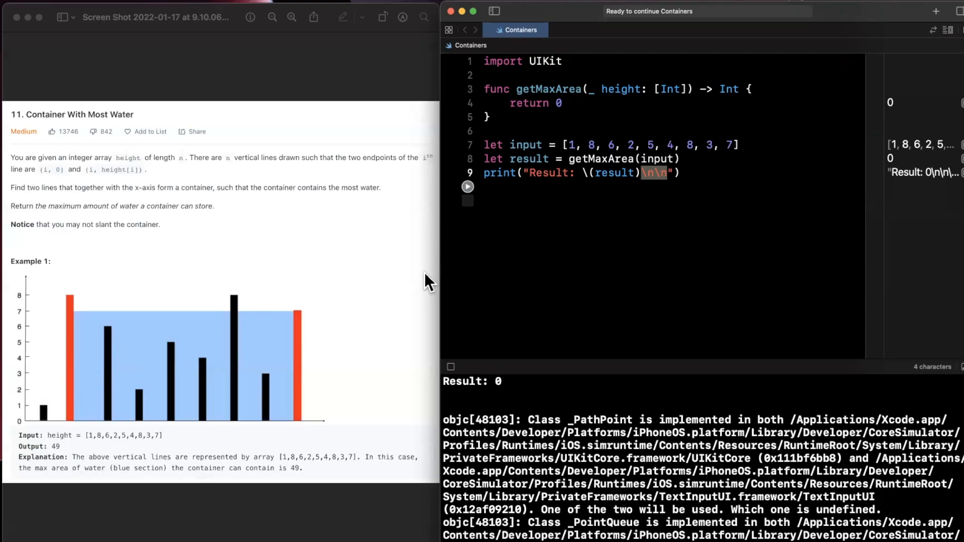
mouse_move(9, 362)
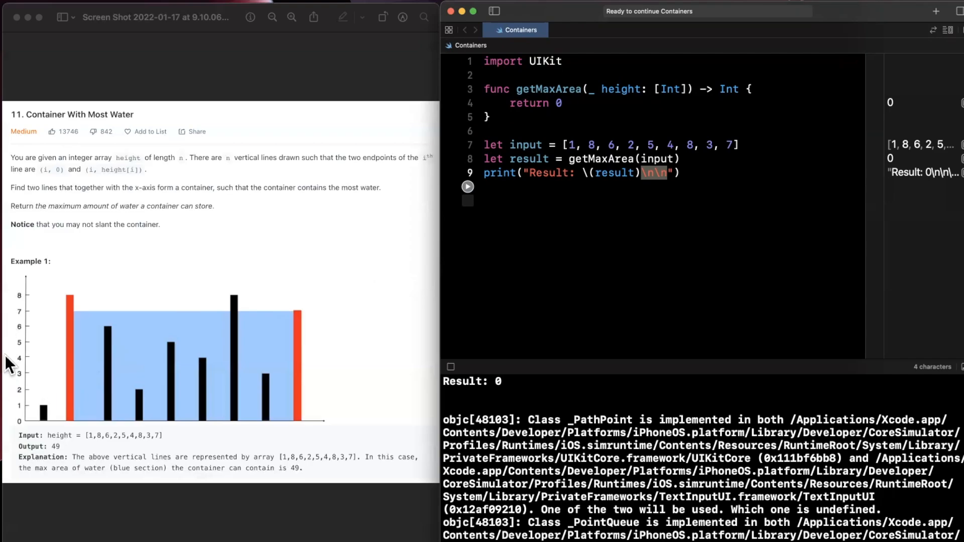
mouse_move(114, 446)
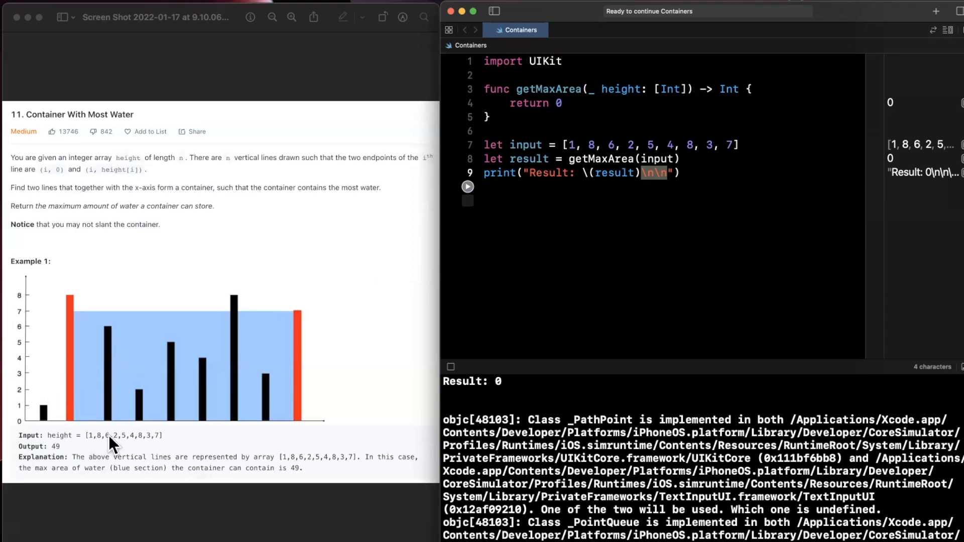
mouse_move(141, 437)
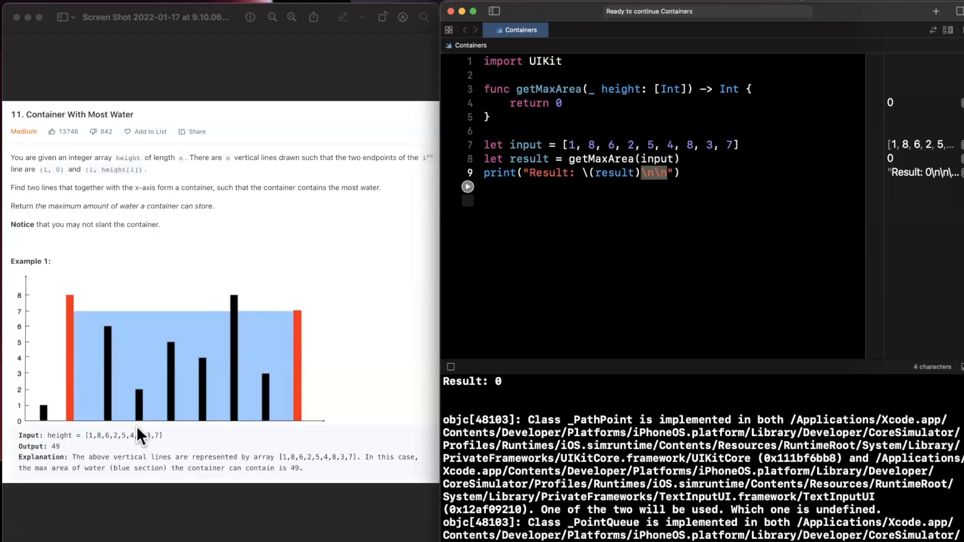
mouse_move(240, 369)
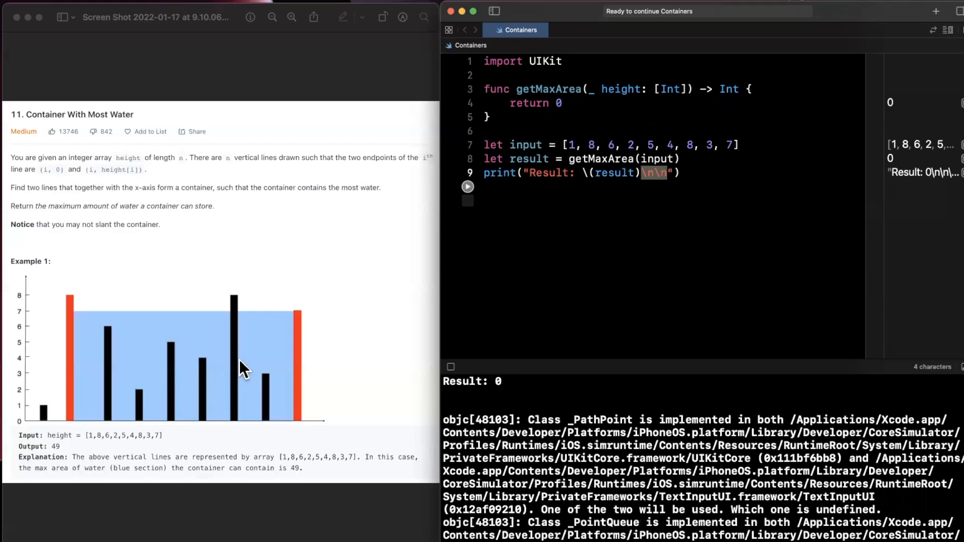
mouse_move(296, 356)
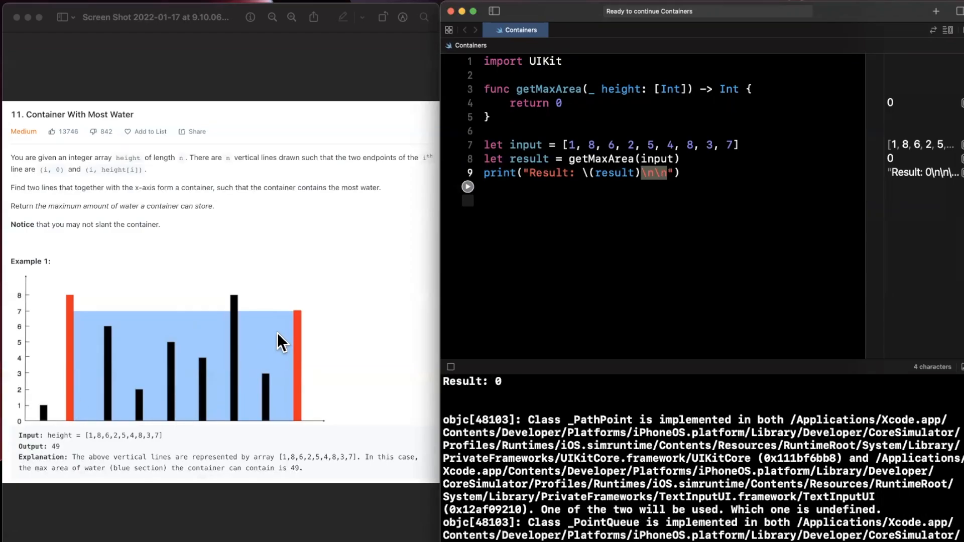
mouse_move(9, 368)
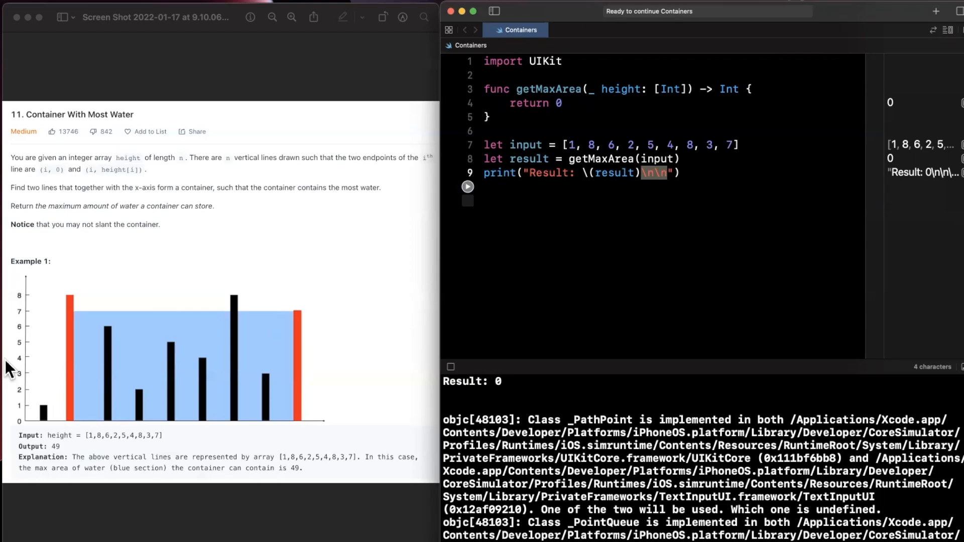
mouse_move(21, 289)
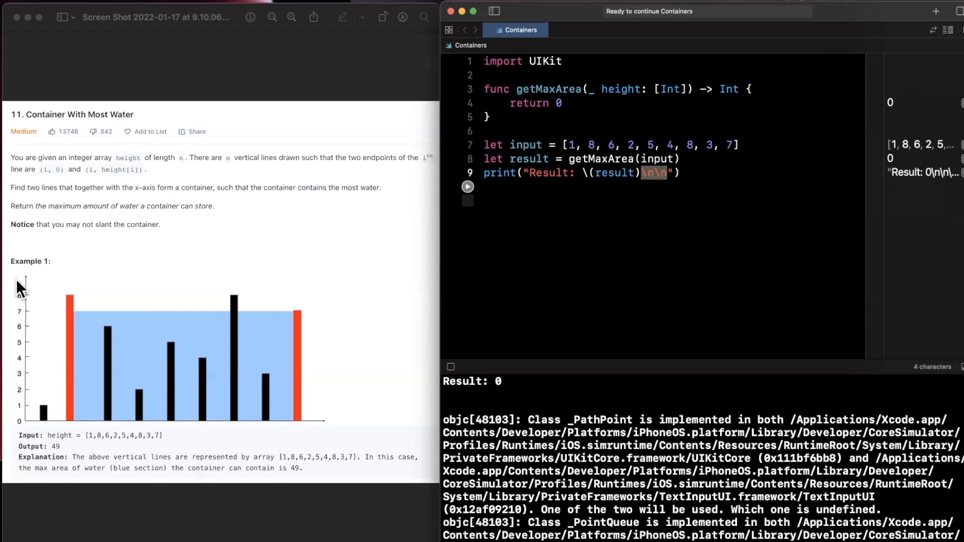
mouse_move(78, 322)
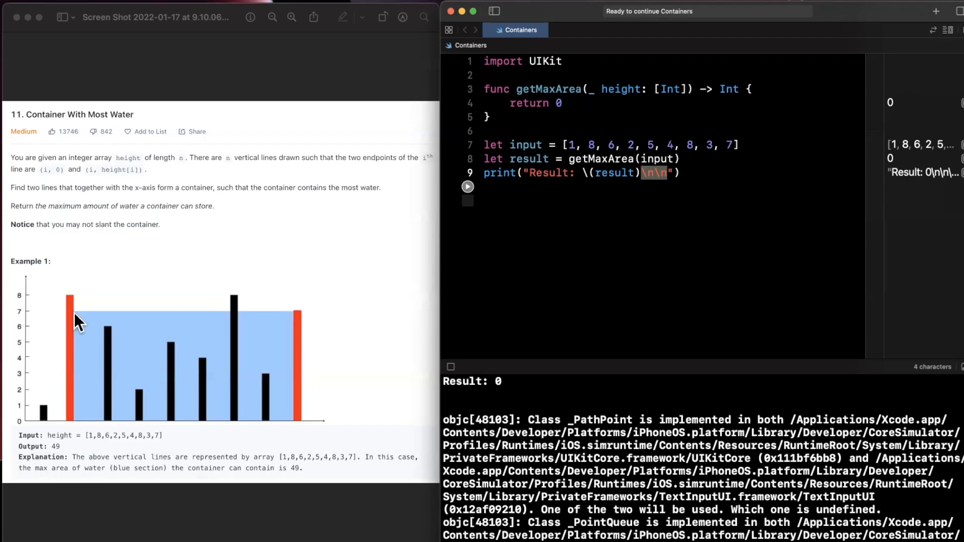
mouse_move(81, 326)
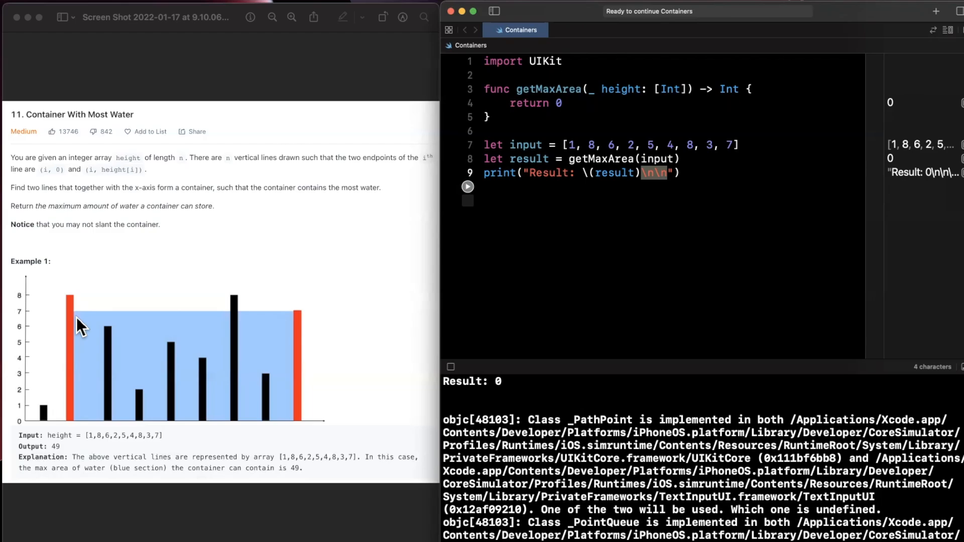
mouse_move(301, 319)
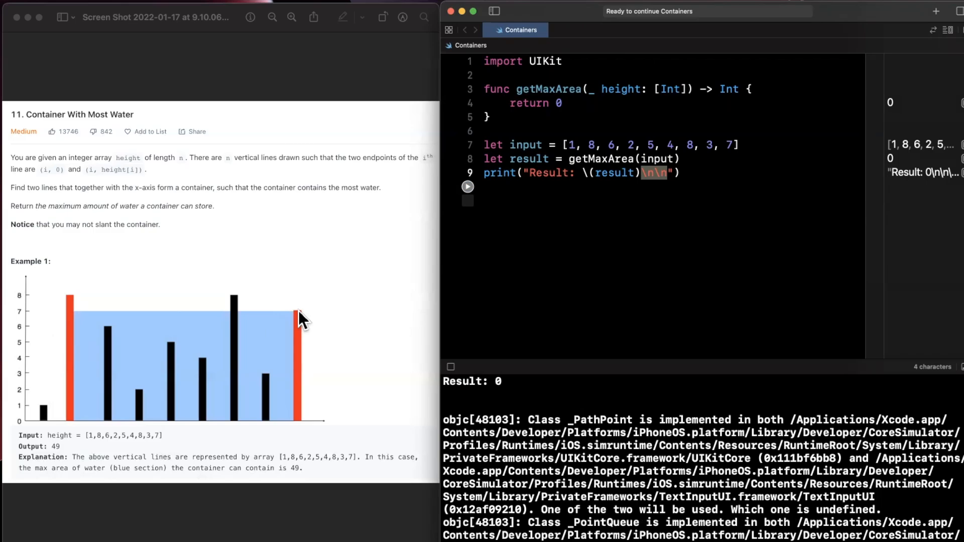
mouse_move(261, 326)
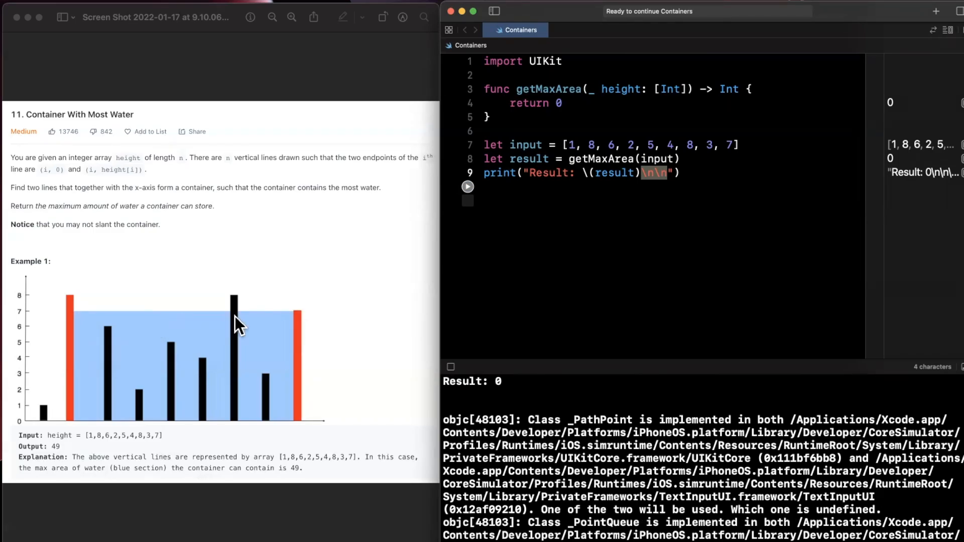
mouse_move(290, 325)
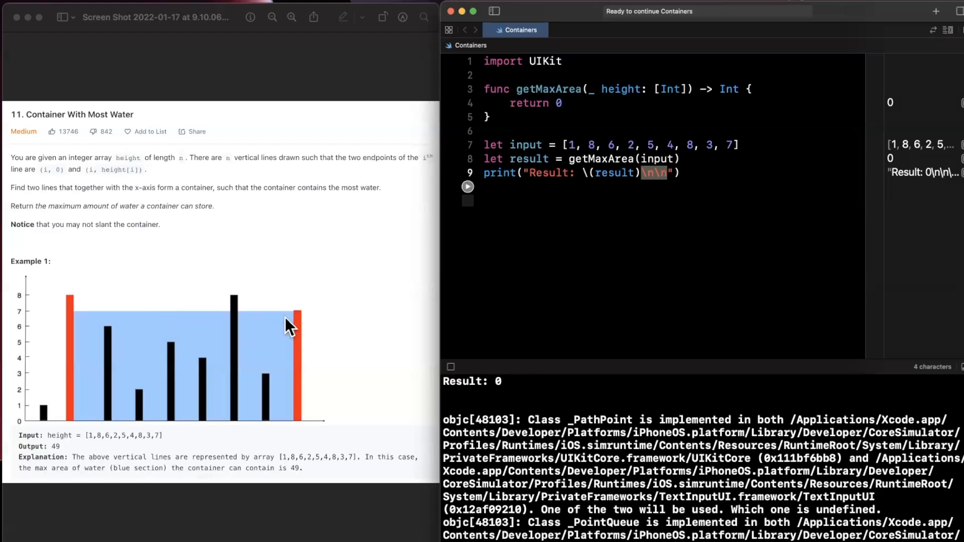
mouse_move(228, 335)
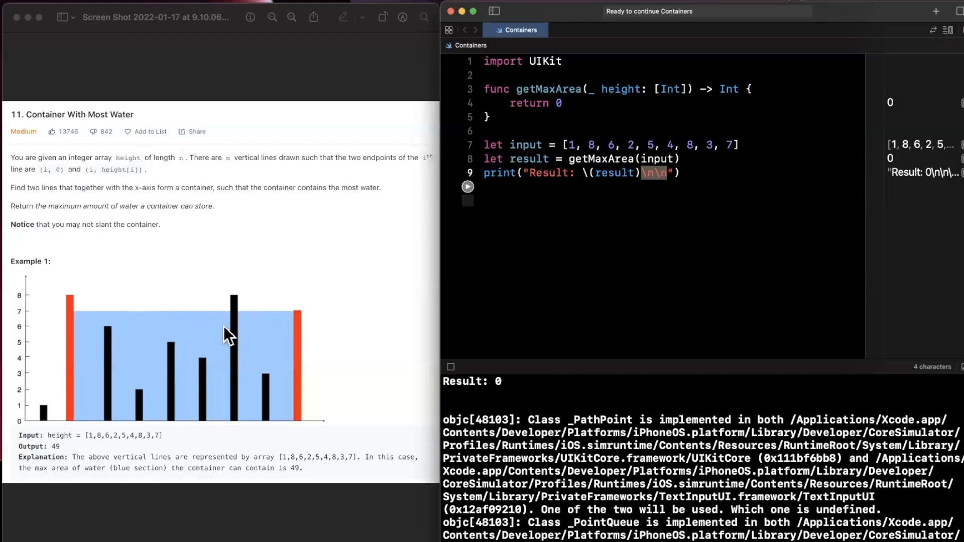
mouse_move(185, 370)
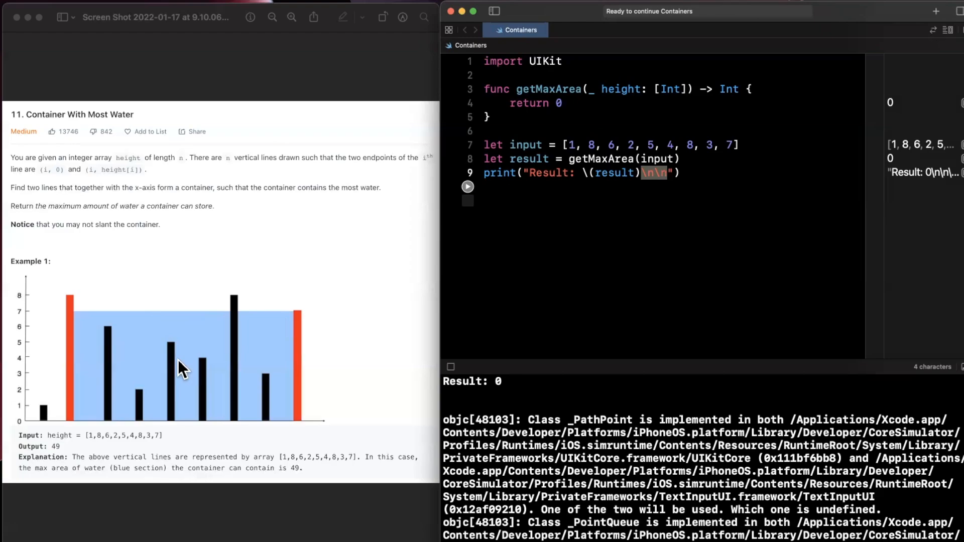
mouse_move(123, 394)
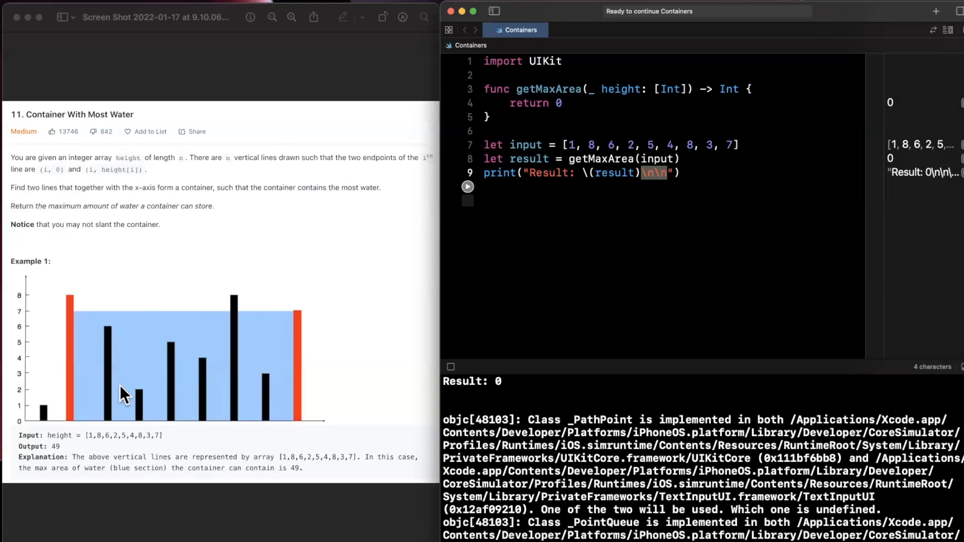
mouse_move(265, 390)
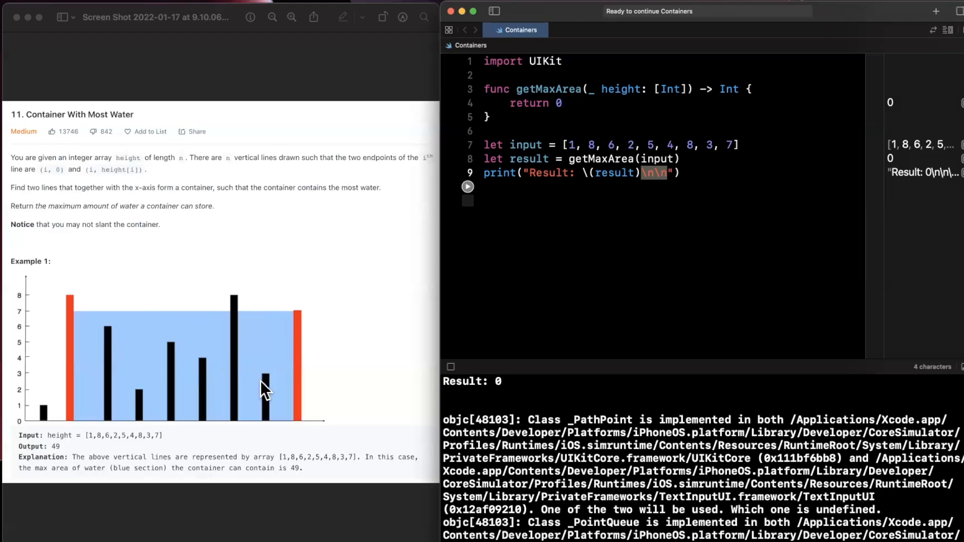
mouse_move(231, 319)
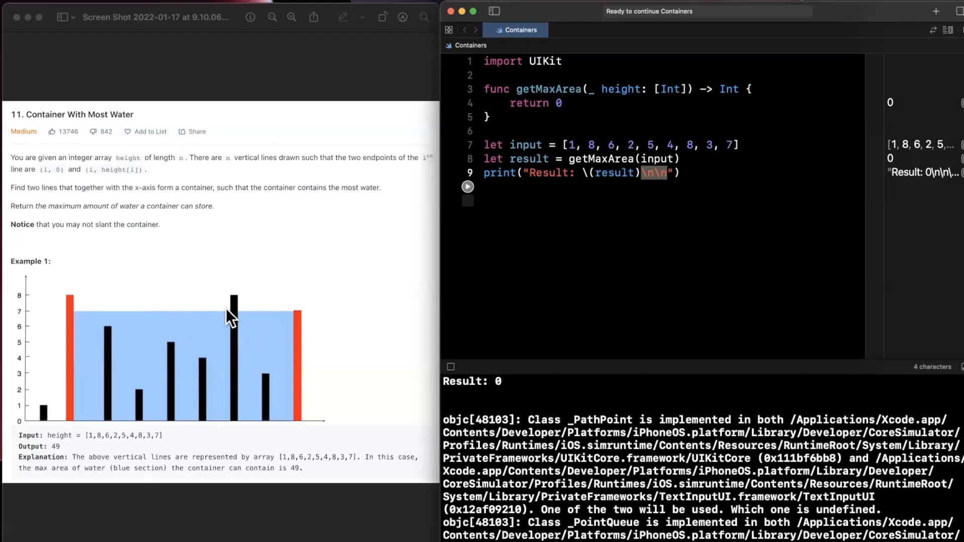
mouse_move(155, 354)
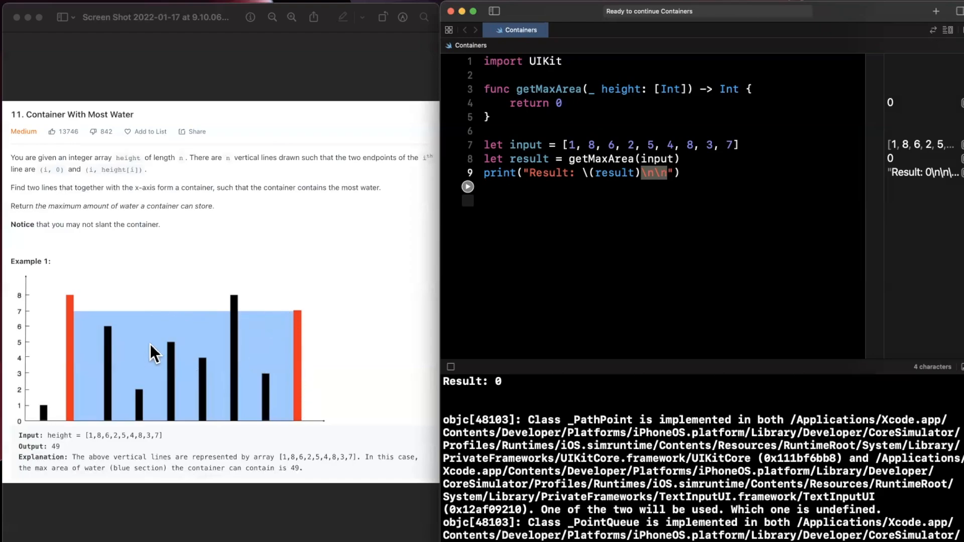
mouse_move(307, 315)
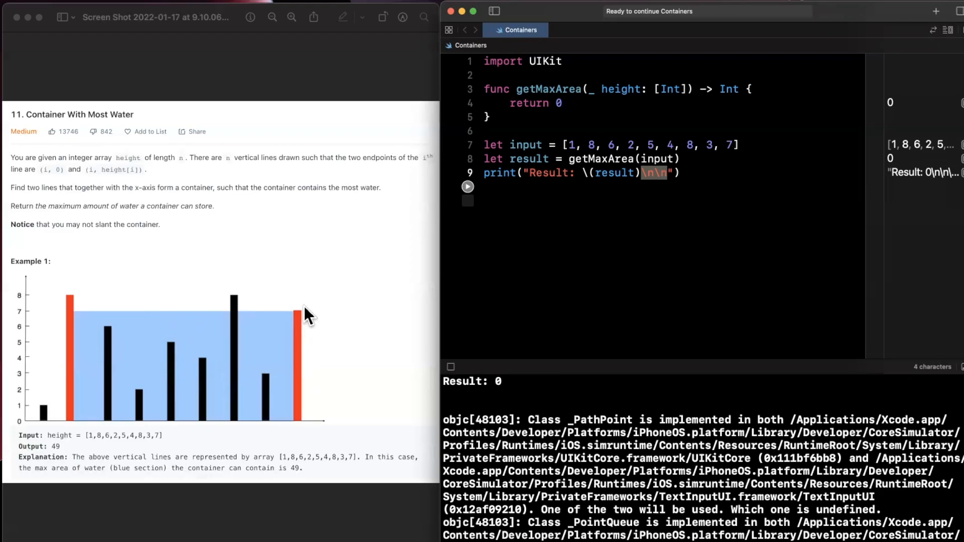
mouse_move(527, 108)
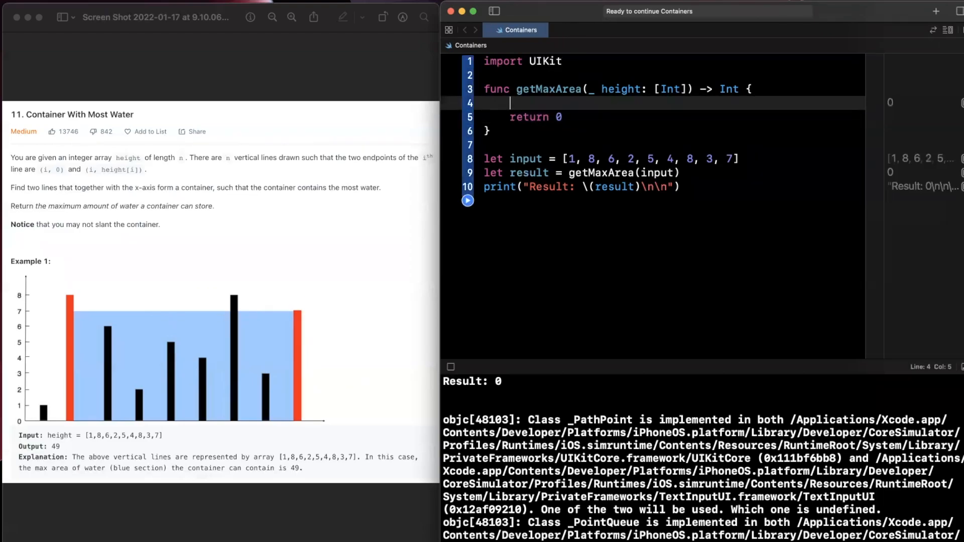
mouse_move(568, 102)
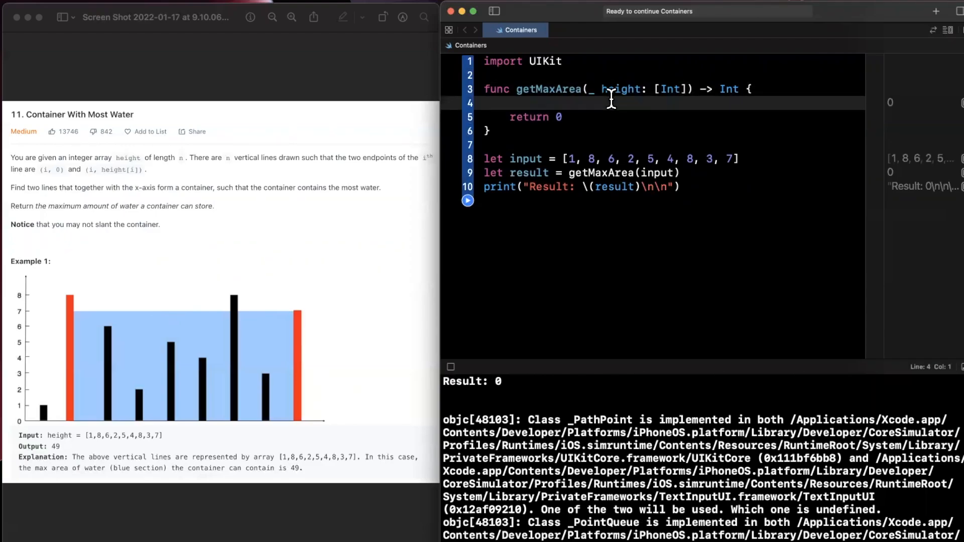
Guard against an empty height array, returning -1 at the top of the function
click(609, 103)
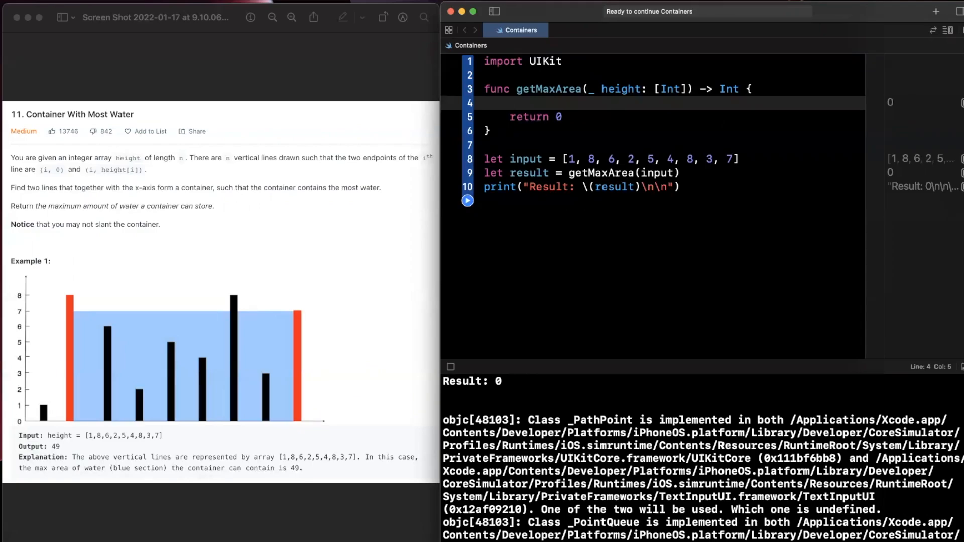
text(guard !height.isEmpty else {)
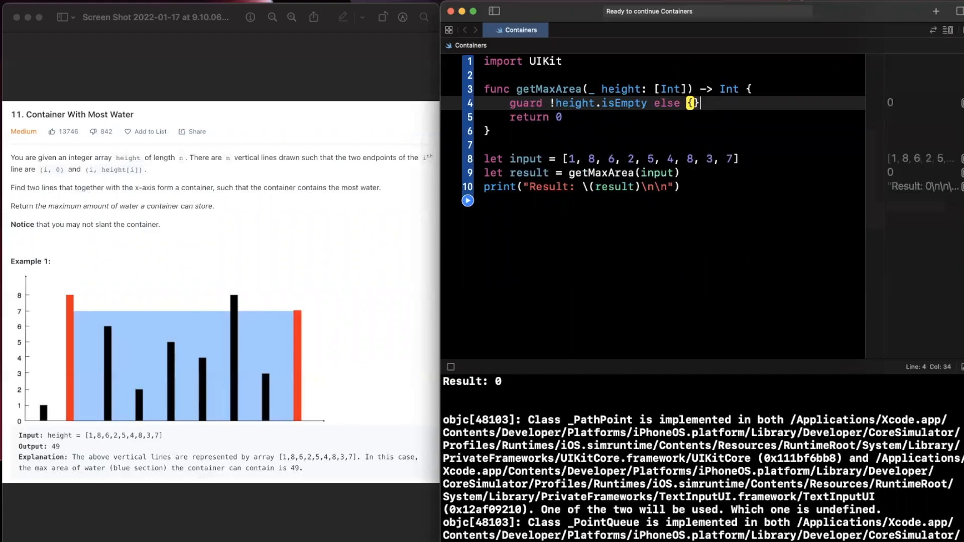
text(return -1)
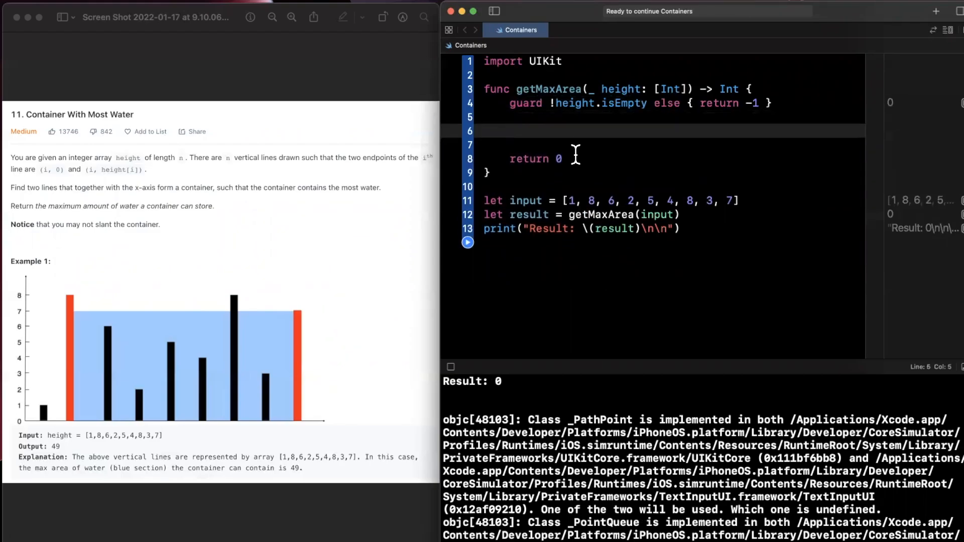
Declare left = 0, right = height.count - 1, maxArea = 0, and return maxArea
text(var left = 0)
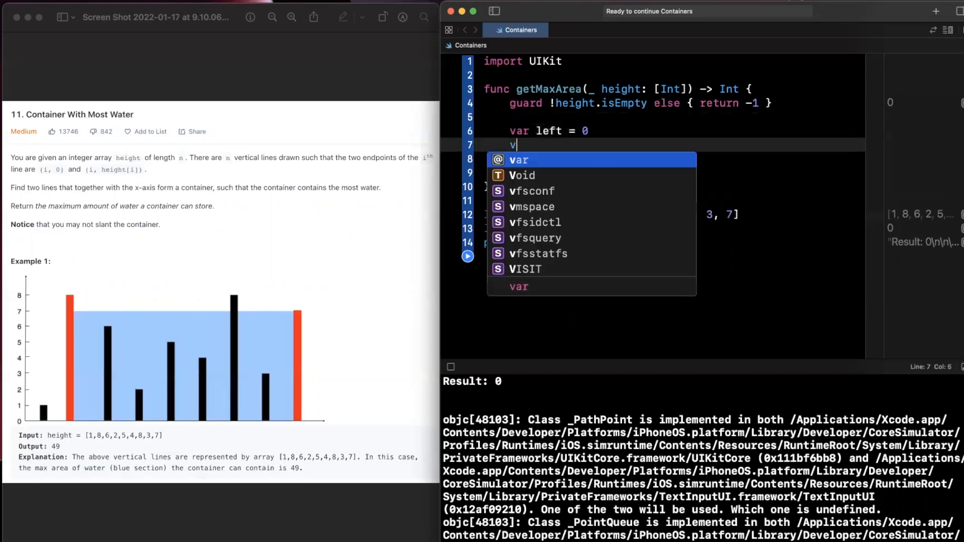
text(ar right =)
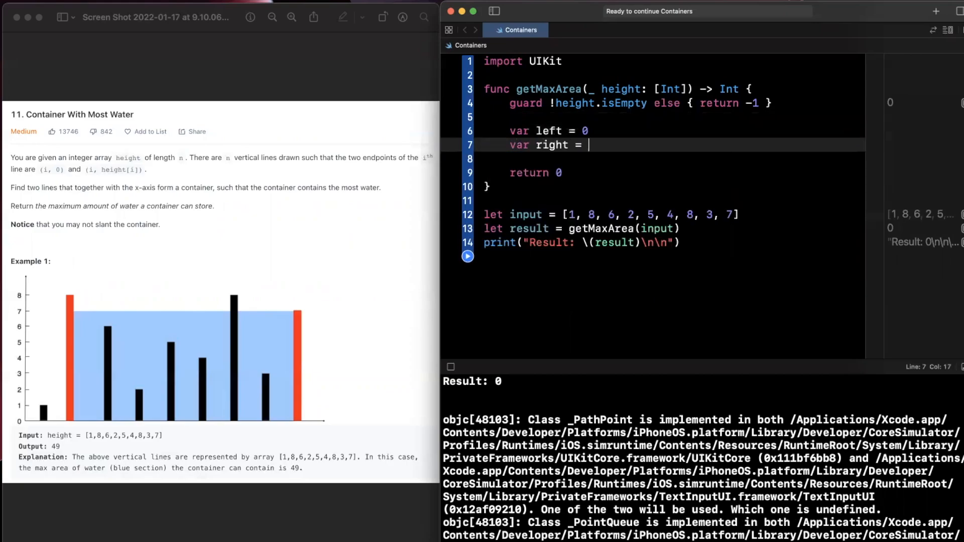
text(height.count -1)
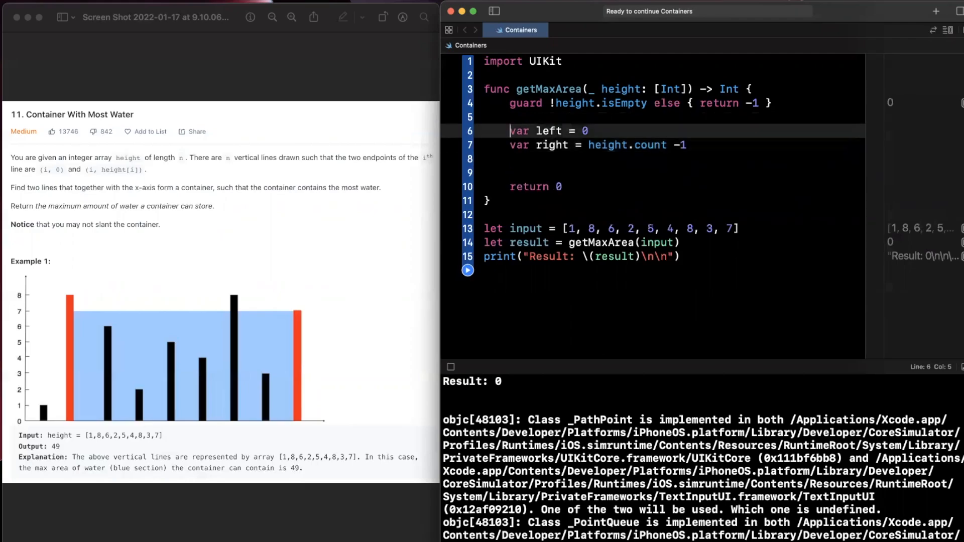
text(var maxArea)
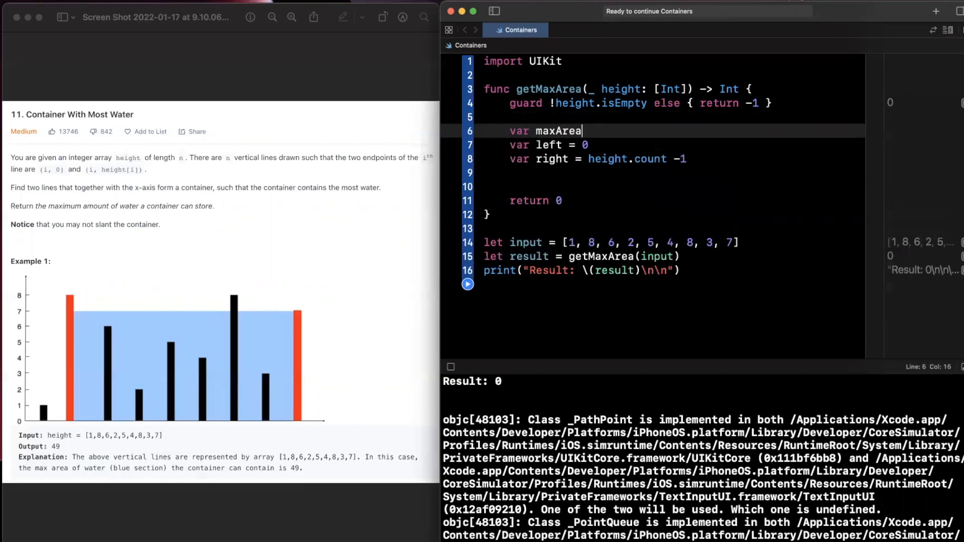
text(= 0)
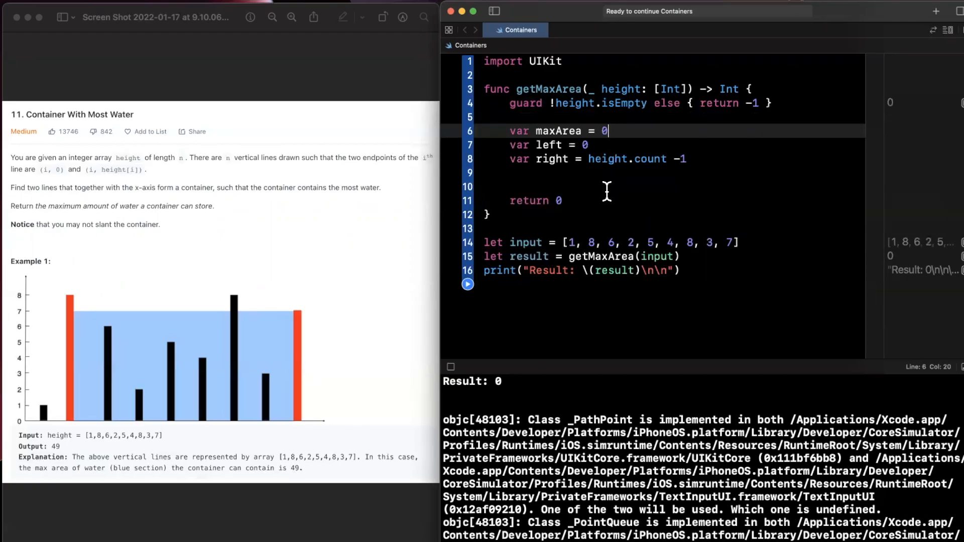
text(maxArea)
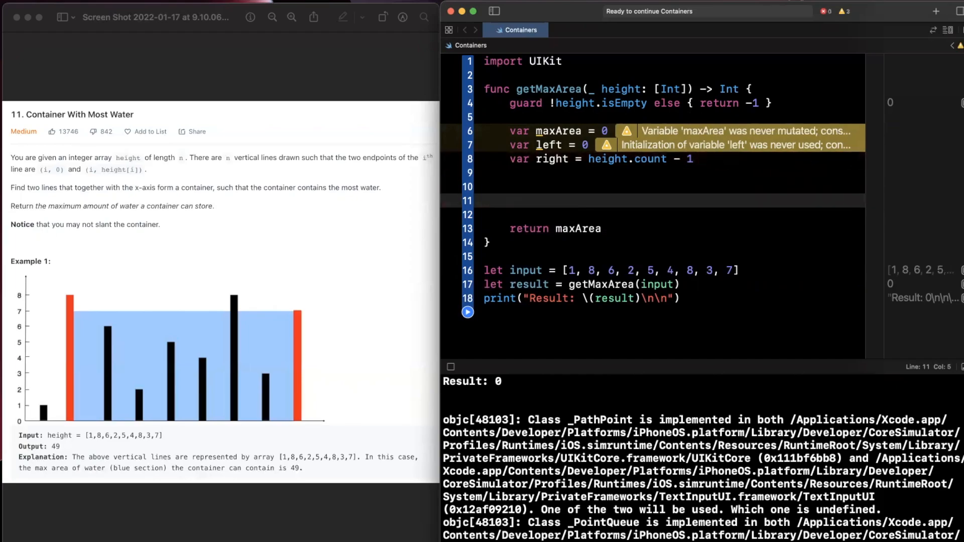
Add a while left < right loop with Re-calc maxArea and Move pointers comments
text(while left < right {)
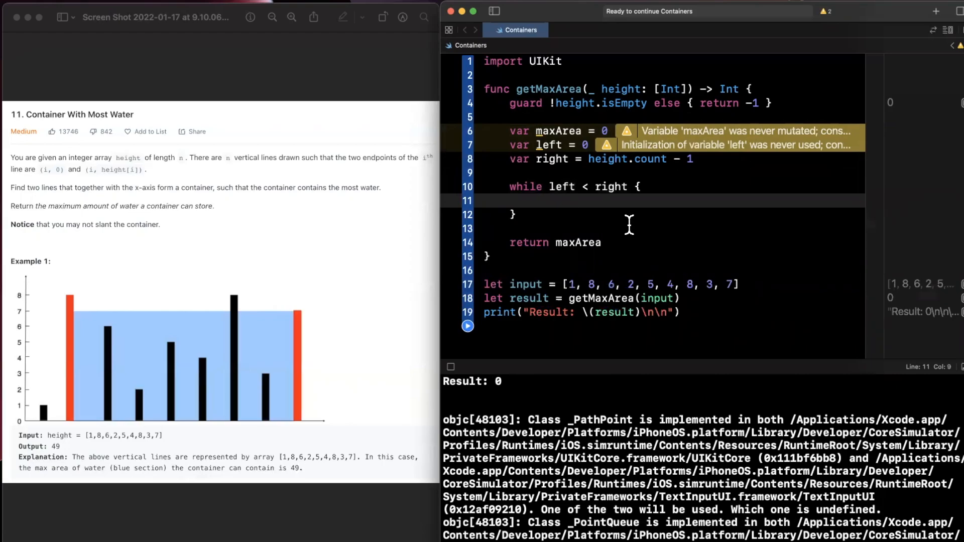
text(// Re-calc maxArea)
text(// Move points)
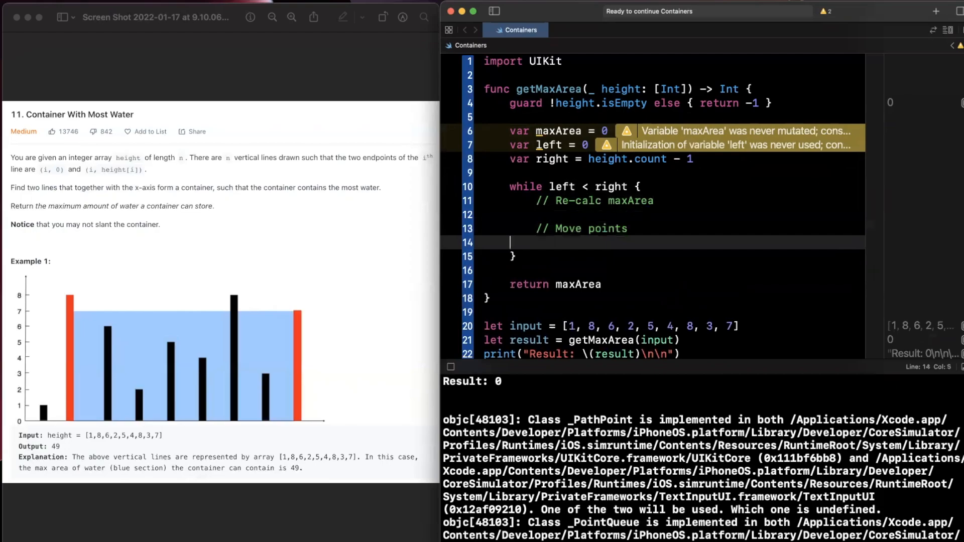
text(ers)
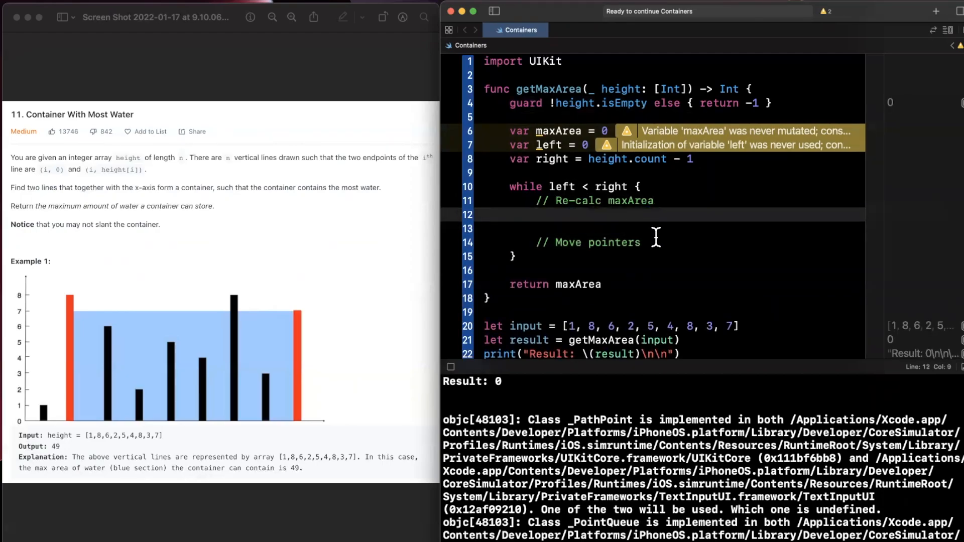
Compute minheight as min(height[left], height[right]) inside the loop
text(let current =)
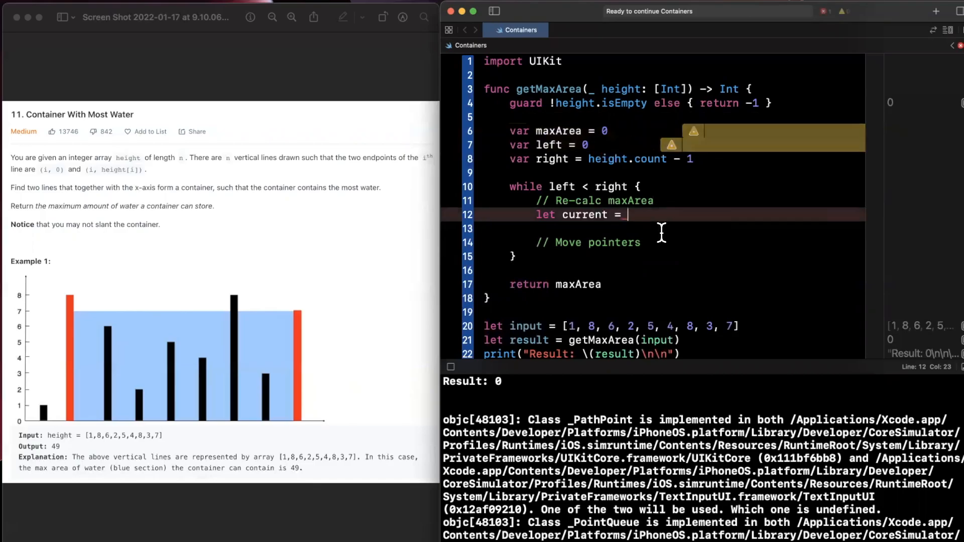
text(min()
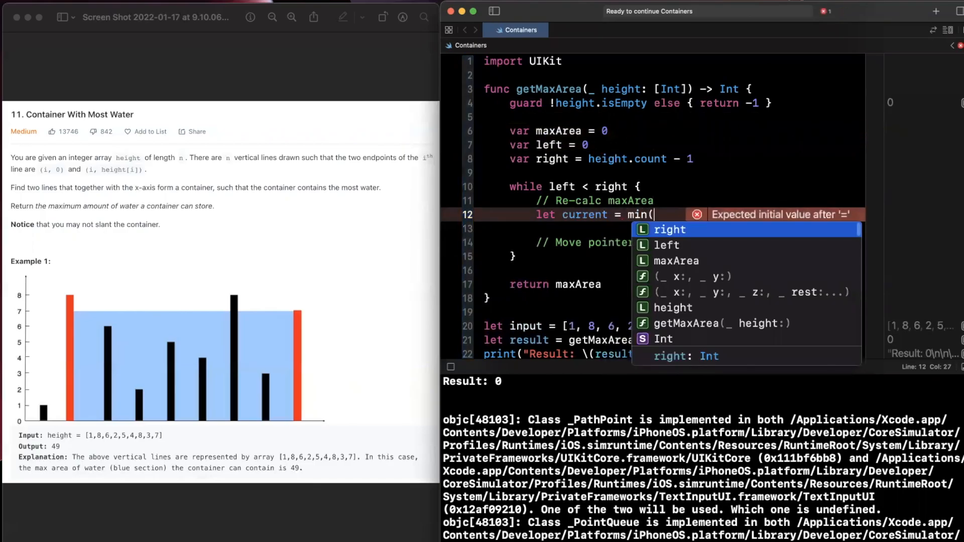
text(height[left)
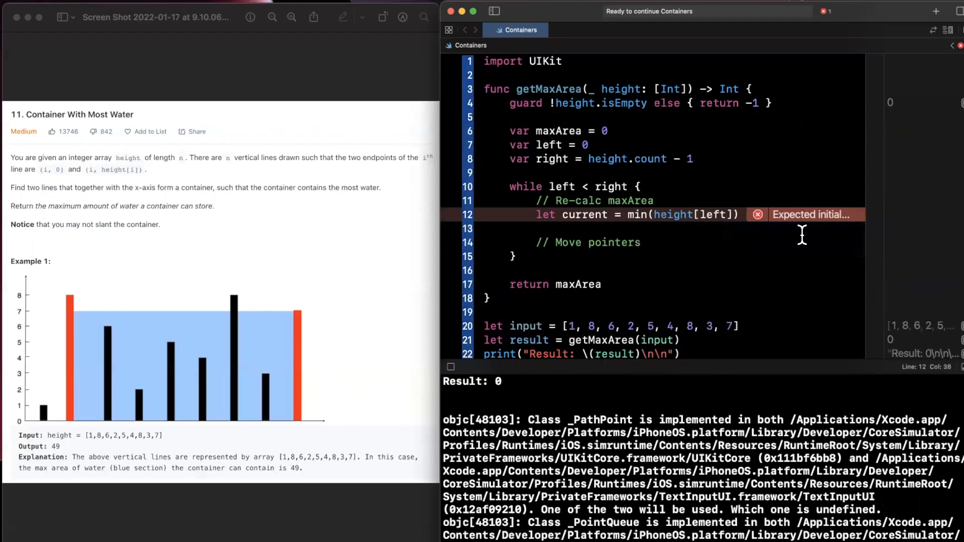
text(, height[right)
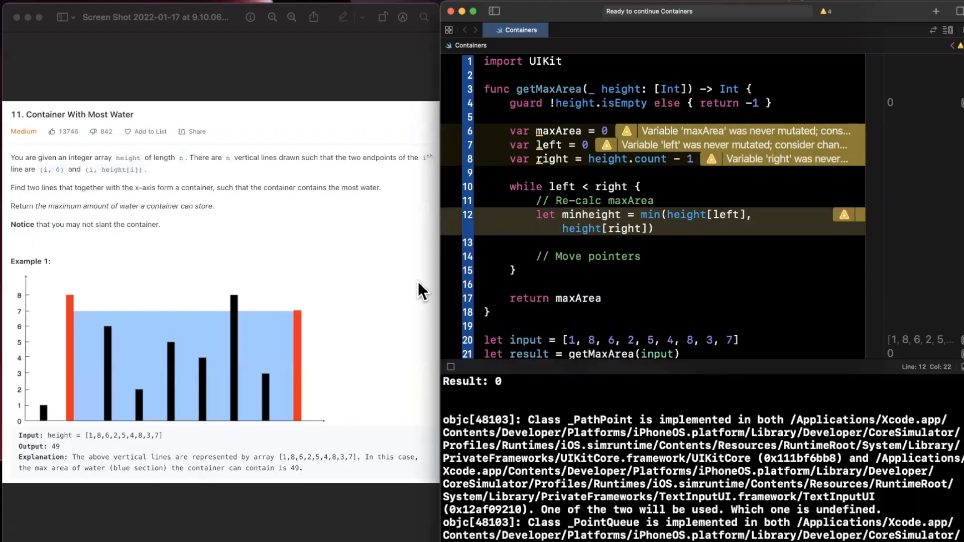
mouse_move(435, 317)
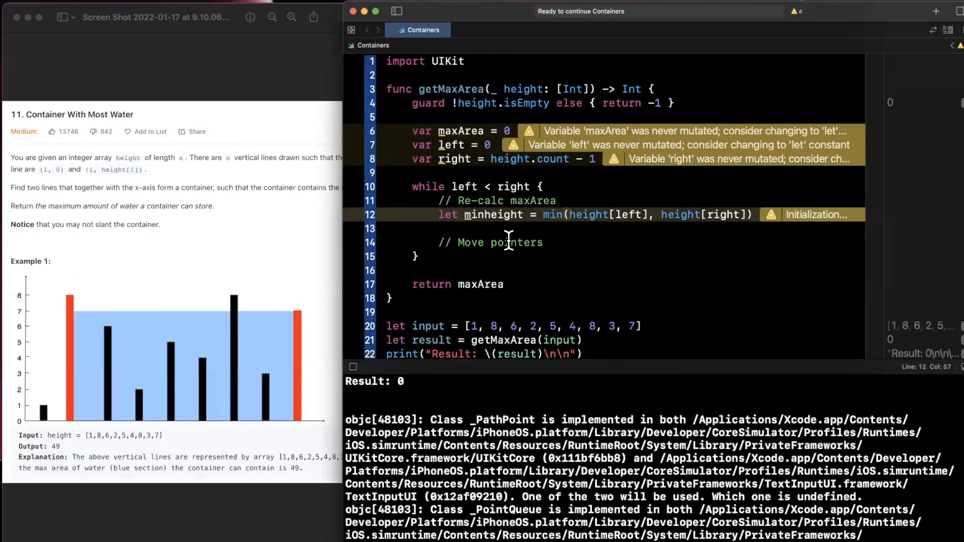
Compute currentHeight = minheight * (right - left) in the loop
text(let current = minheight)
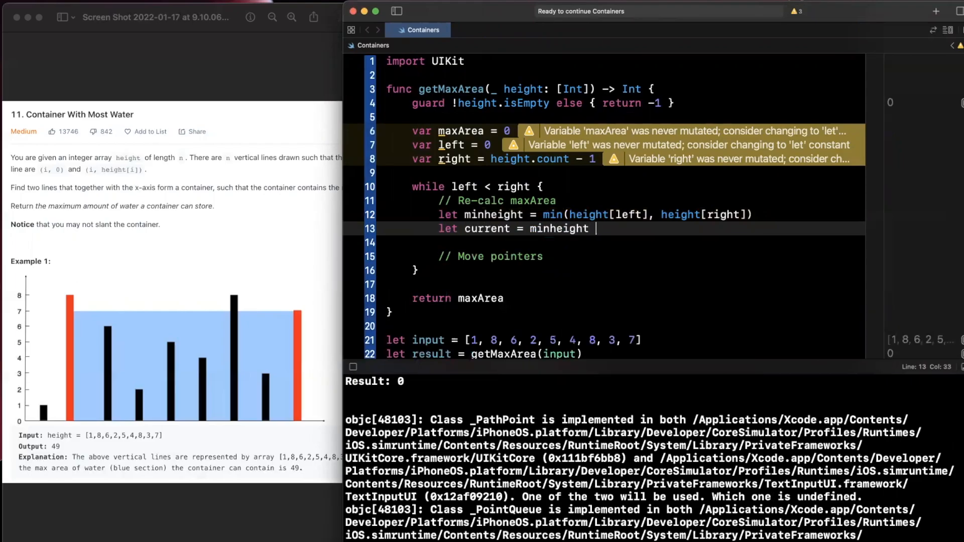
text(* ()
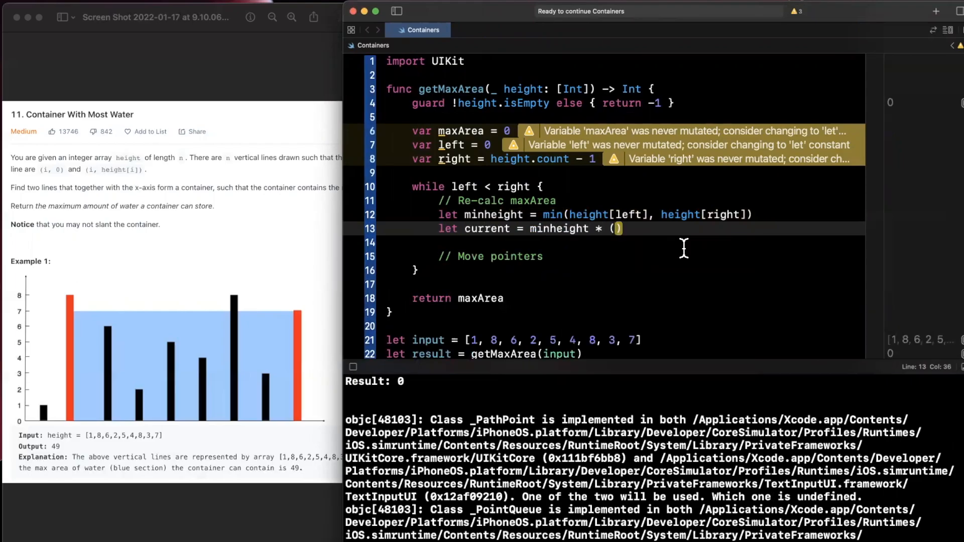
text(right - left)
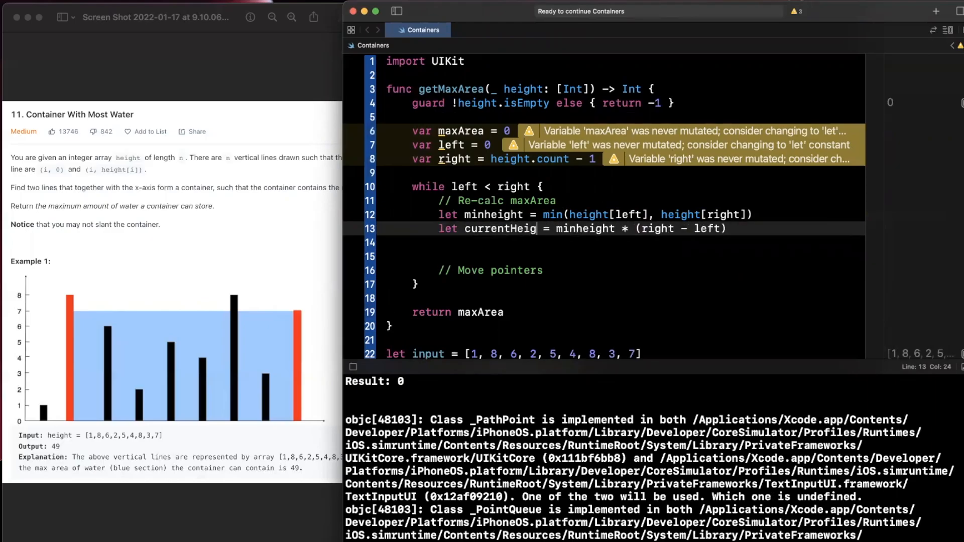
Update maxArea = max(maxArea, currentHeight)
text(maxArea = max()
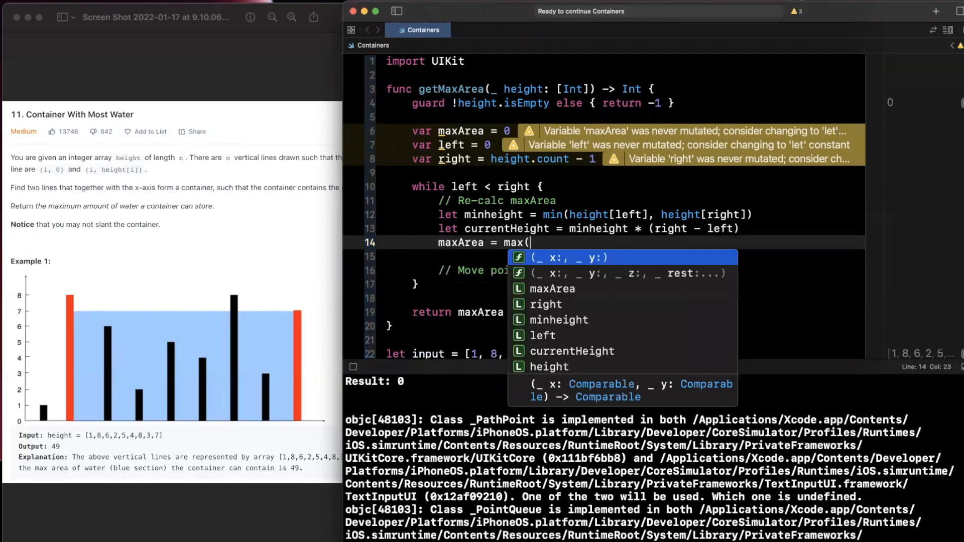
text(maxArea)
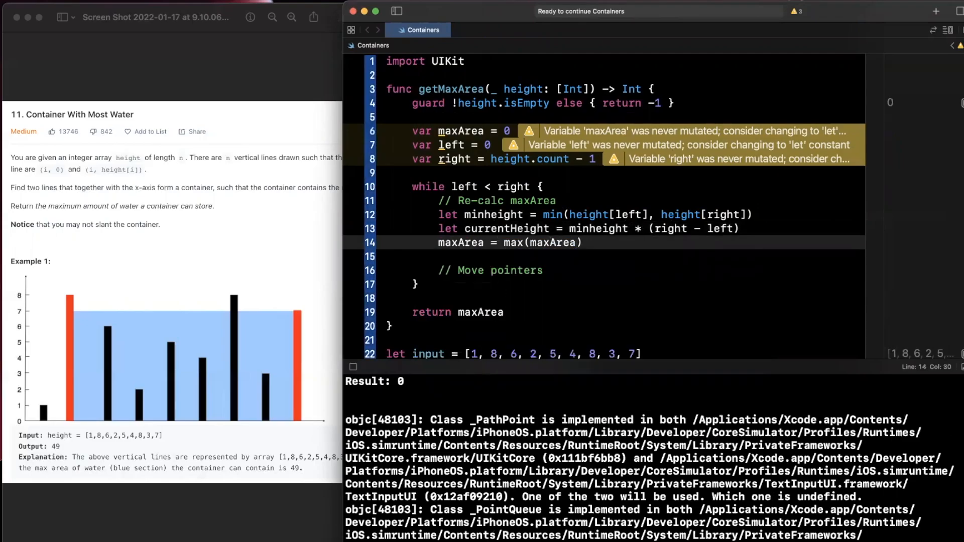
text(,)
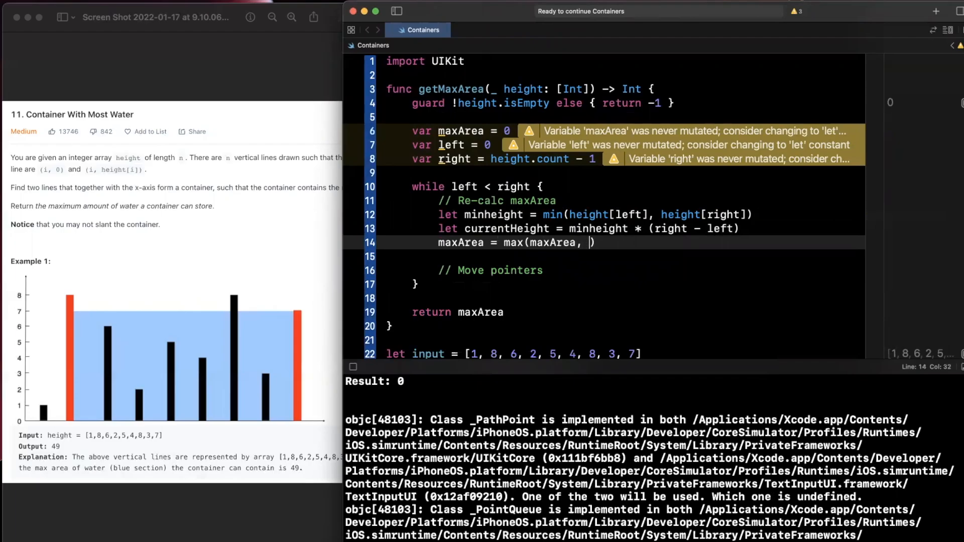
text(currrentHeight)
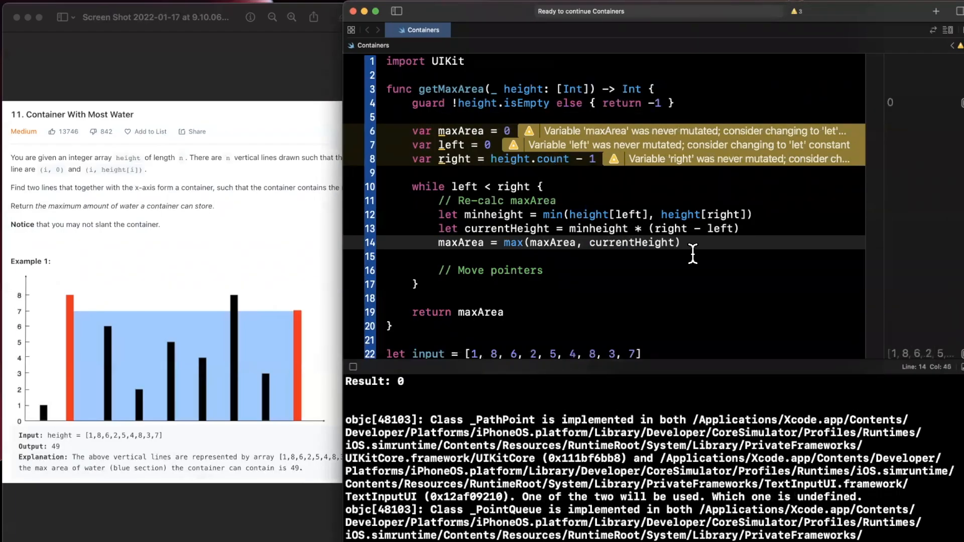
mouse_move(612, 235)
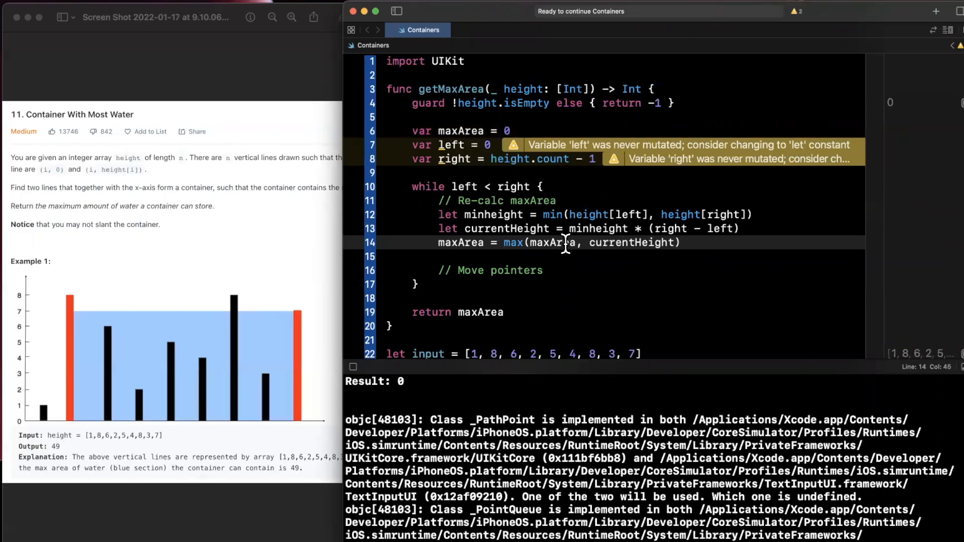
double_click(631, 242)
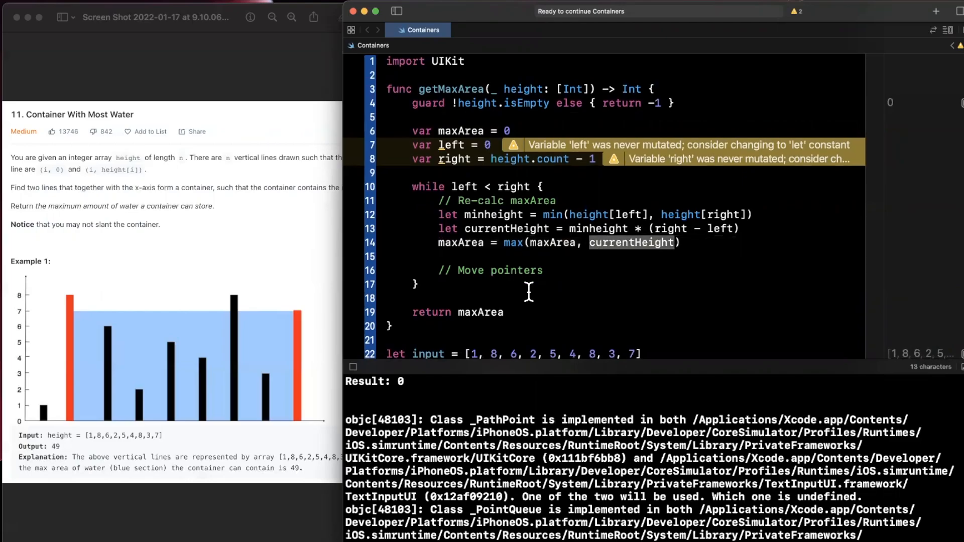
mouse_move(9, 418)
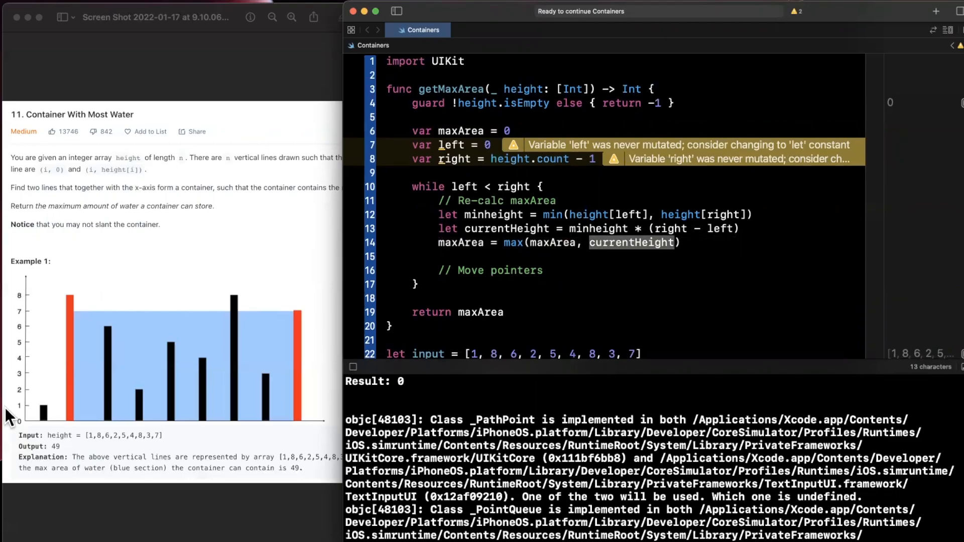
mouse_move(20, 418)
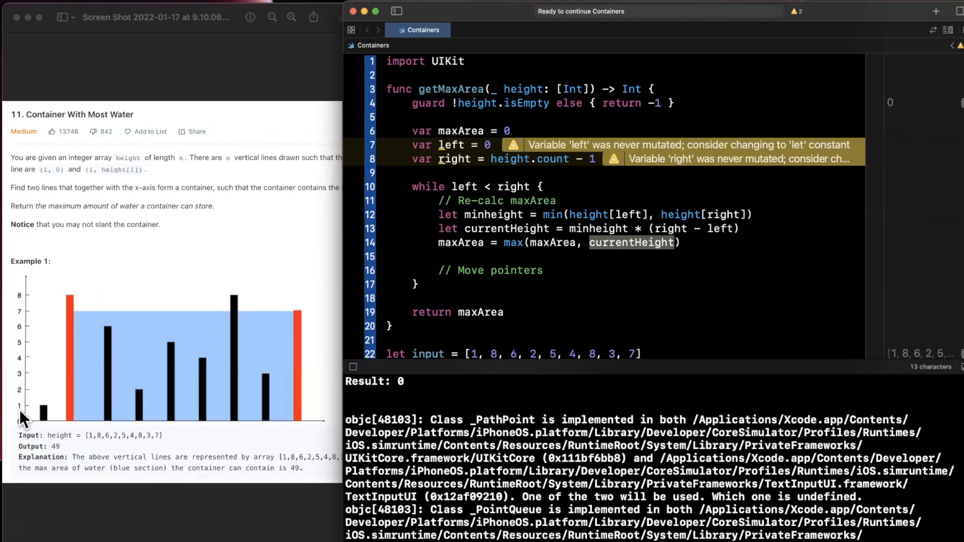
mouse_move(56, 418)
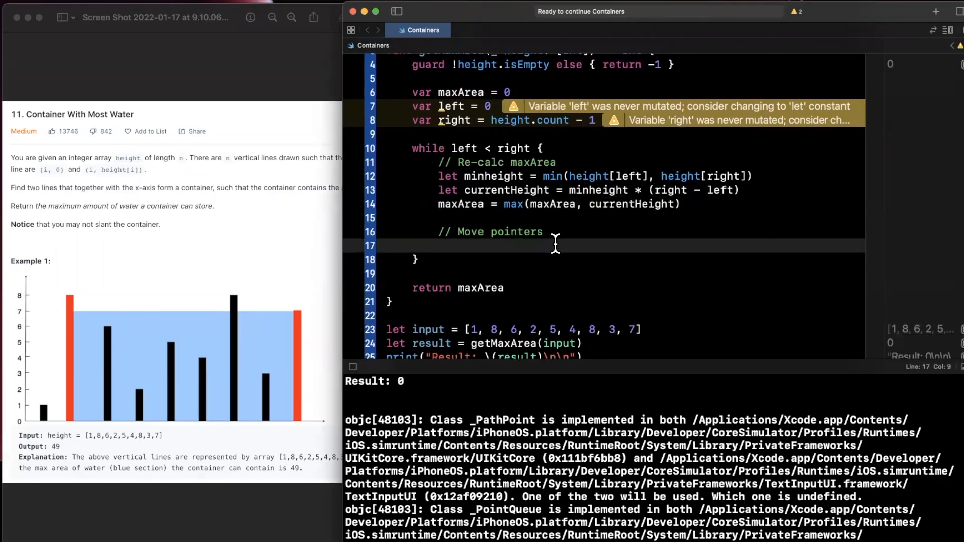
Advance left += 1 when height[left] < height[right]
text(if)
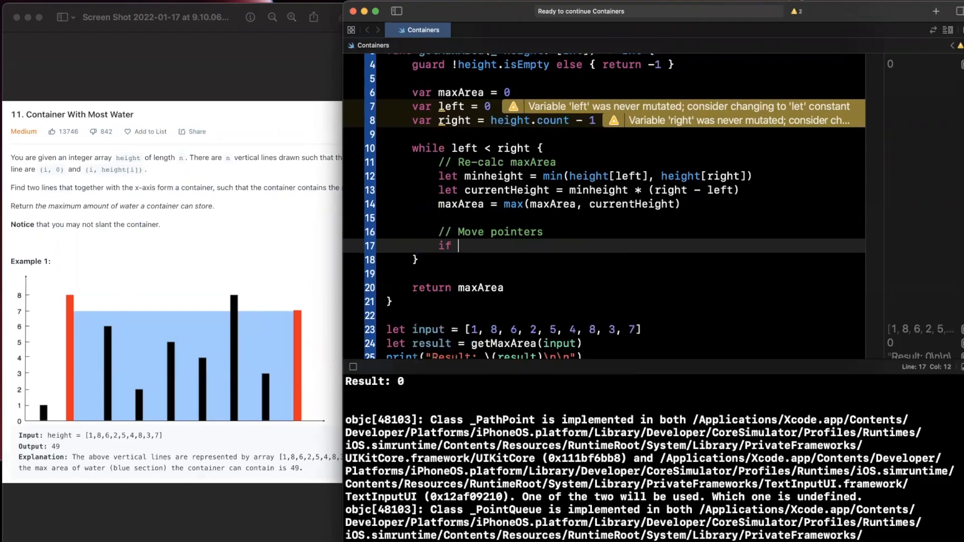
text(height[)
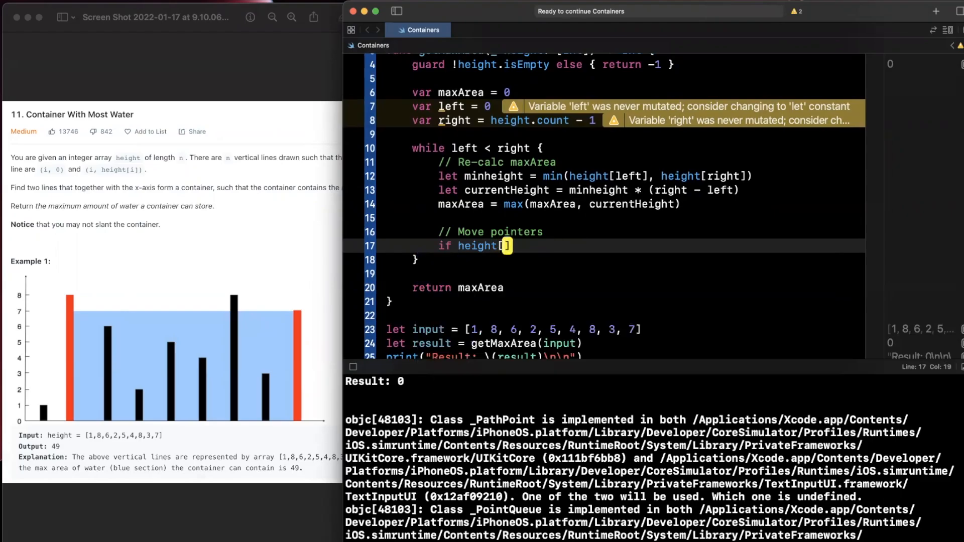
text(left)
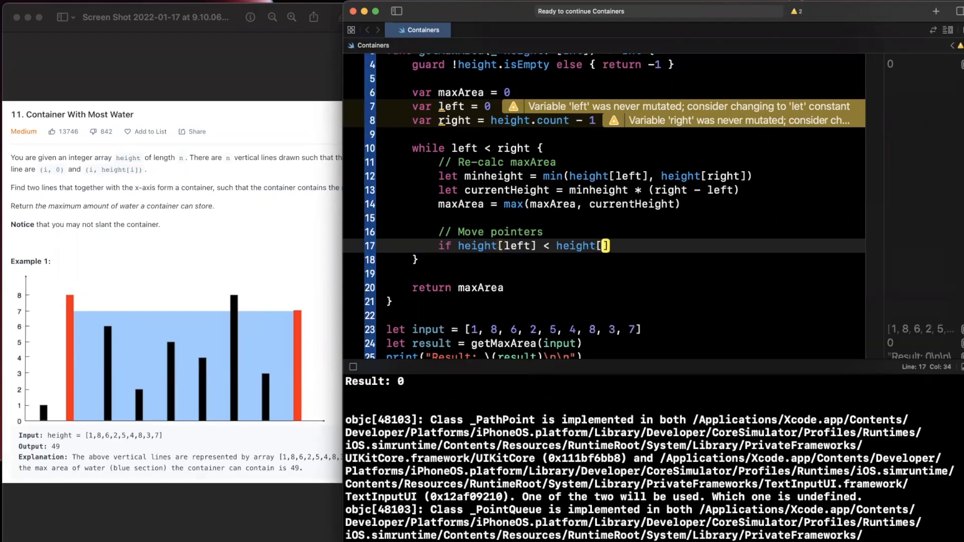
text(right] {)
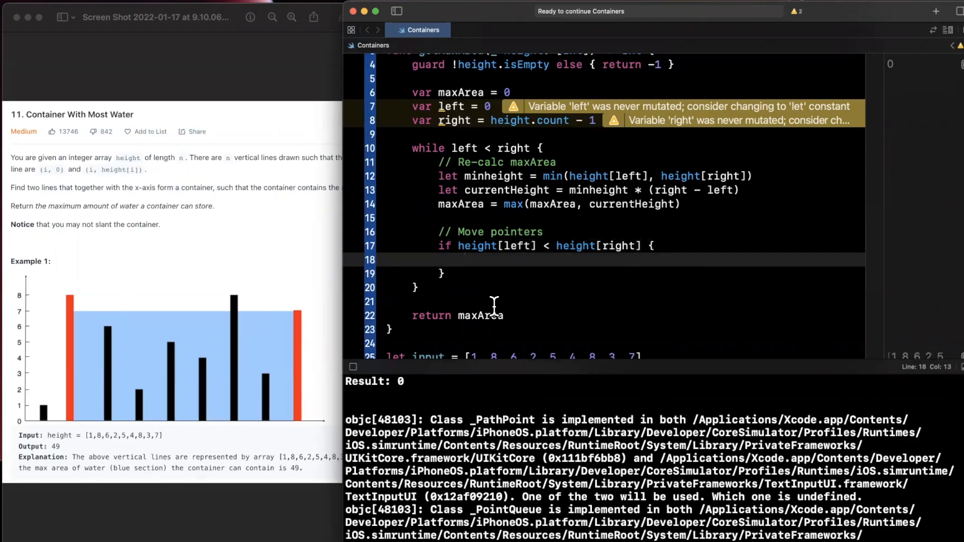
text(left += 1)
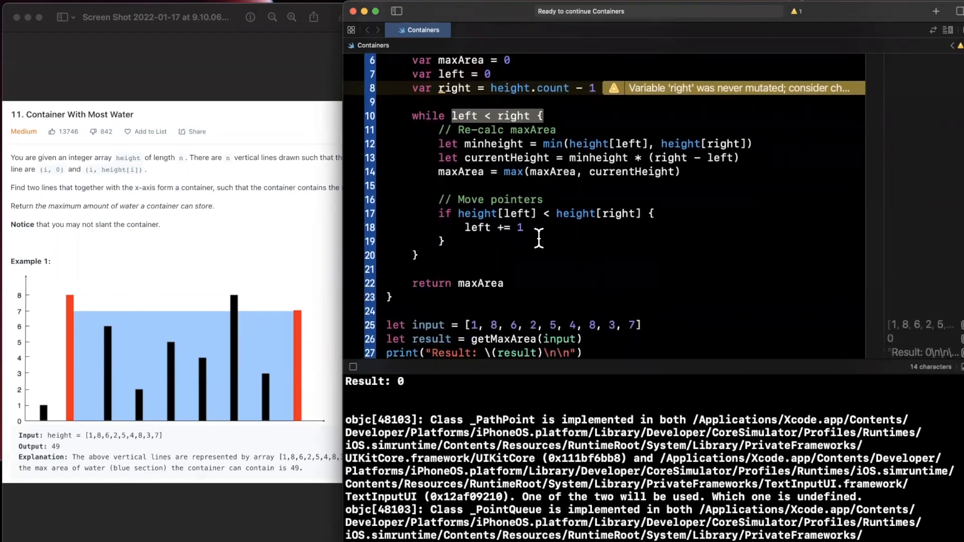
Otherwise move the right pointer back with right -= 1 in the else branch
text(else {)
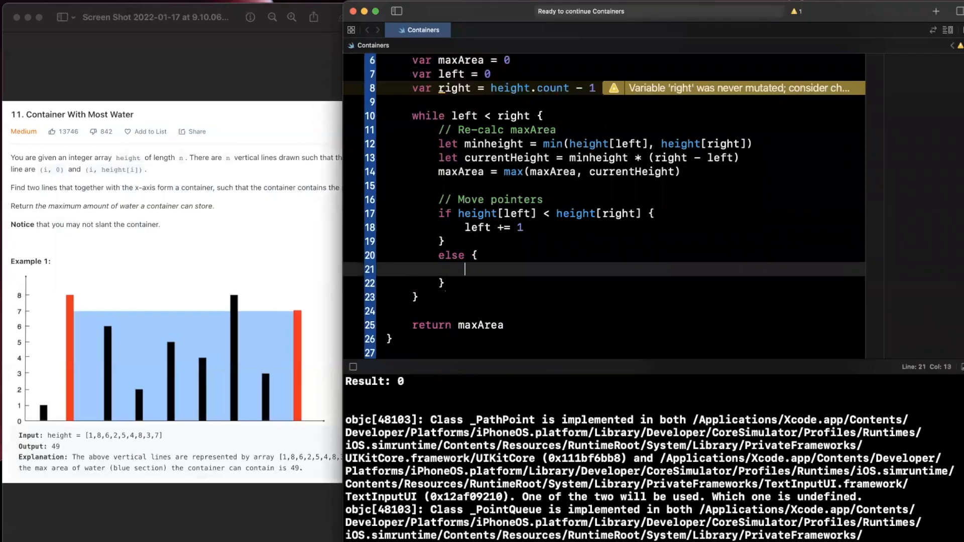
text(//)
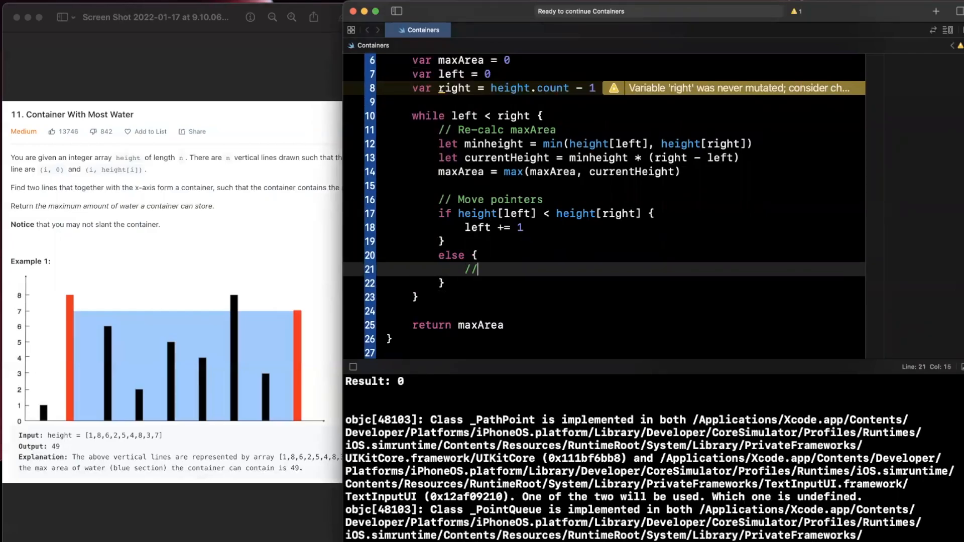
text(right -)
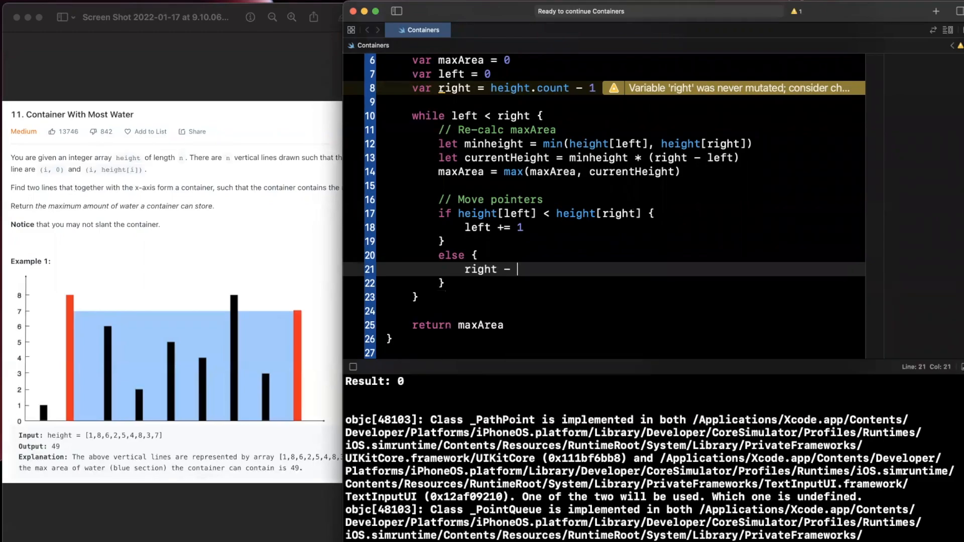
text(= 1)
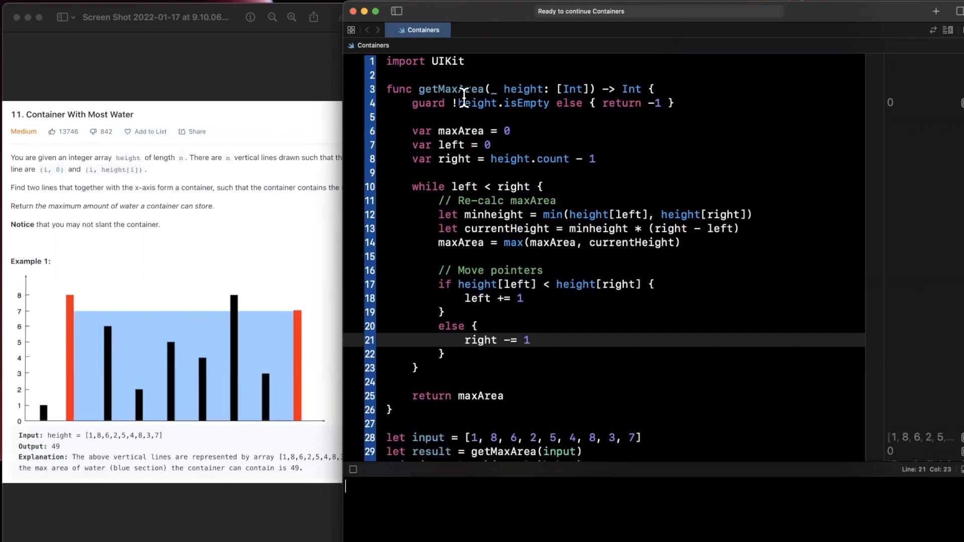
mouse_move(544, 102)
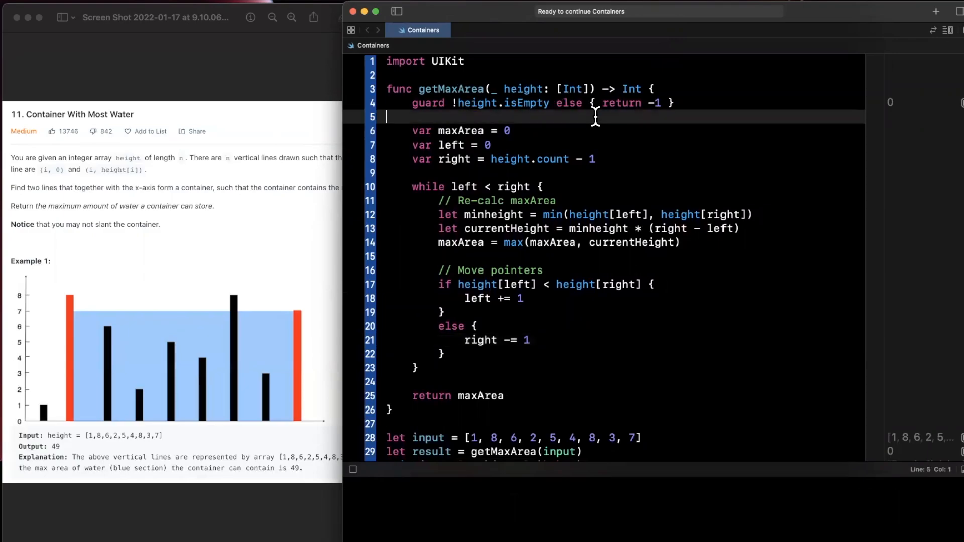
mouse_move(722, 104)
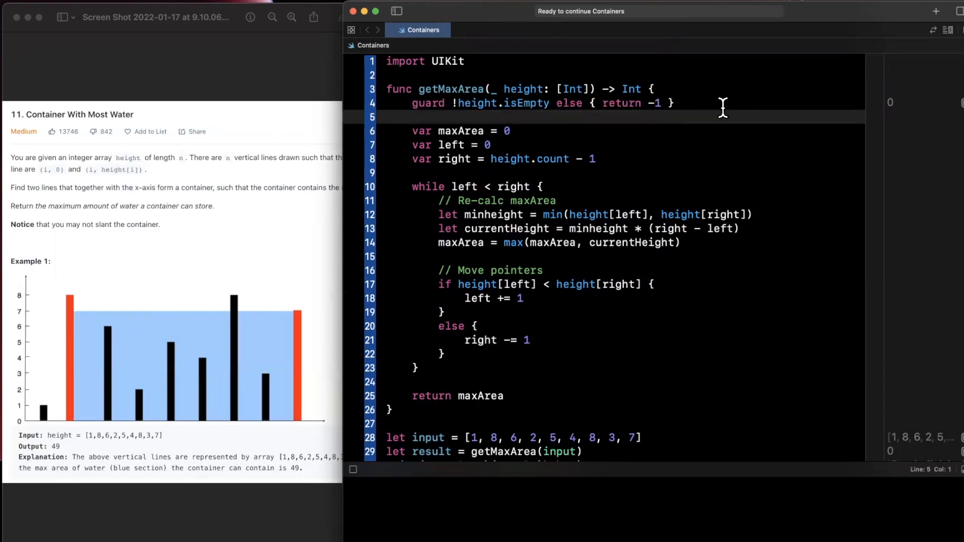
mouse_move(507, 117)
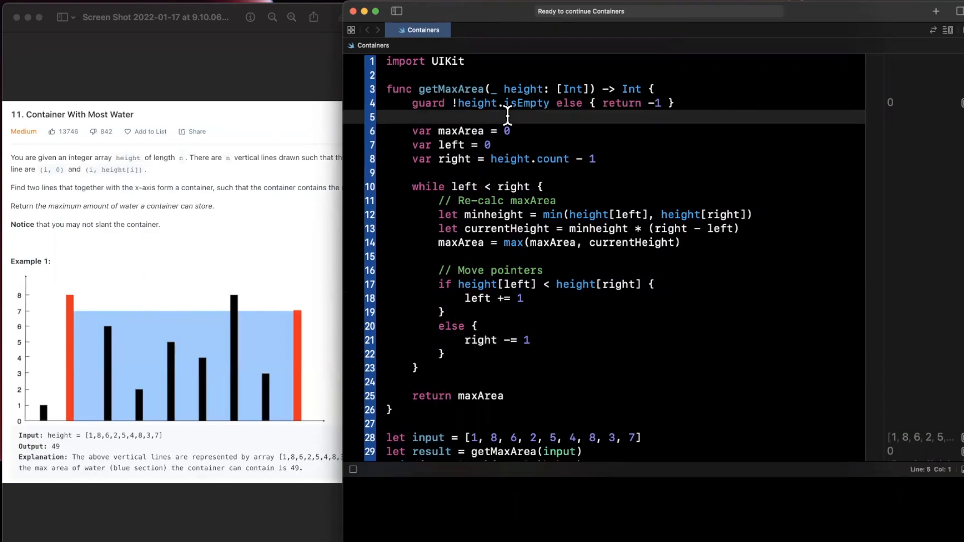
mouse_move(493, 158)
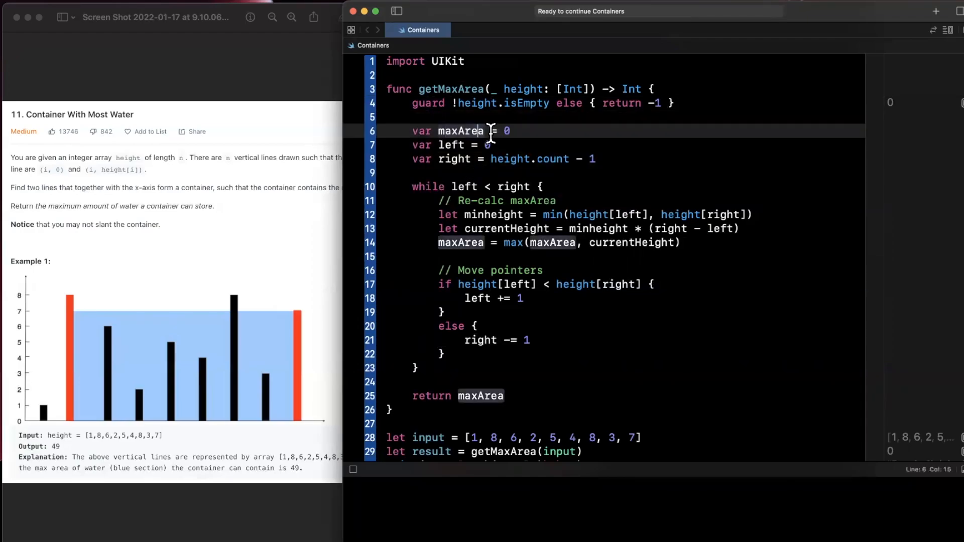
double_click(460, 131)
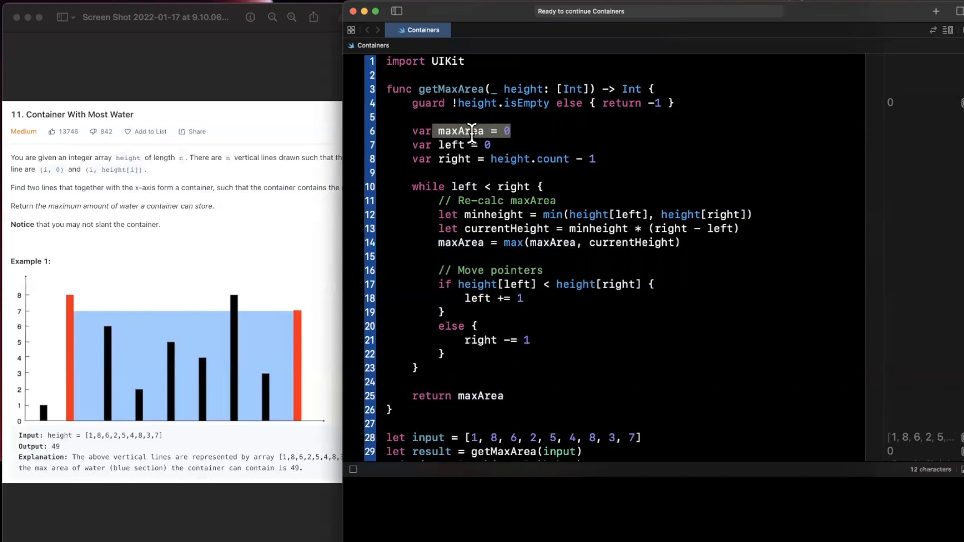
click(492, 145)
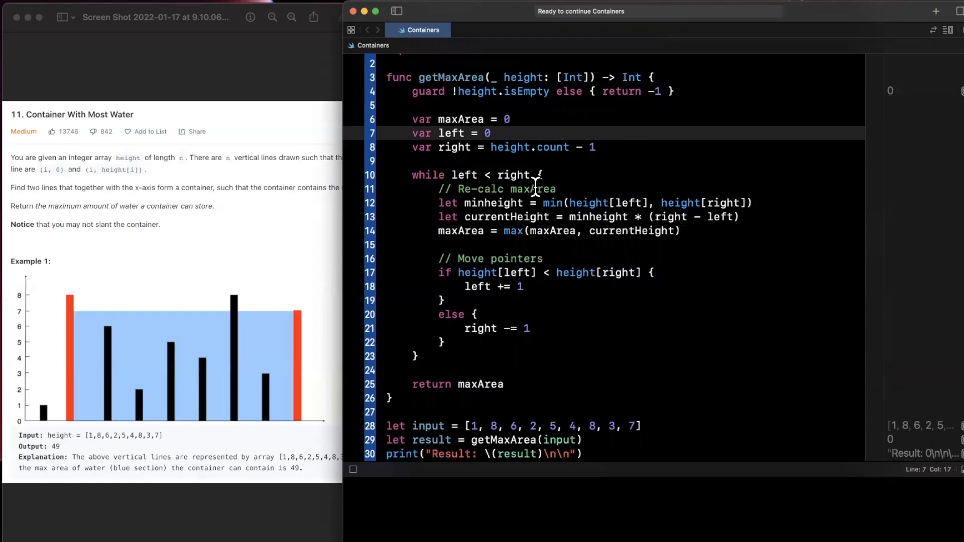
scroll(down, 3)
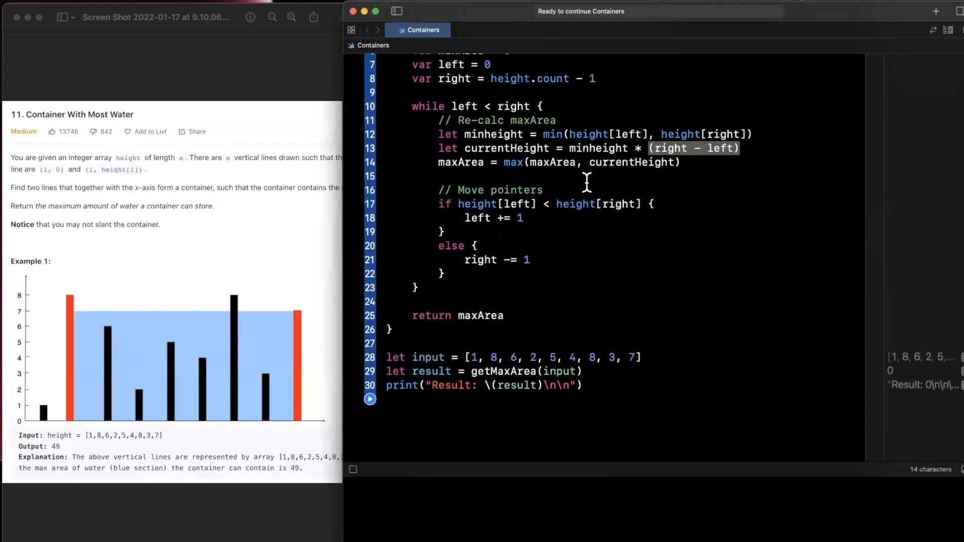
click(559, 163)
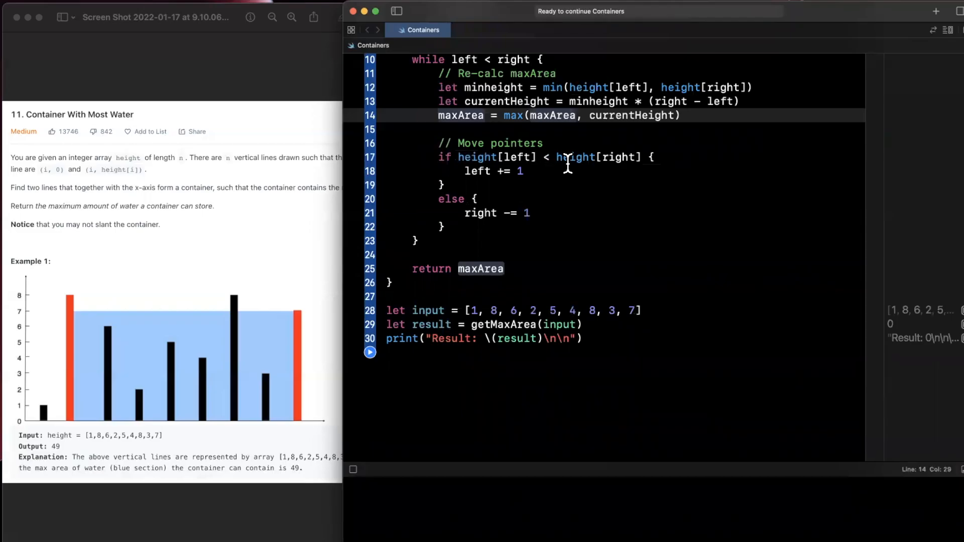
scroll(down, 3)
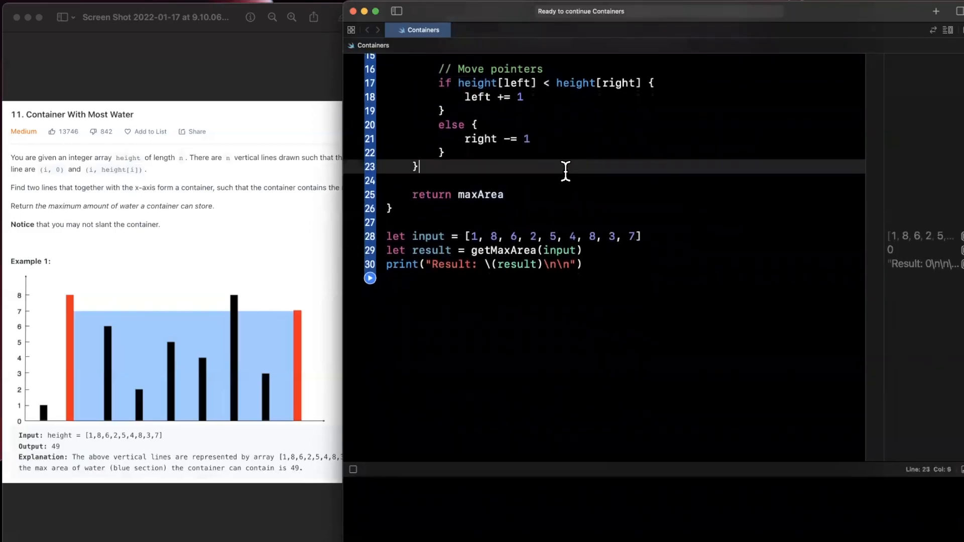
click(560, 194)
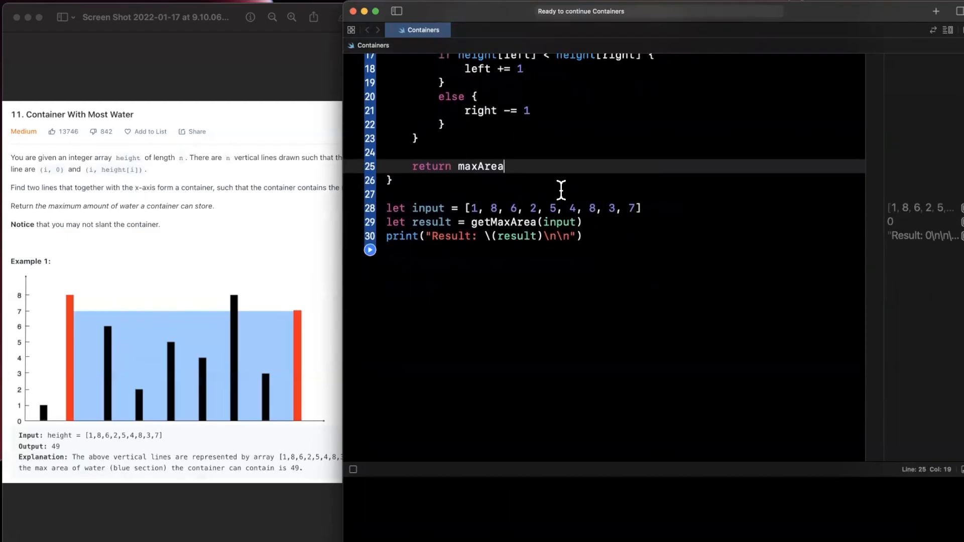
mouse_move(552, 208)
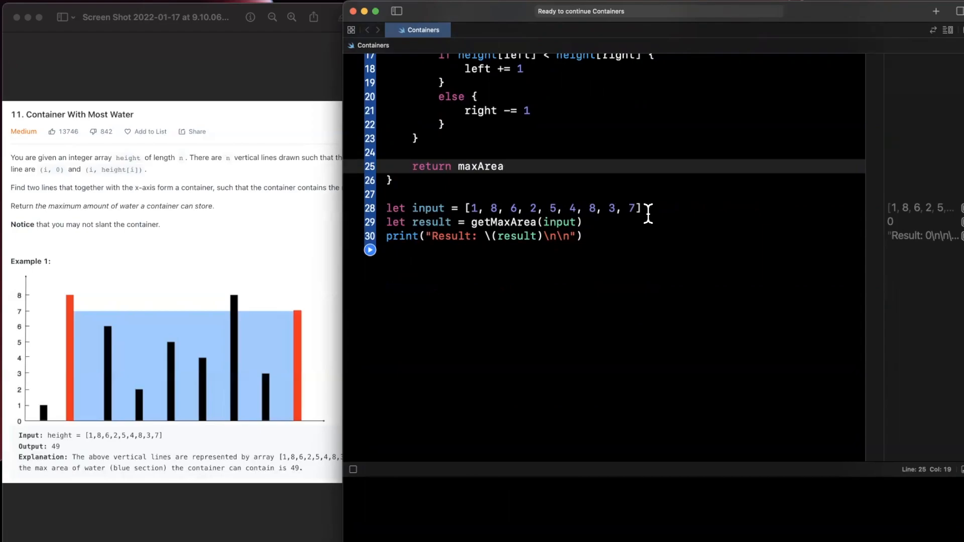
mouse_move(54, 438)
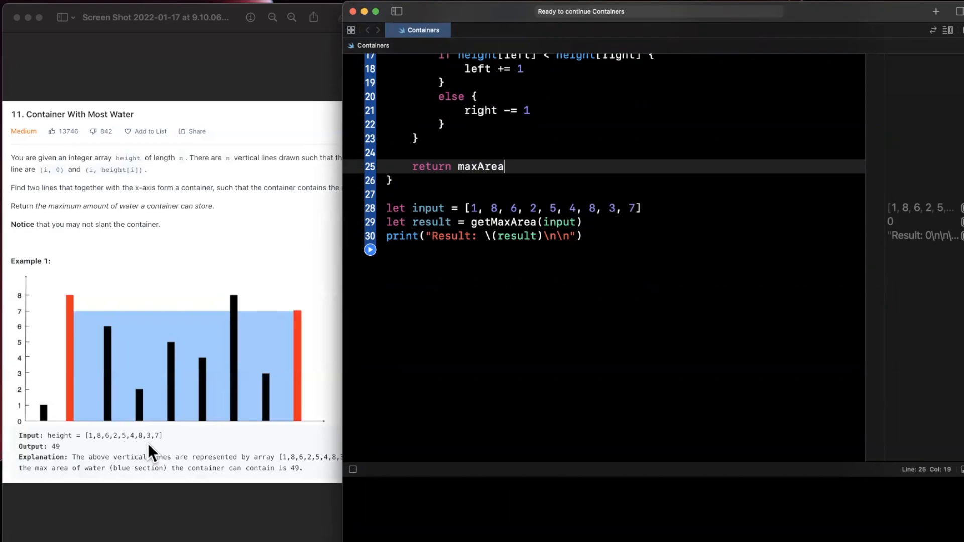
mouse_move(41, 459)
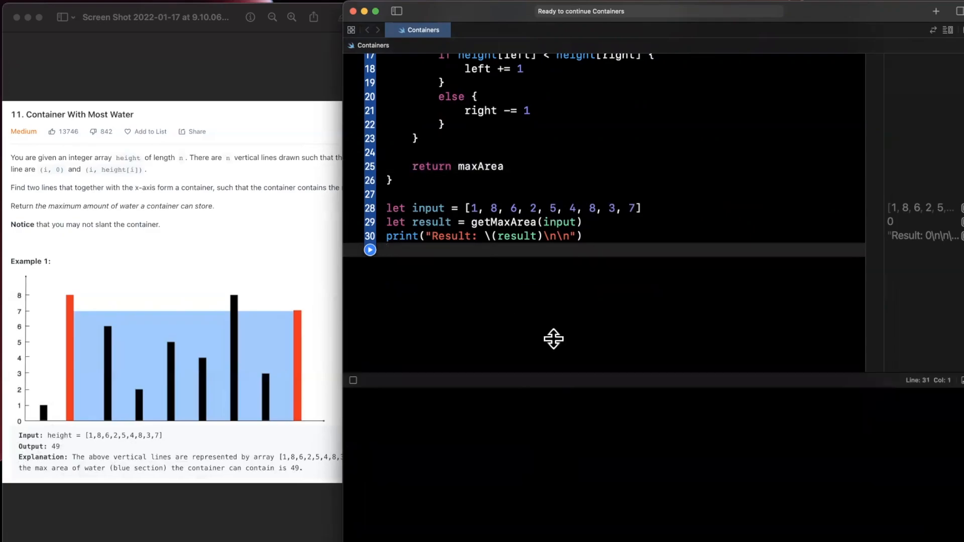
Run the playground and show the console printing Result: 49
click(370, 250)
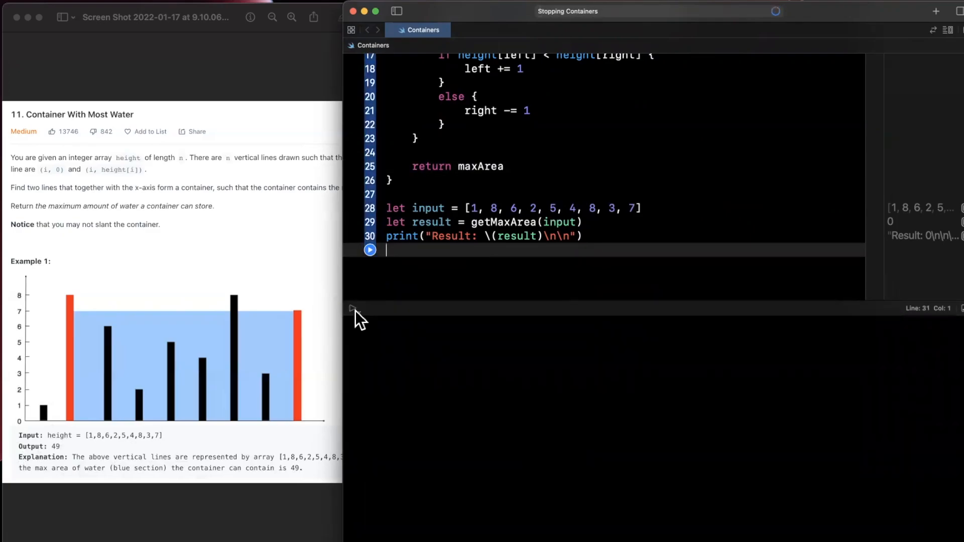
click(369, 250)
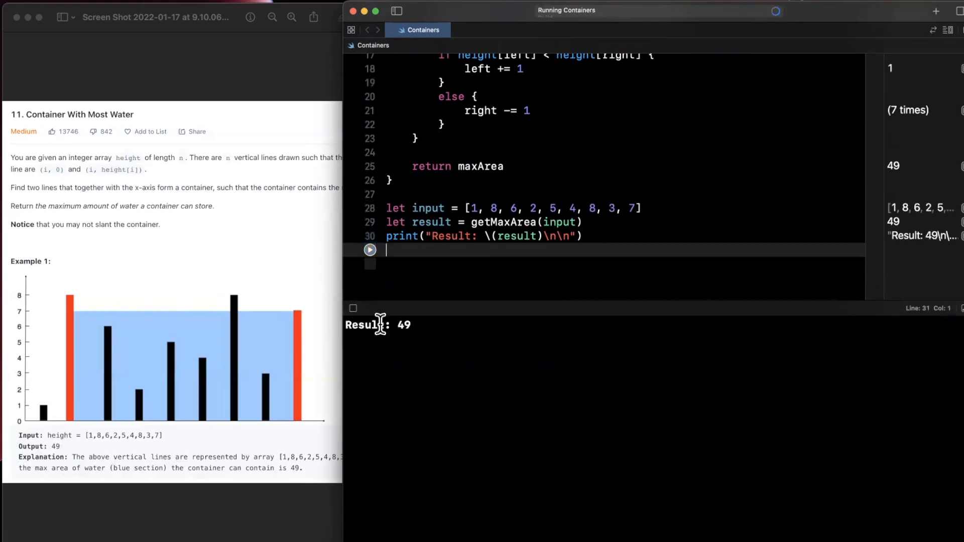
click(369, 251)
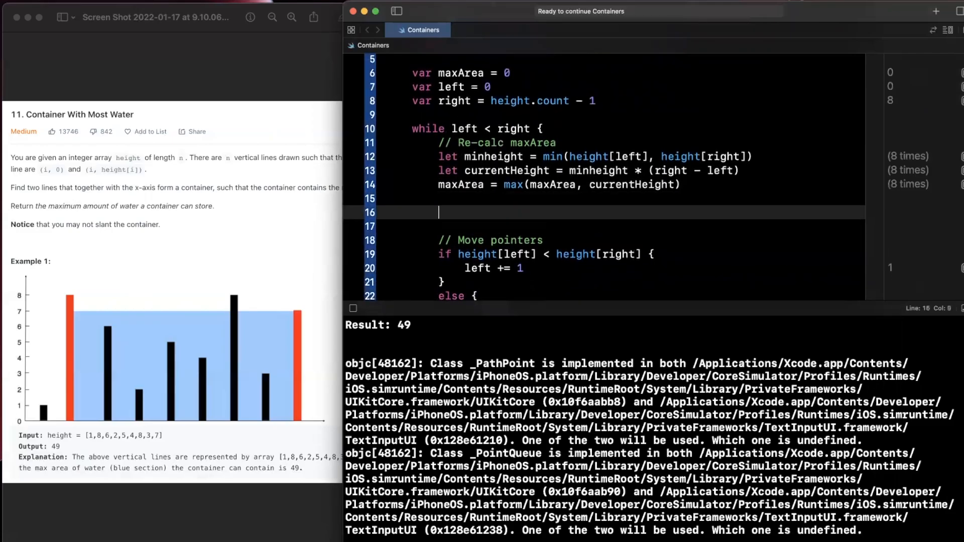
Log print("running result: \(maxArea)") inside the loop, showing 0, 8, 49
text(print(""))
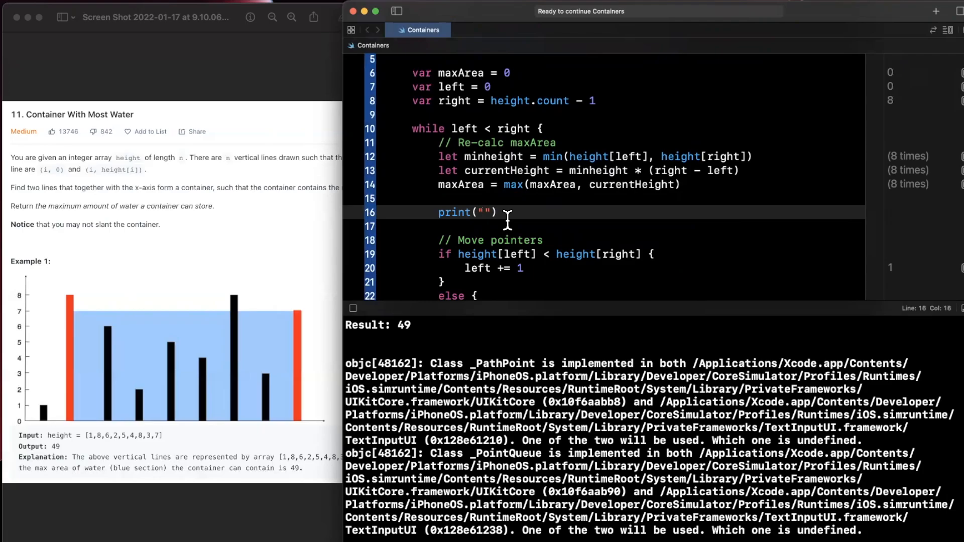
text(running result:)
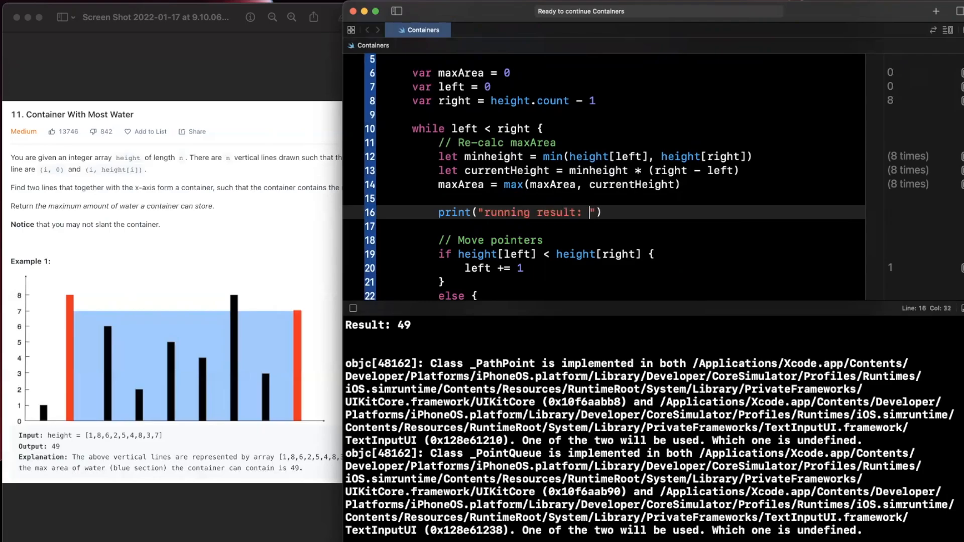
text(\(max)
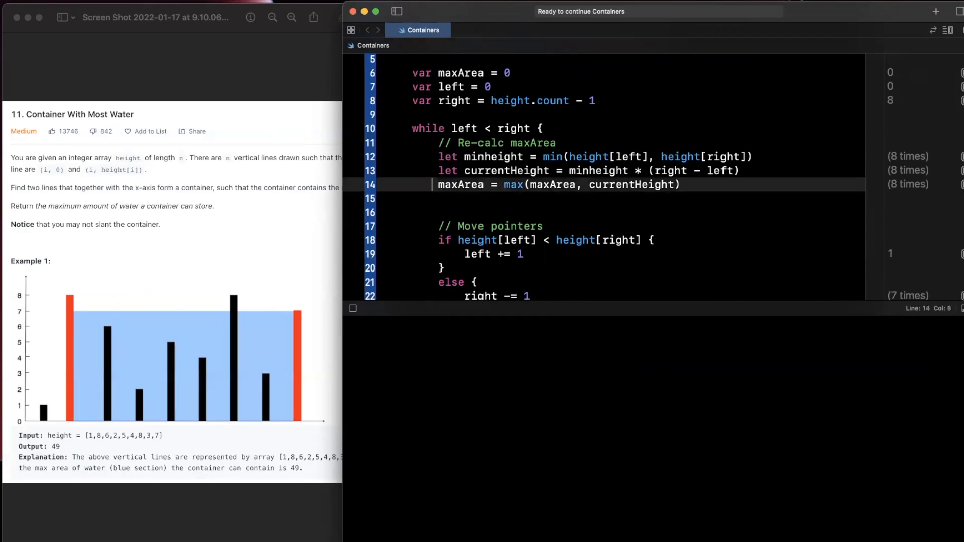
text(print("running result: \(maxArea)"))
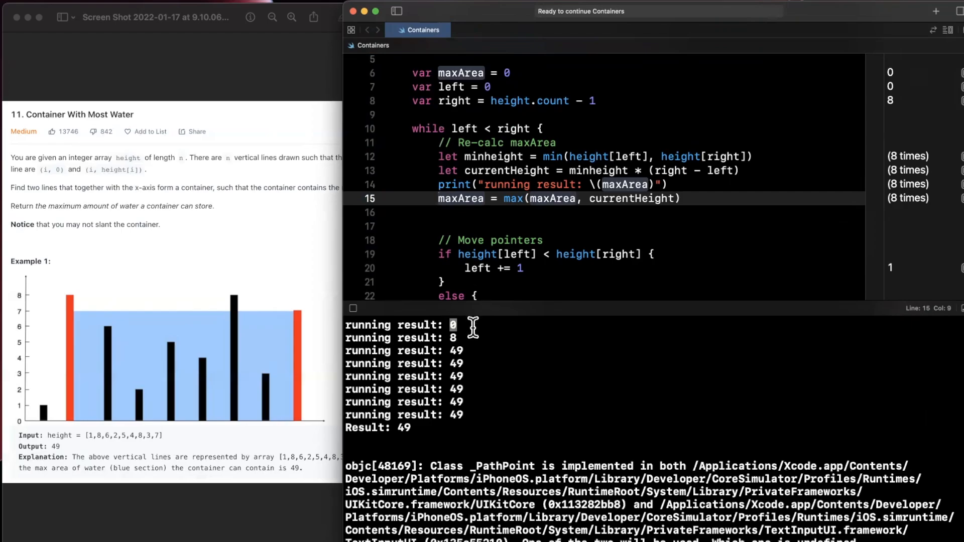
scroll(down, 3)
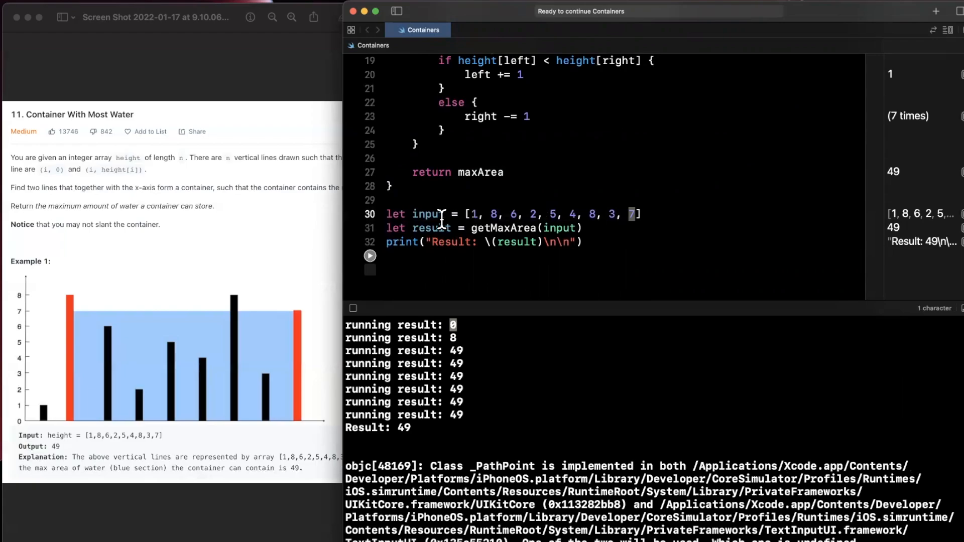
Select the first height value in the input array line
click(476, 214)
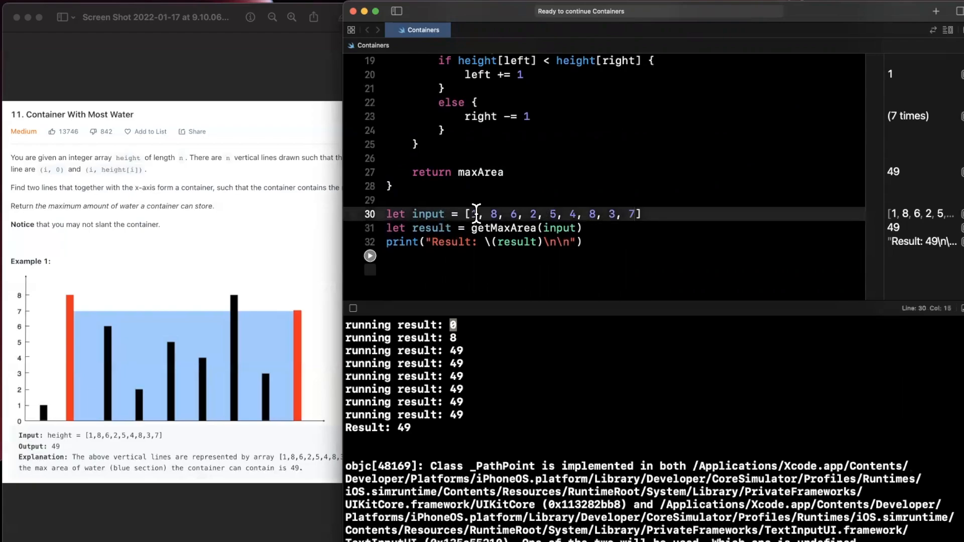
double_click(474, 214)
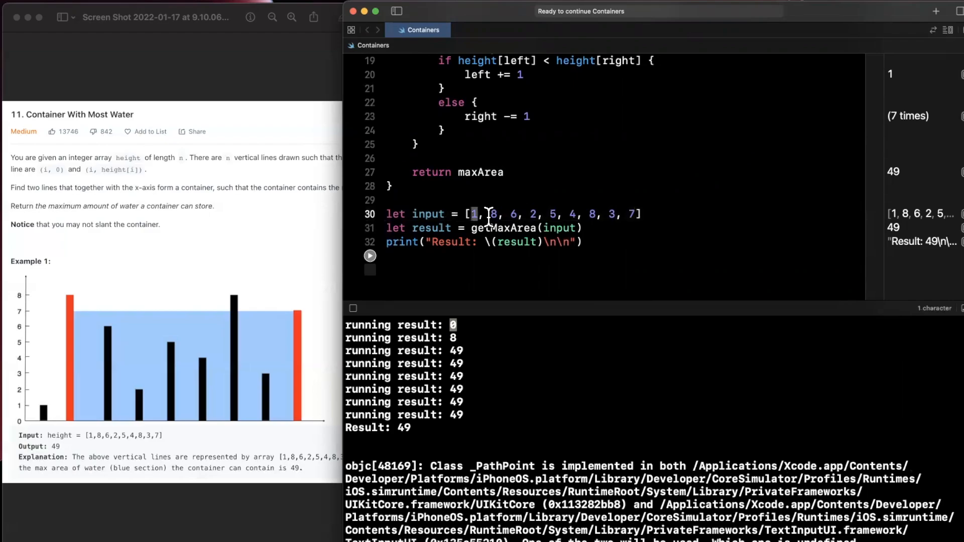
mouse_move(394, 363)
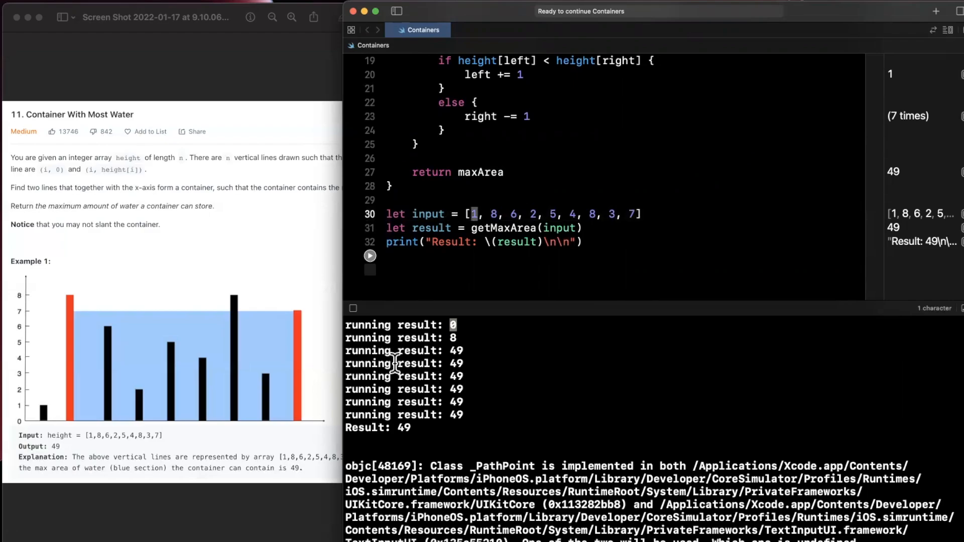
mouse_move(421, 385)
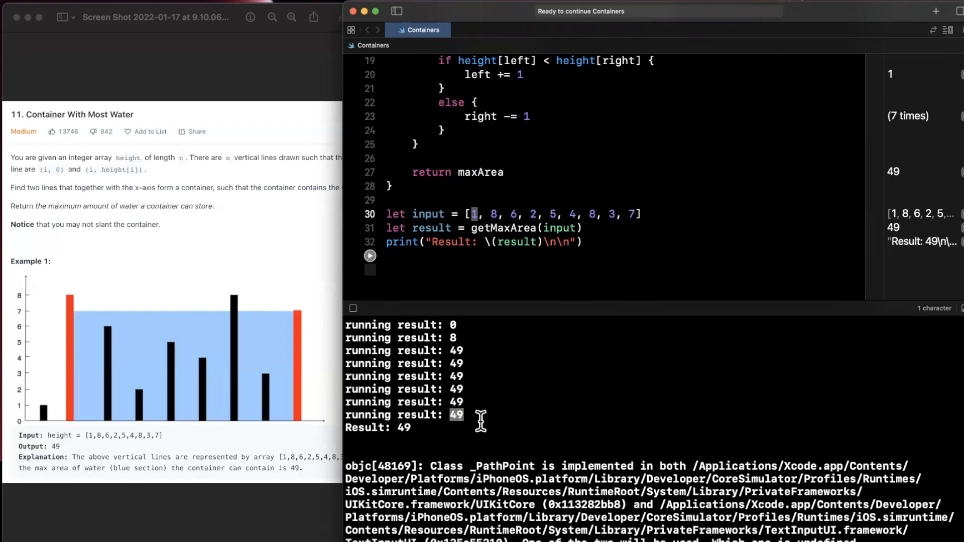
mouse_move(486, 393)
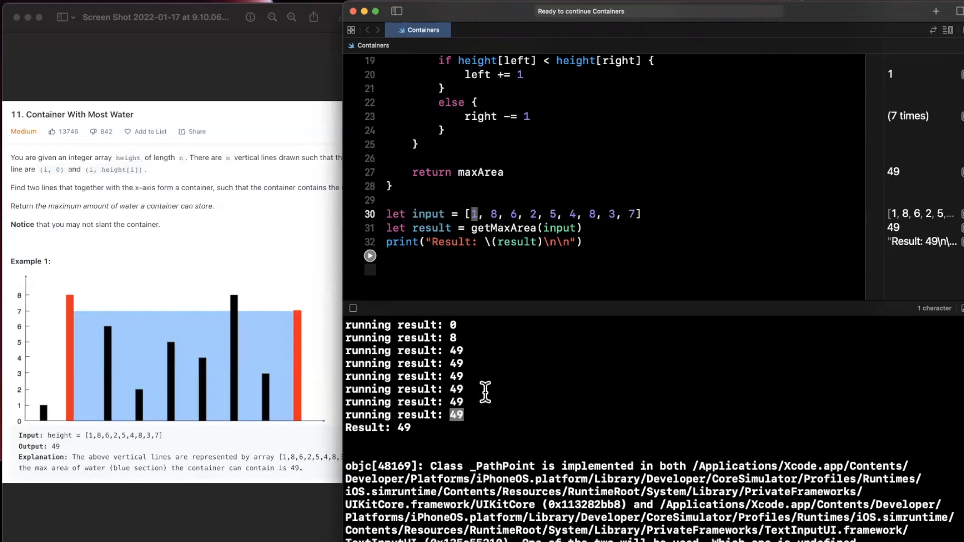
mouse_move(490, 330)
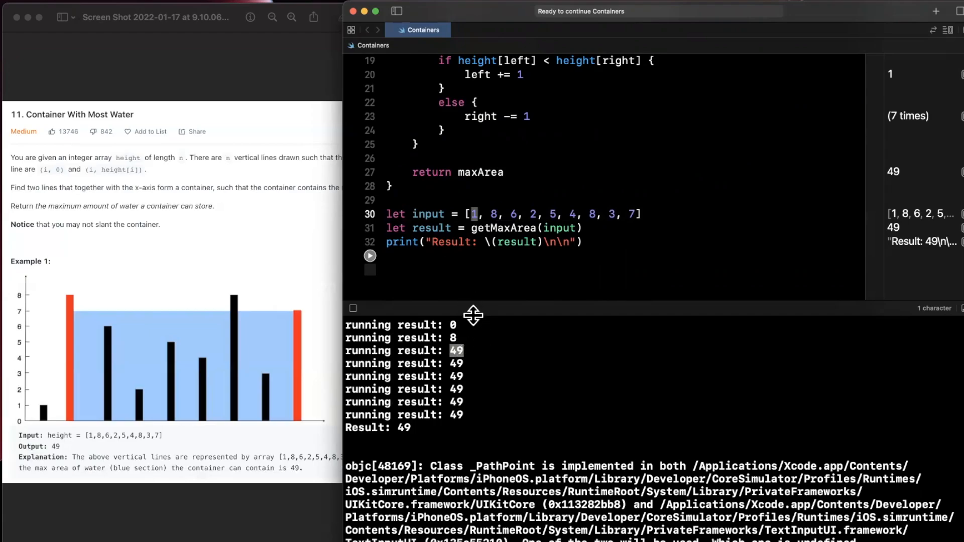
mouse_move(483, 382)
text(// T)
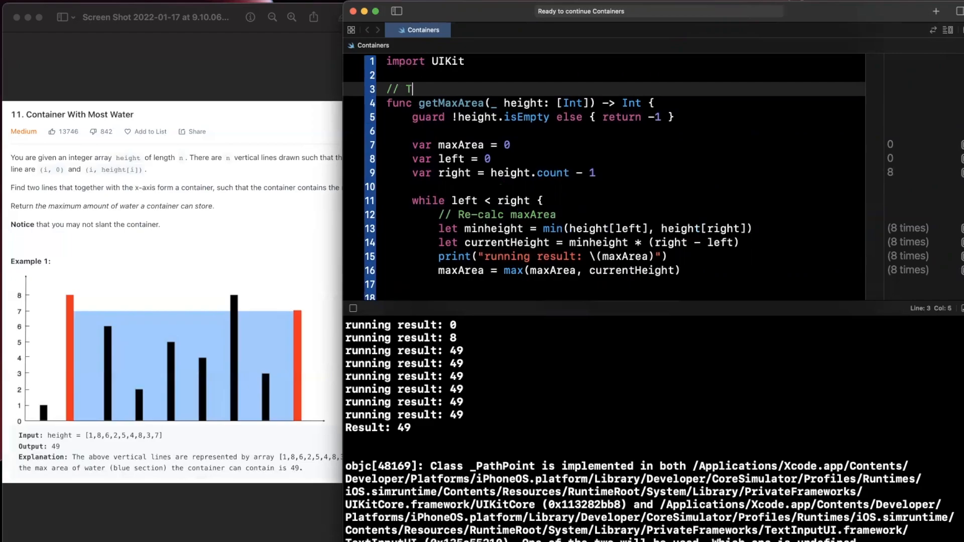
Add '// Time: O(n)' and '// Space: O(1)' comments above func getMaxArea
text(ime: O9)
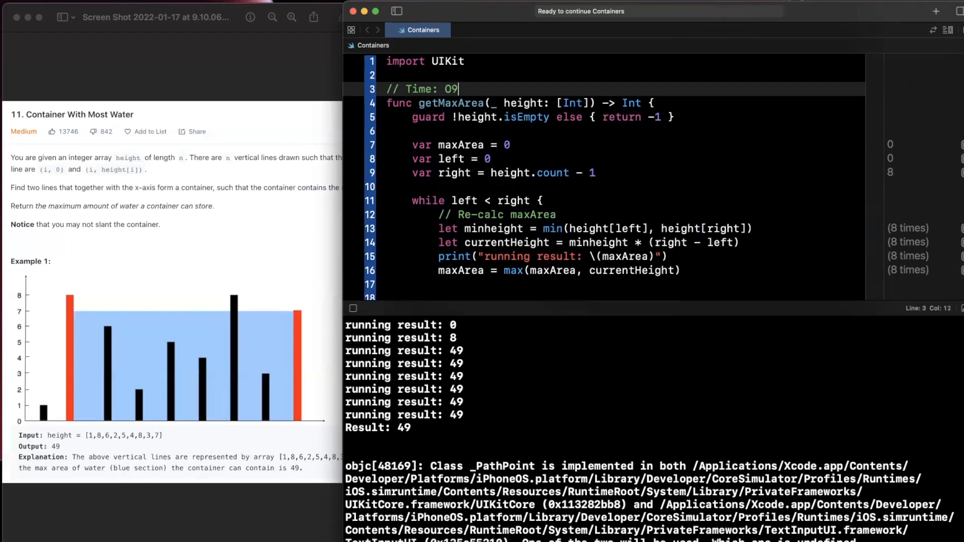
text((n))
text(// Space: O)
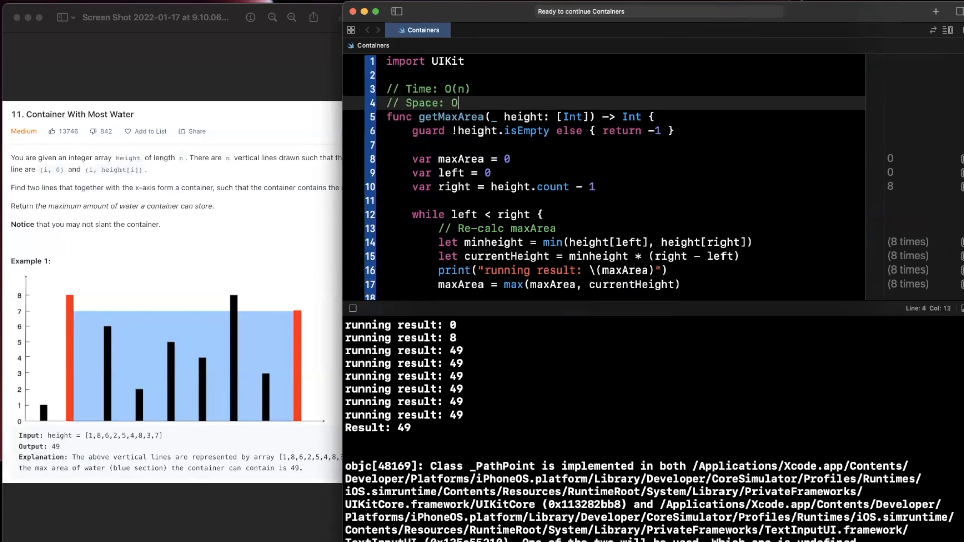
text((1))
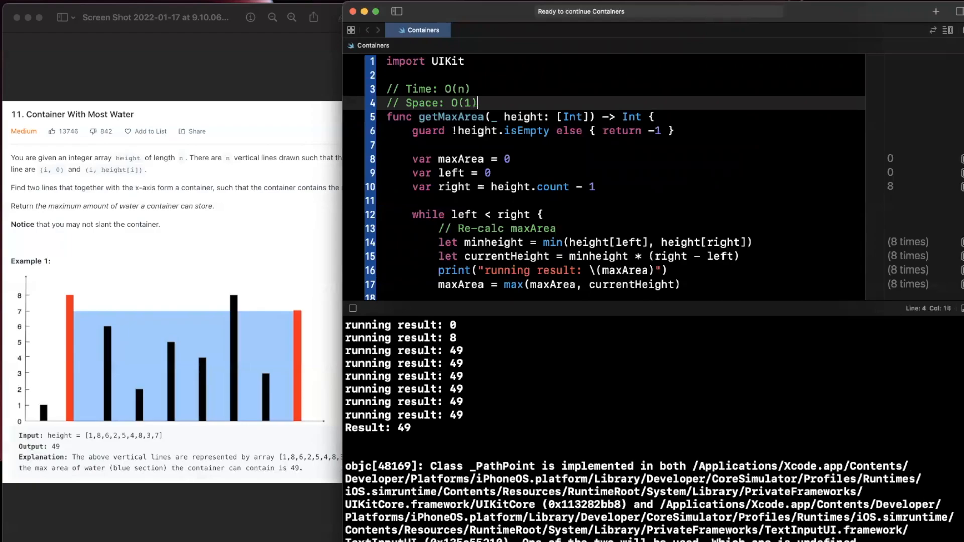
Review the function body, placing the caret at maxArea's initialisation and selecting the height parameter
scroll(down, 3)
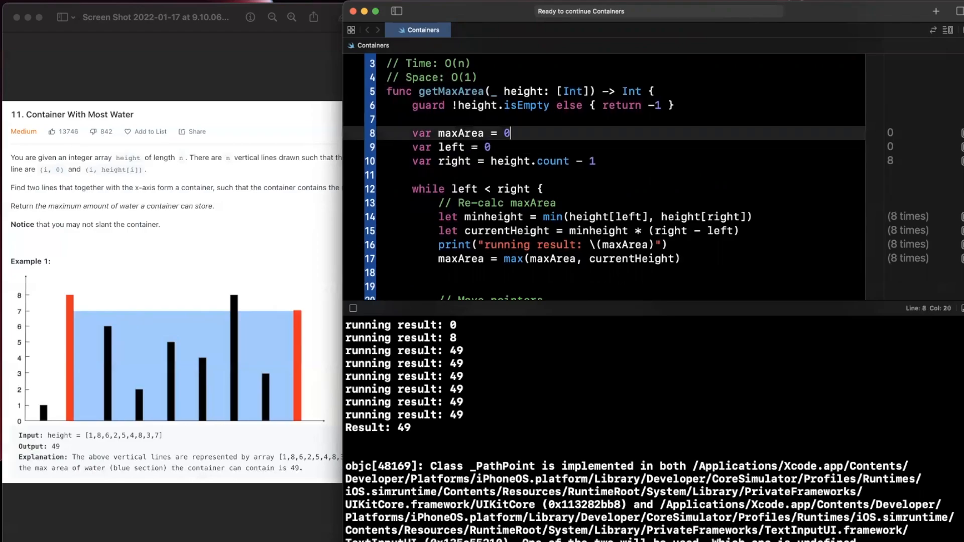
click(490, 147)
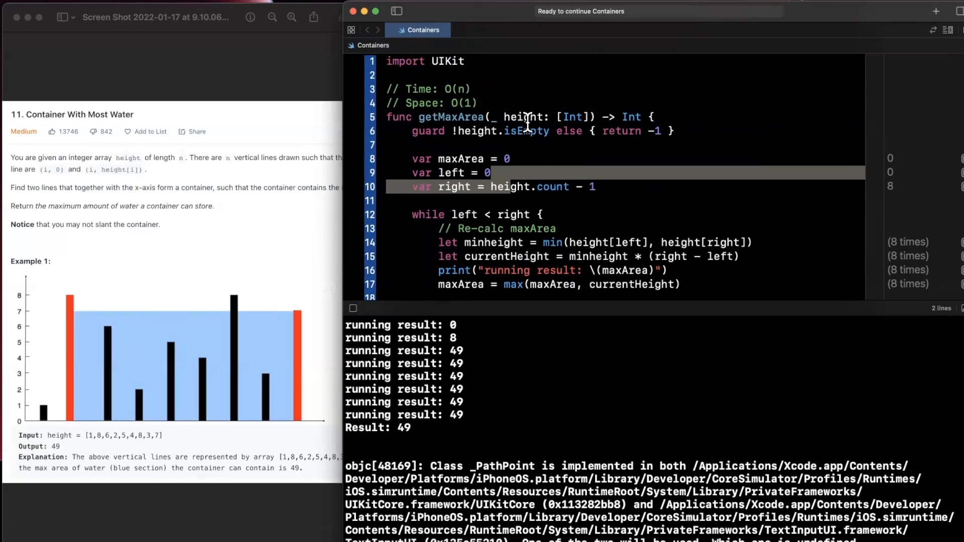
double_click(523, 116)
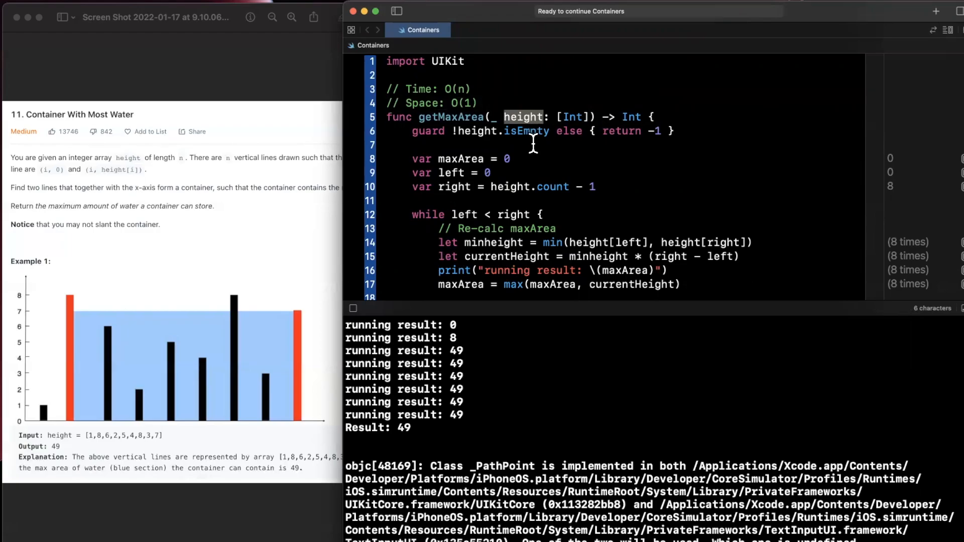
scroll(down, 3)
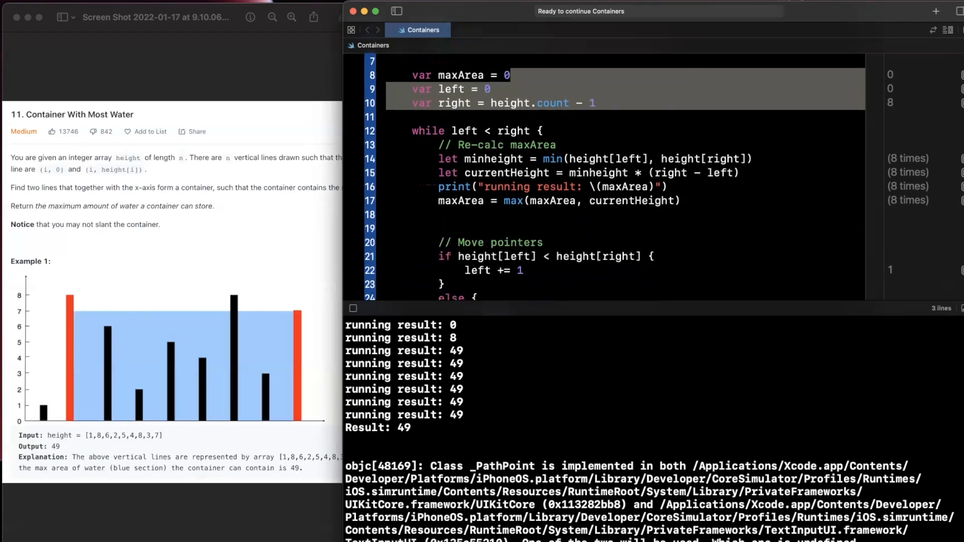
scroll(down, 3)
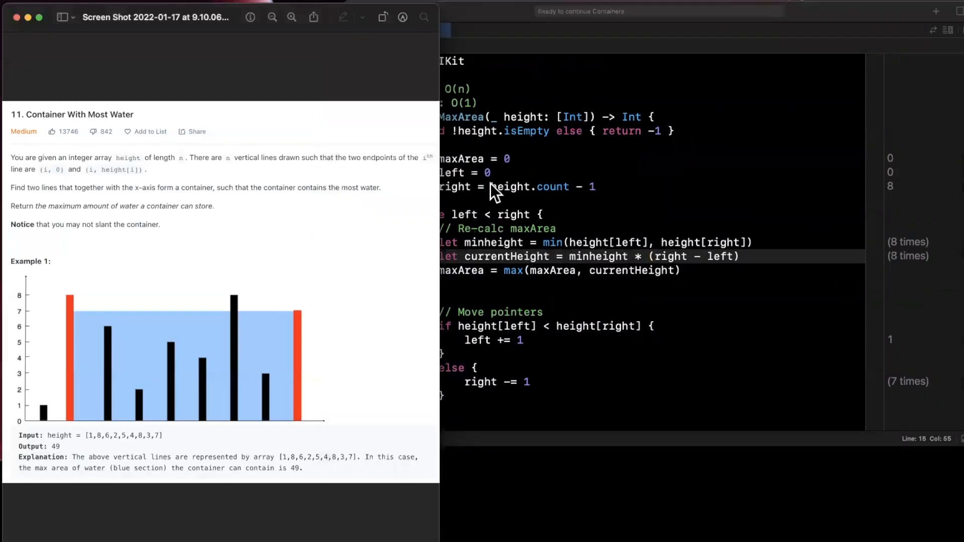
mouse_move(573, 98)
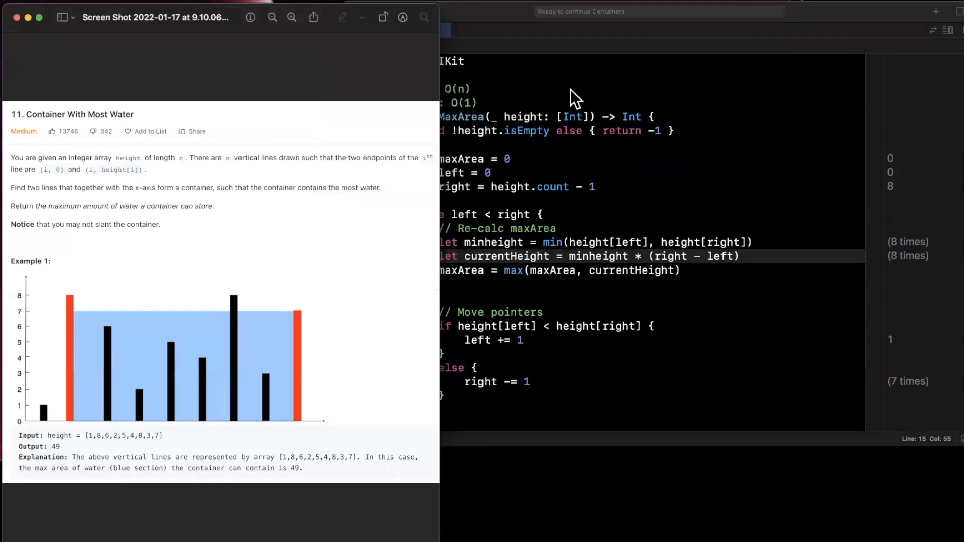
mouse_move(633, 145)
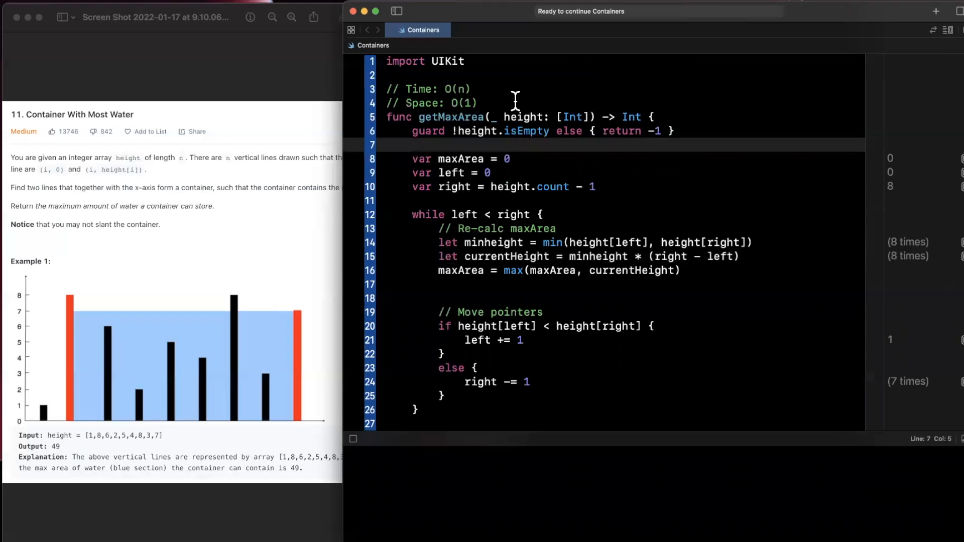
mouse_move(520, 109)
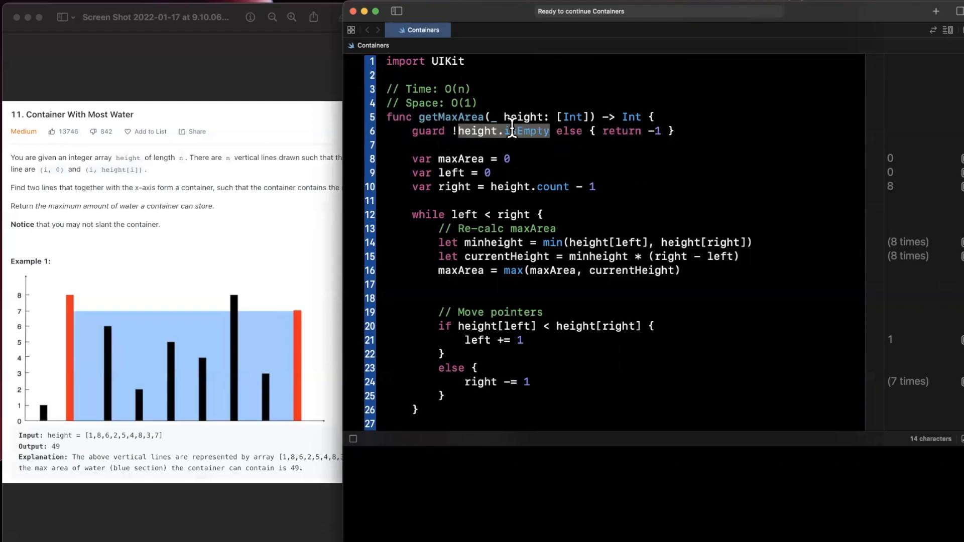
Rewrite the guard condition as height.count > 1, still returning -1 otherwise
text(count >)
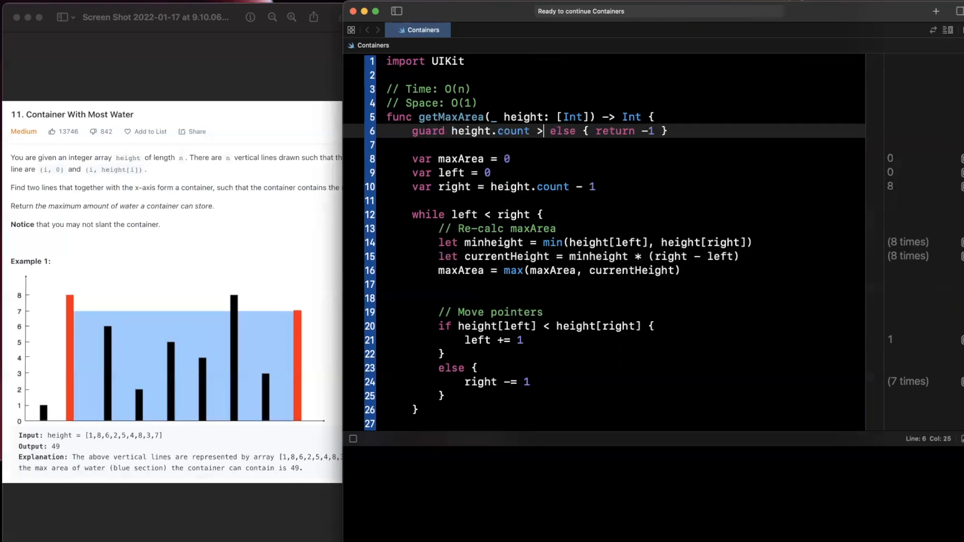
text(2)
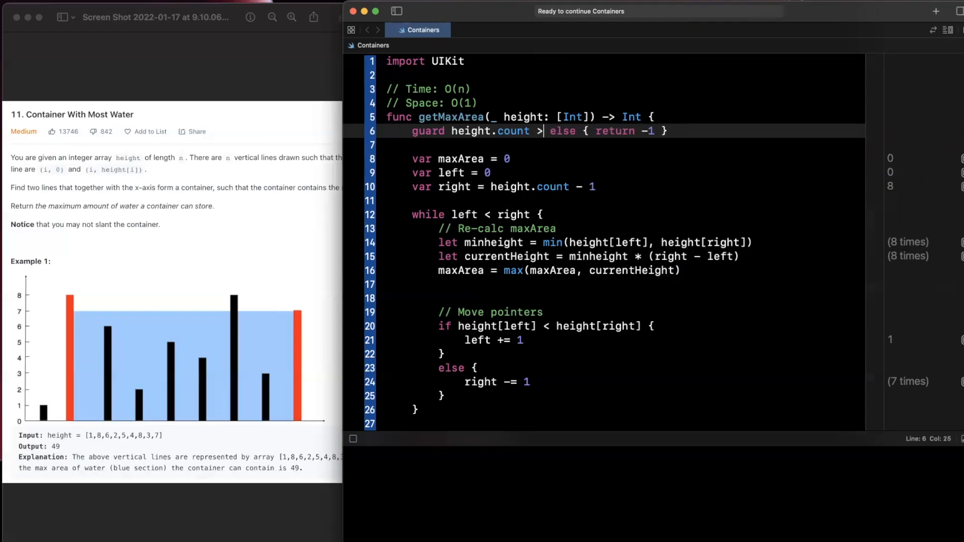
text(1)
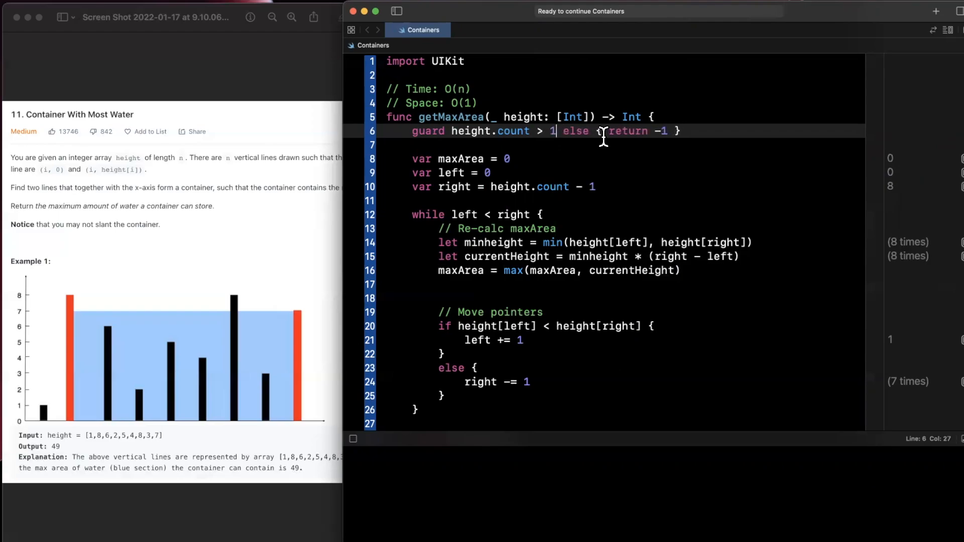
mouse_move(616, 147)
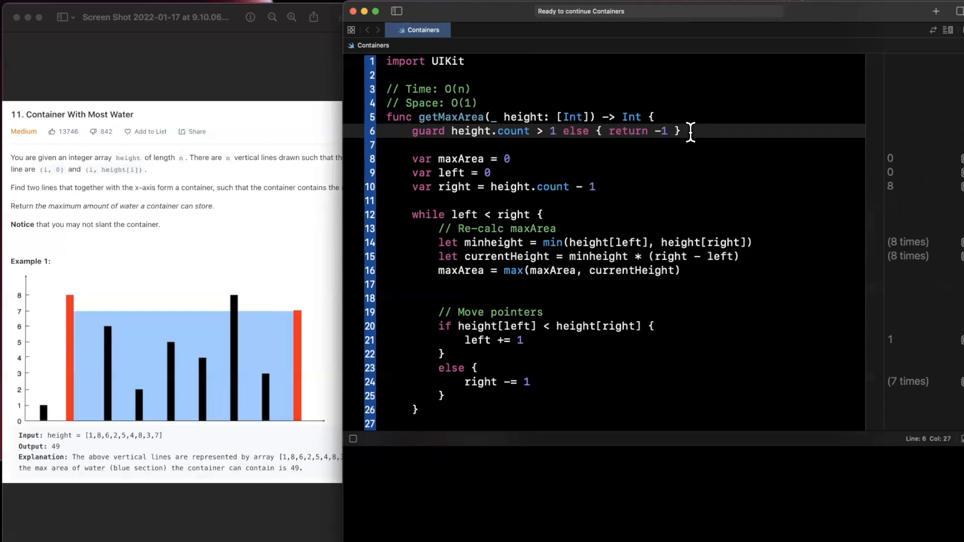
scroll(down, 3)
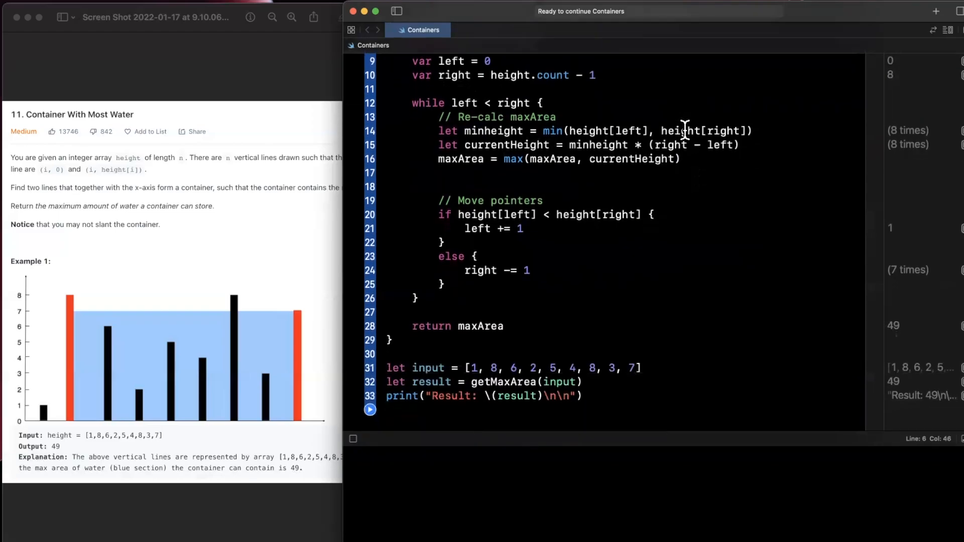
scroll(down, 3)
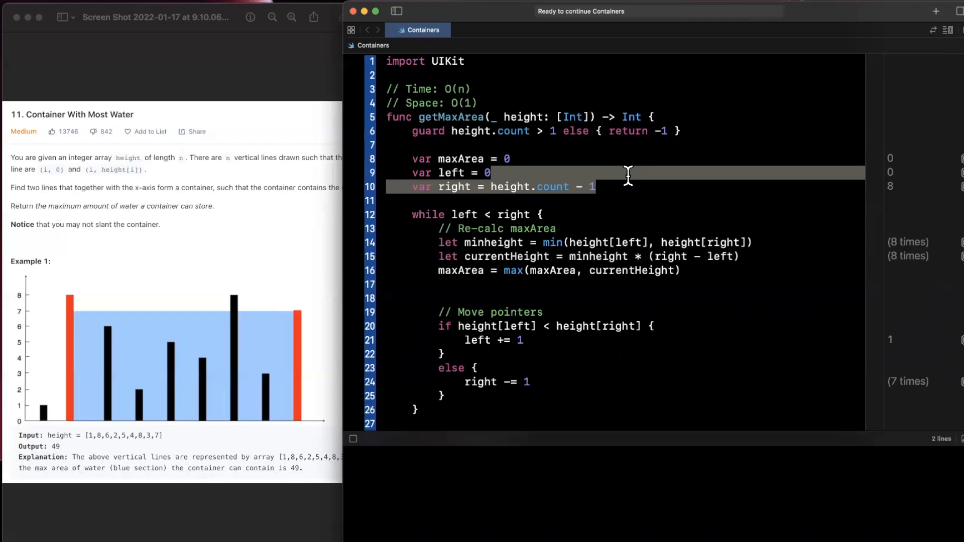
scroll(down, 3)
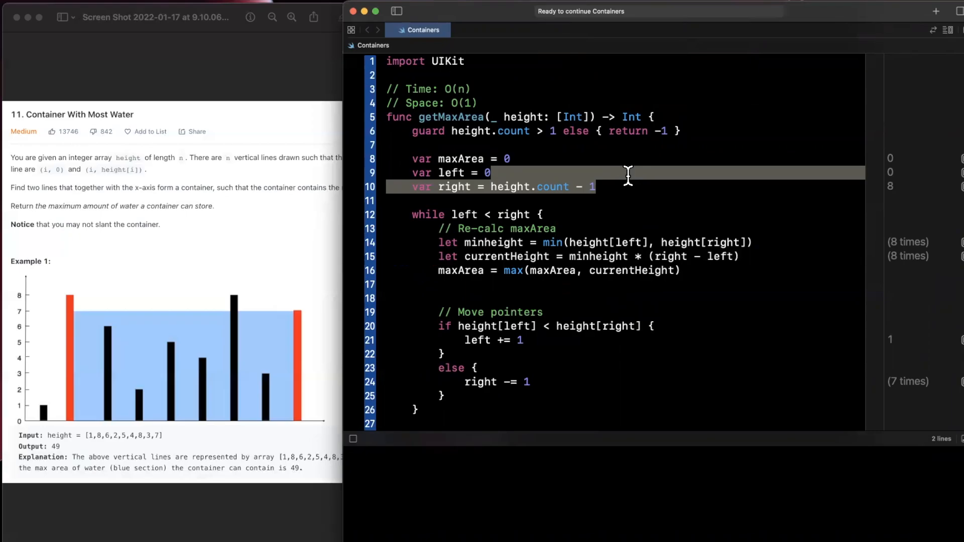
mouse_move(694, 148)
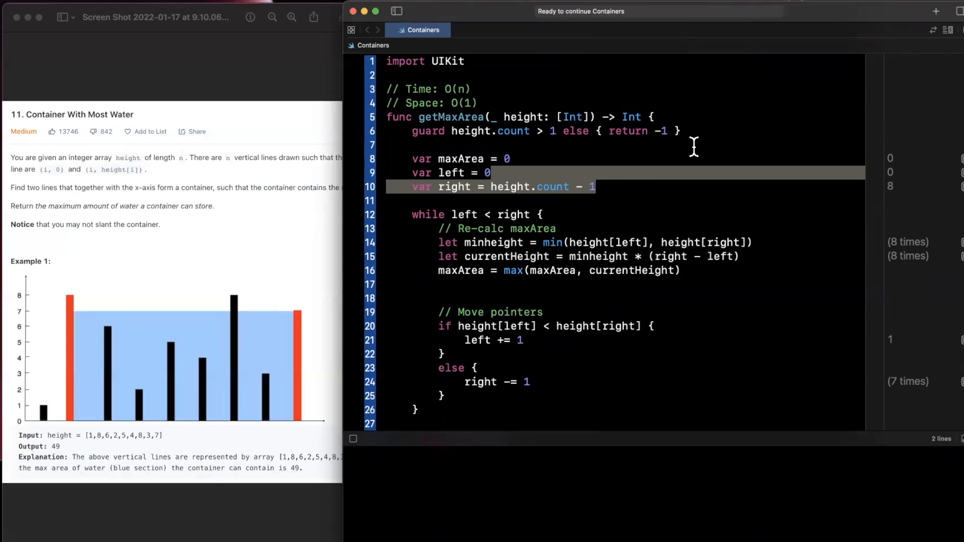
mouse_move(720, 122)
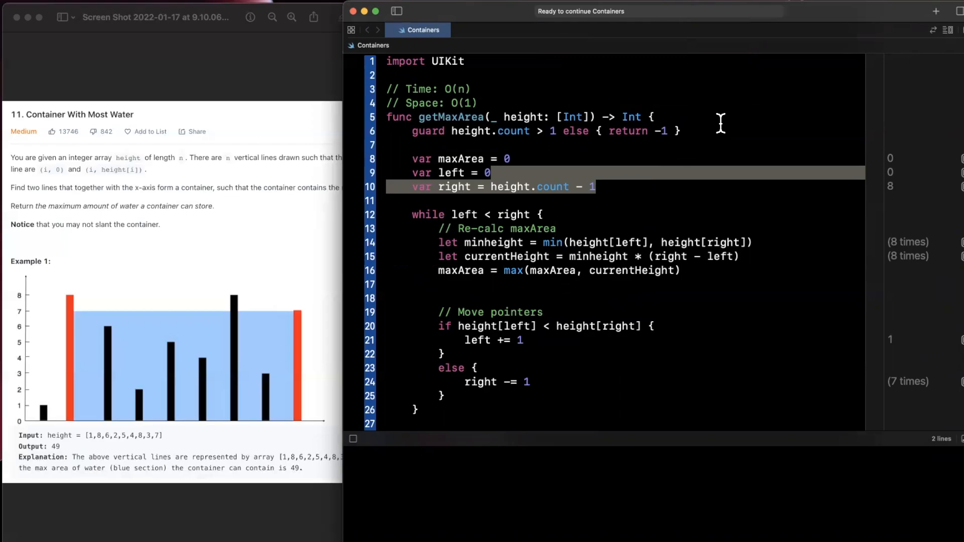
mouse_move(728, 120)
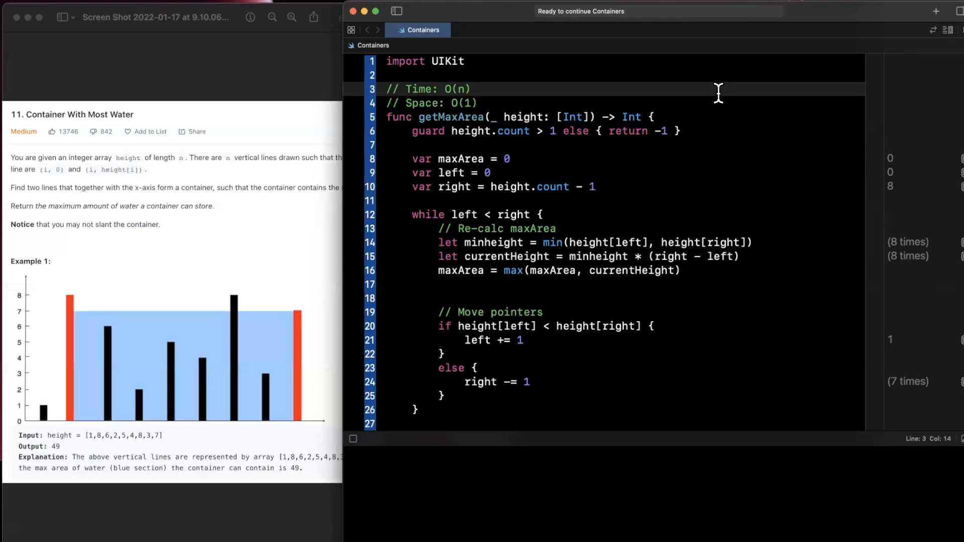
mouse_move(680, 85)
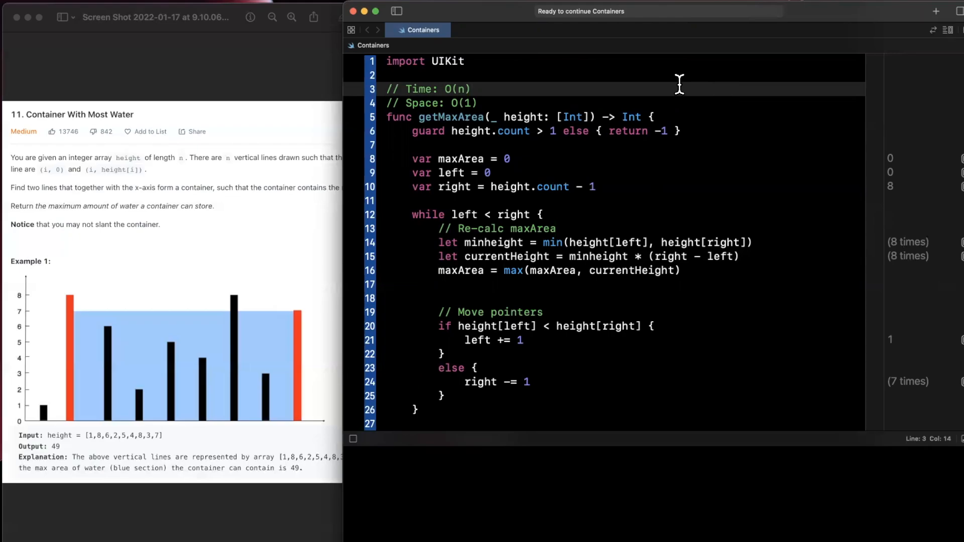